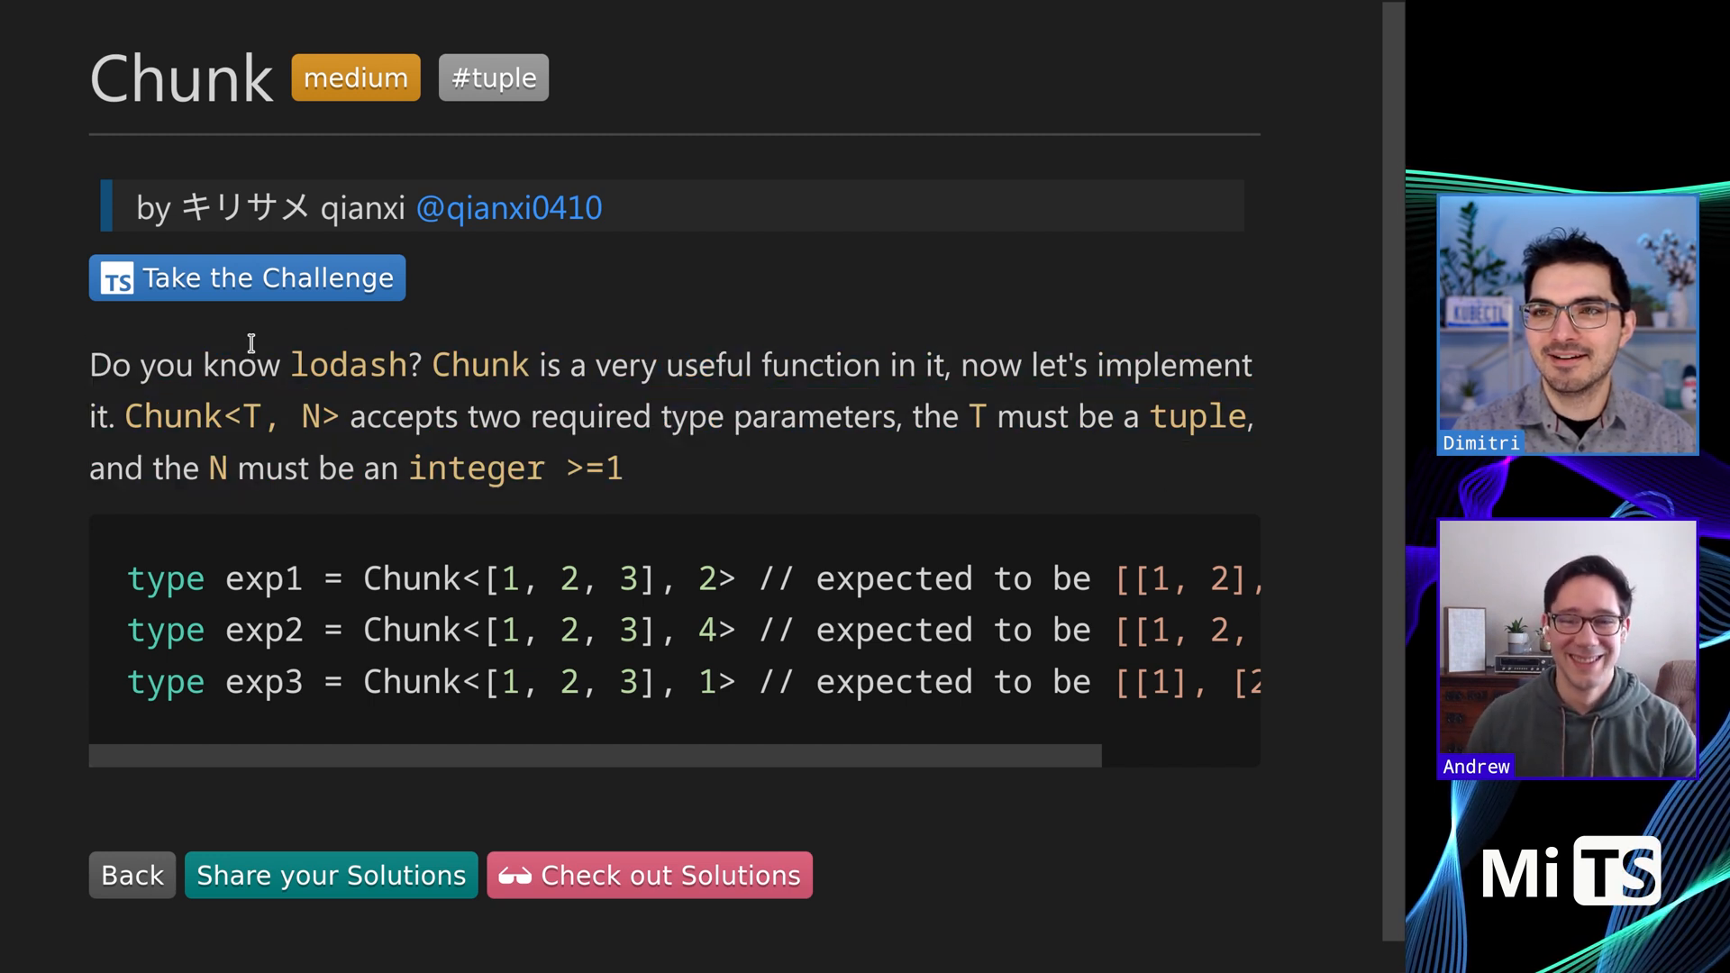
Review the test cases and reformat the Chunk stub with T and U on separate lines
left_click_drag(254, 364, 862, 364)
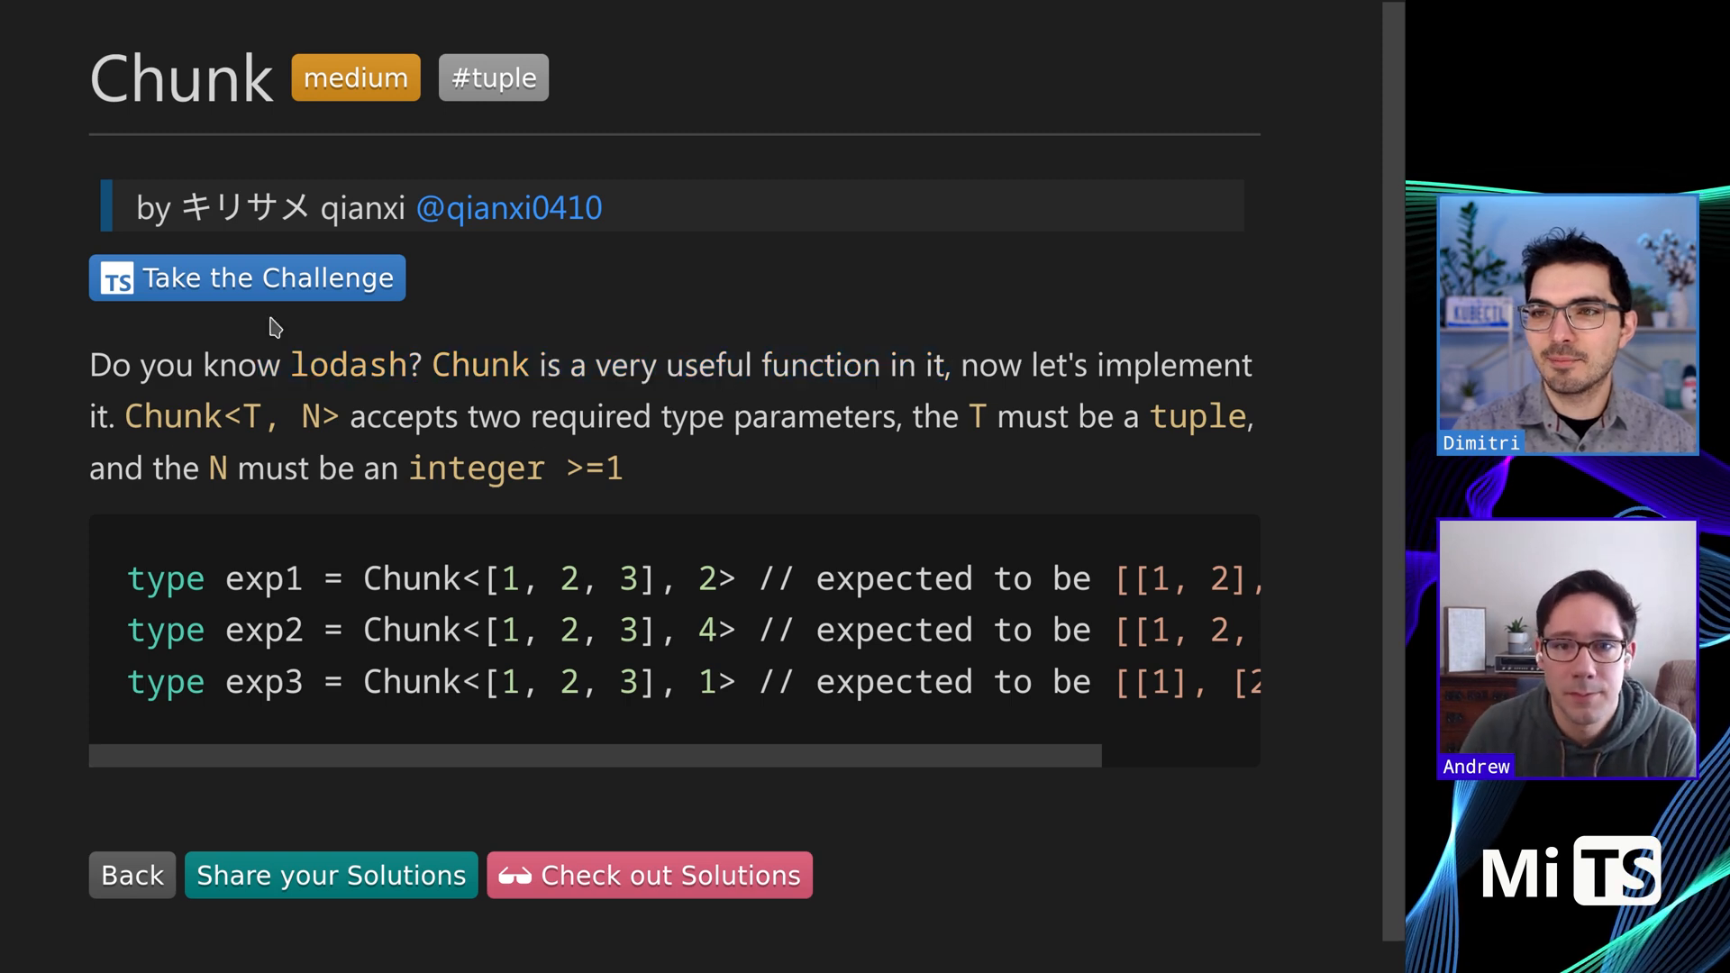
left_click(247, 278)
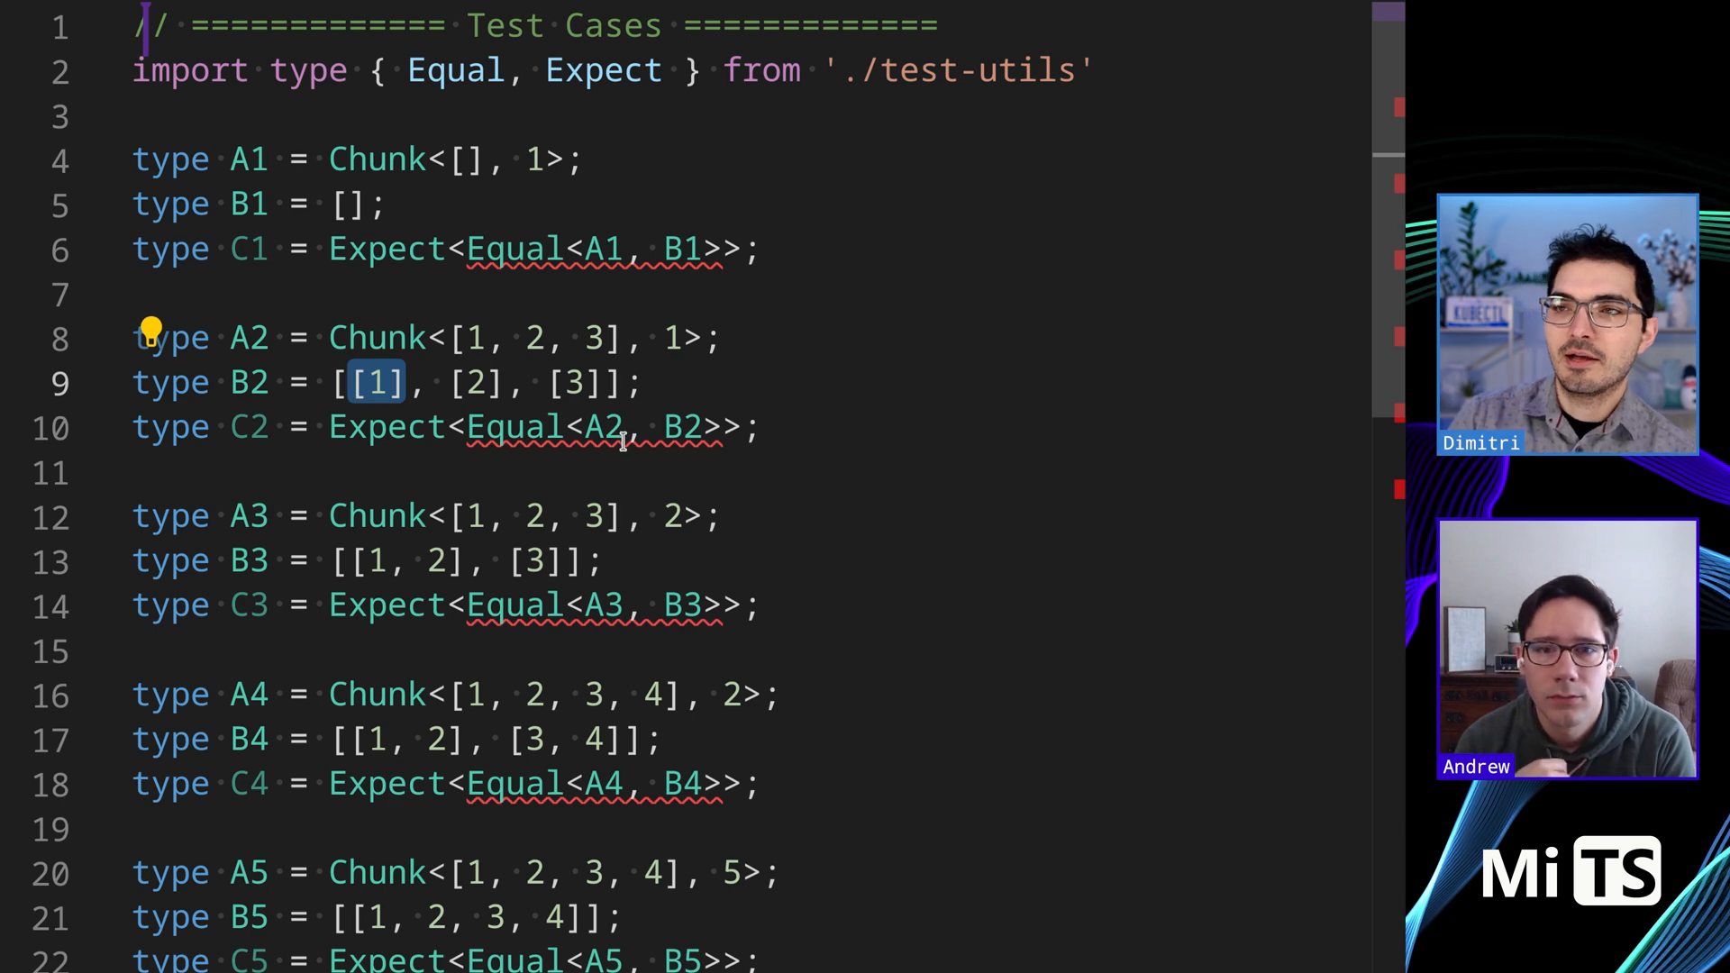
mouse_move(657, 568)
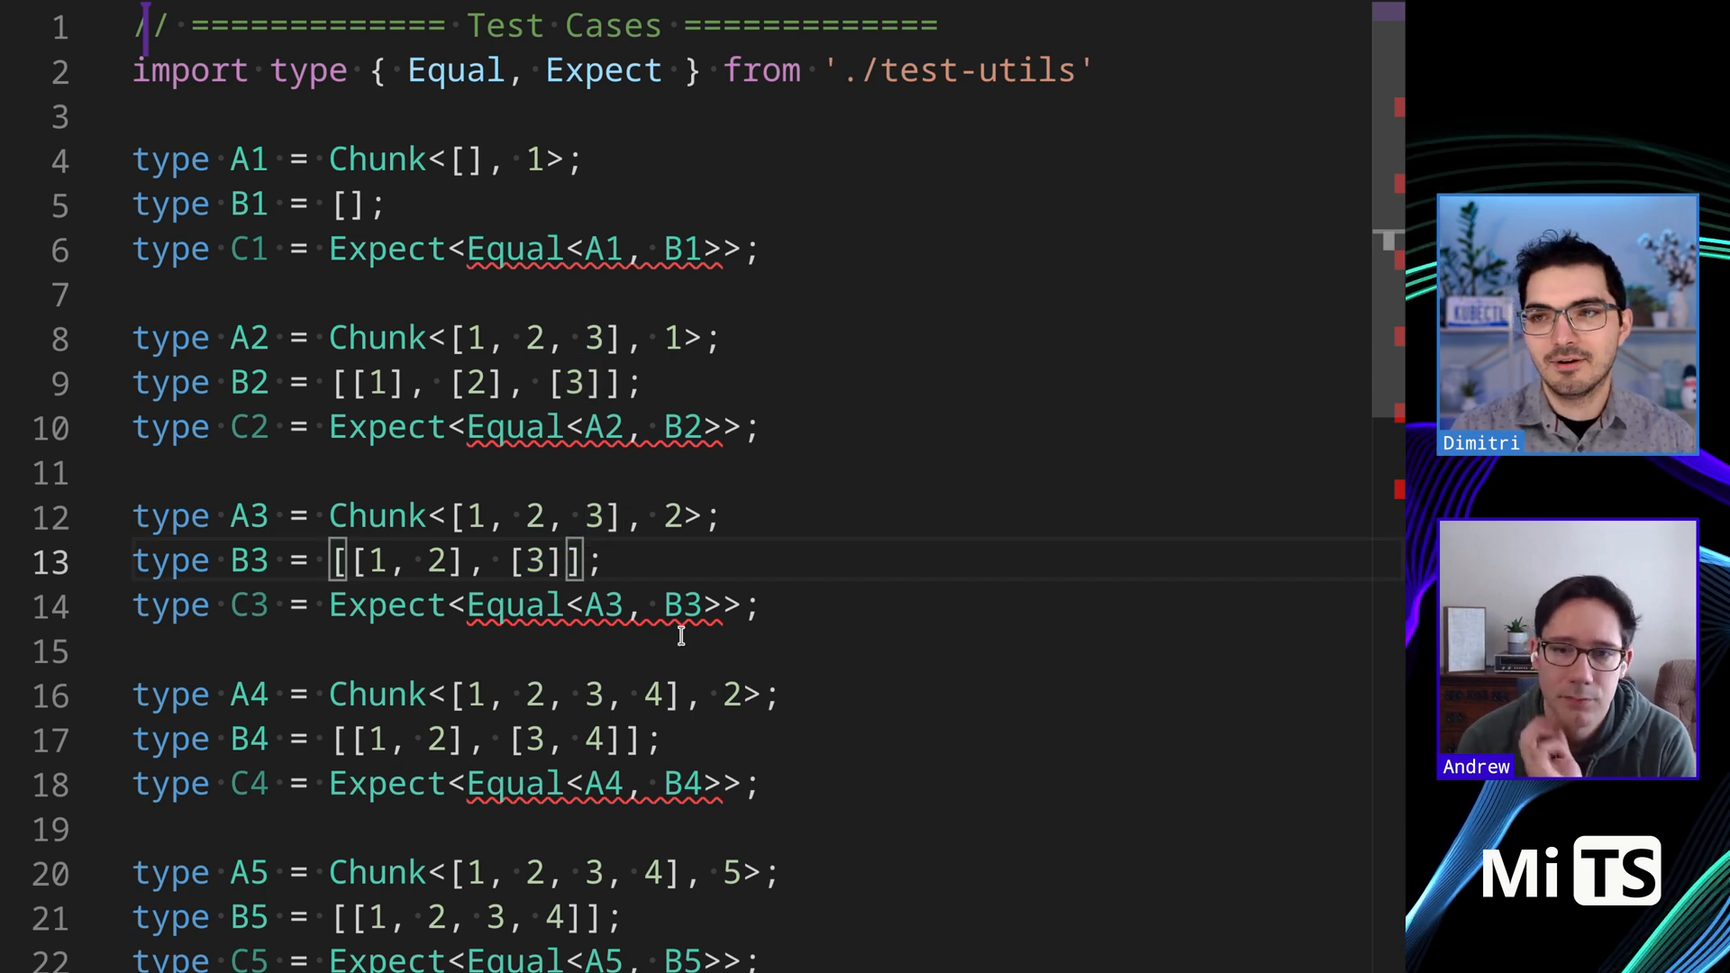
mouse_move(825, 696)
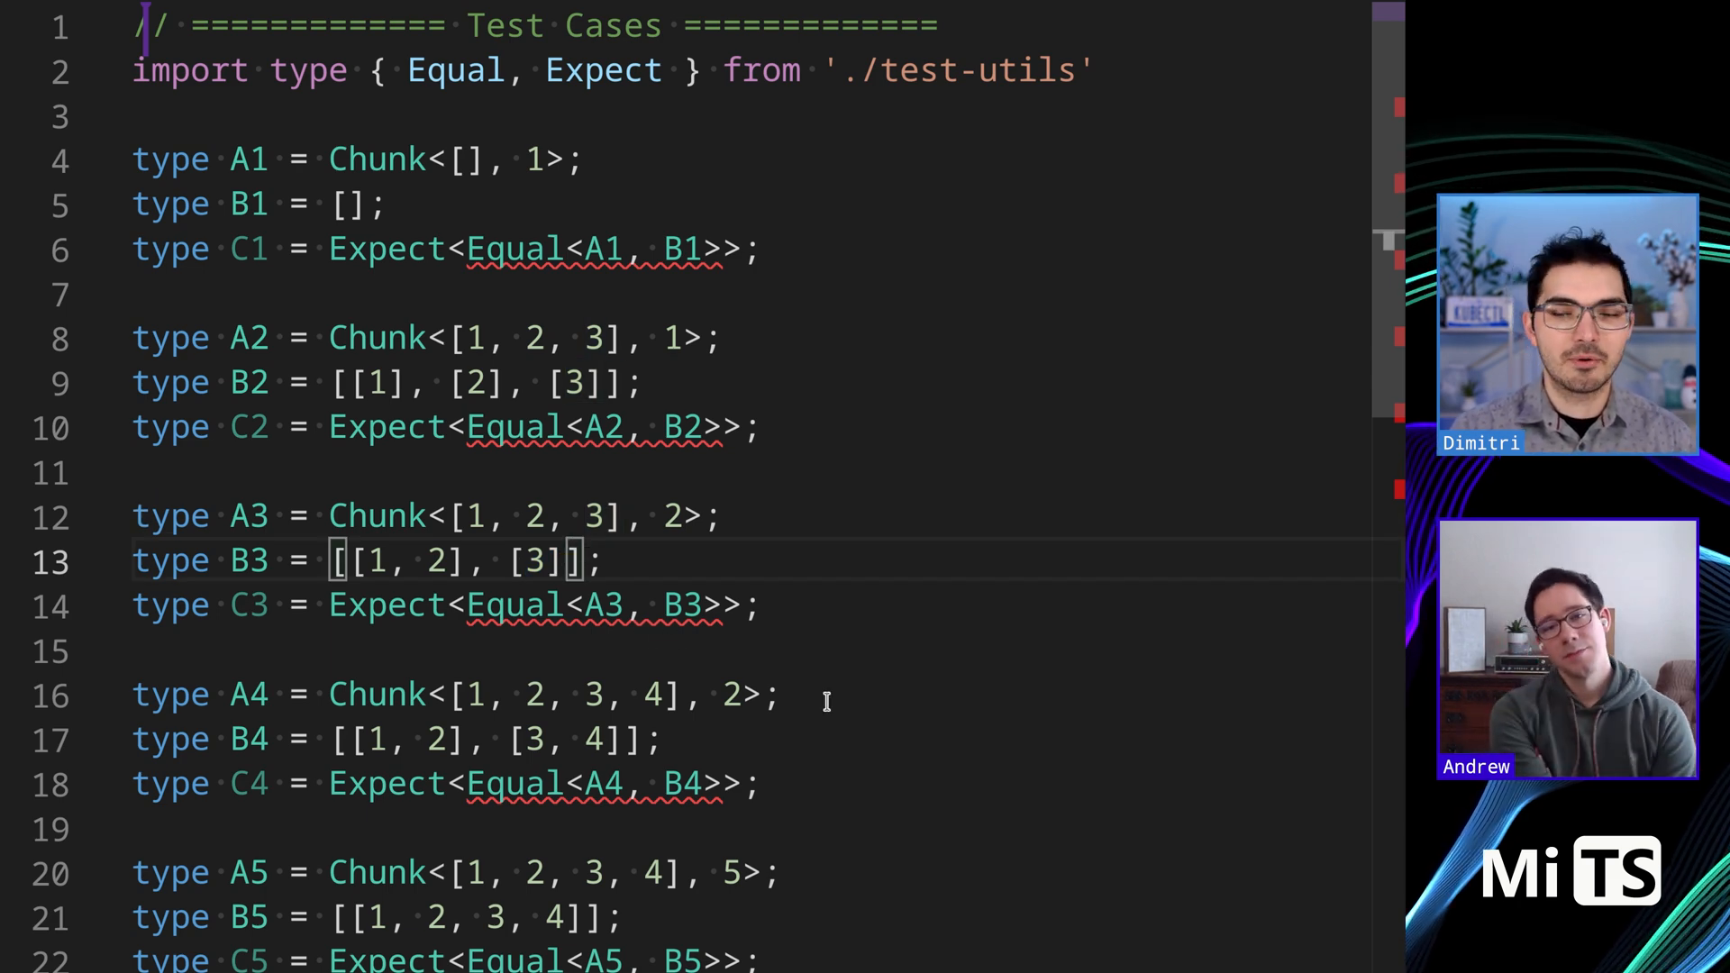
scroll("down", 3)
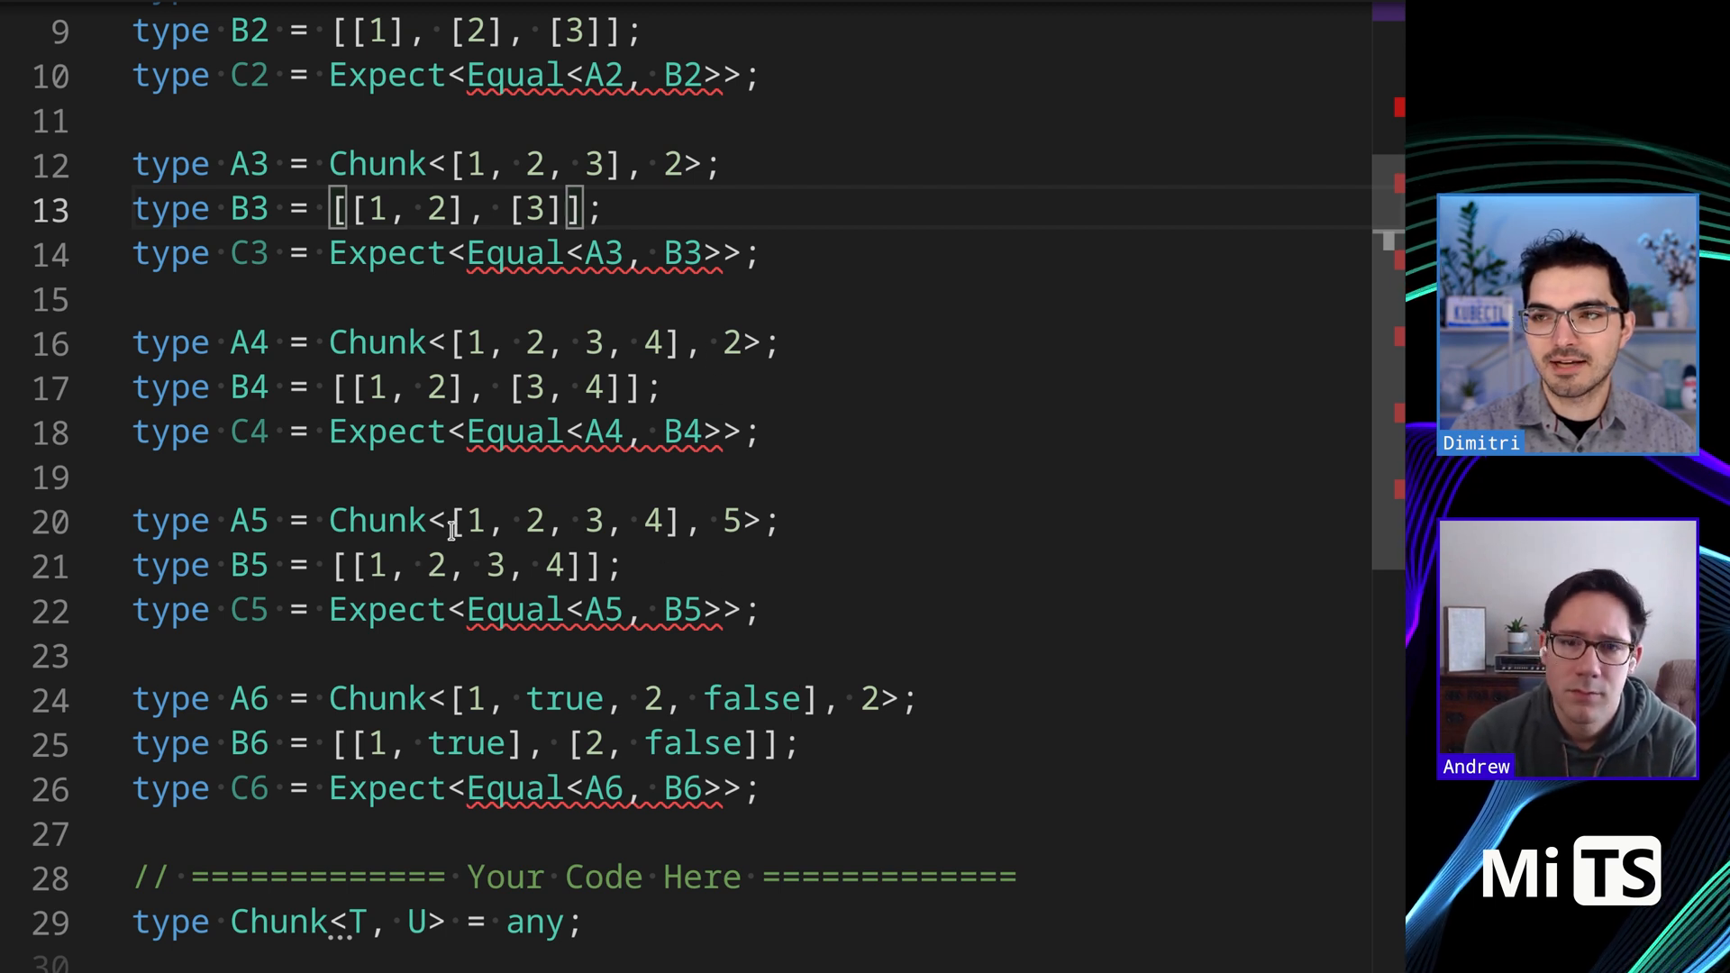
left_click_drag(348, 564, 579, 564)
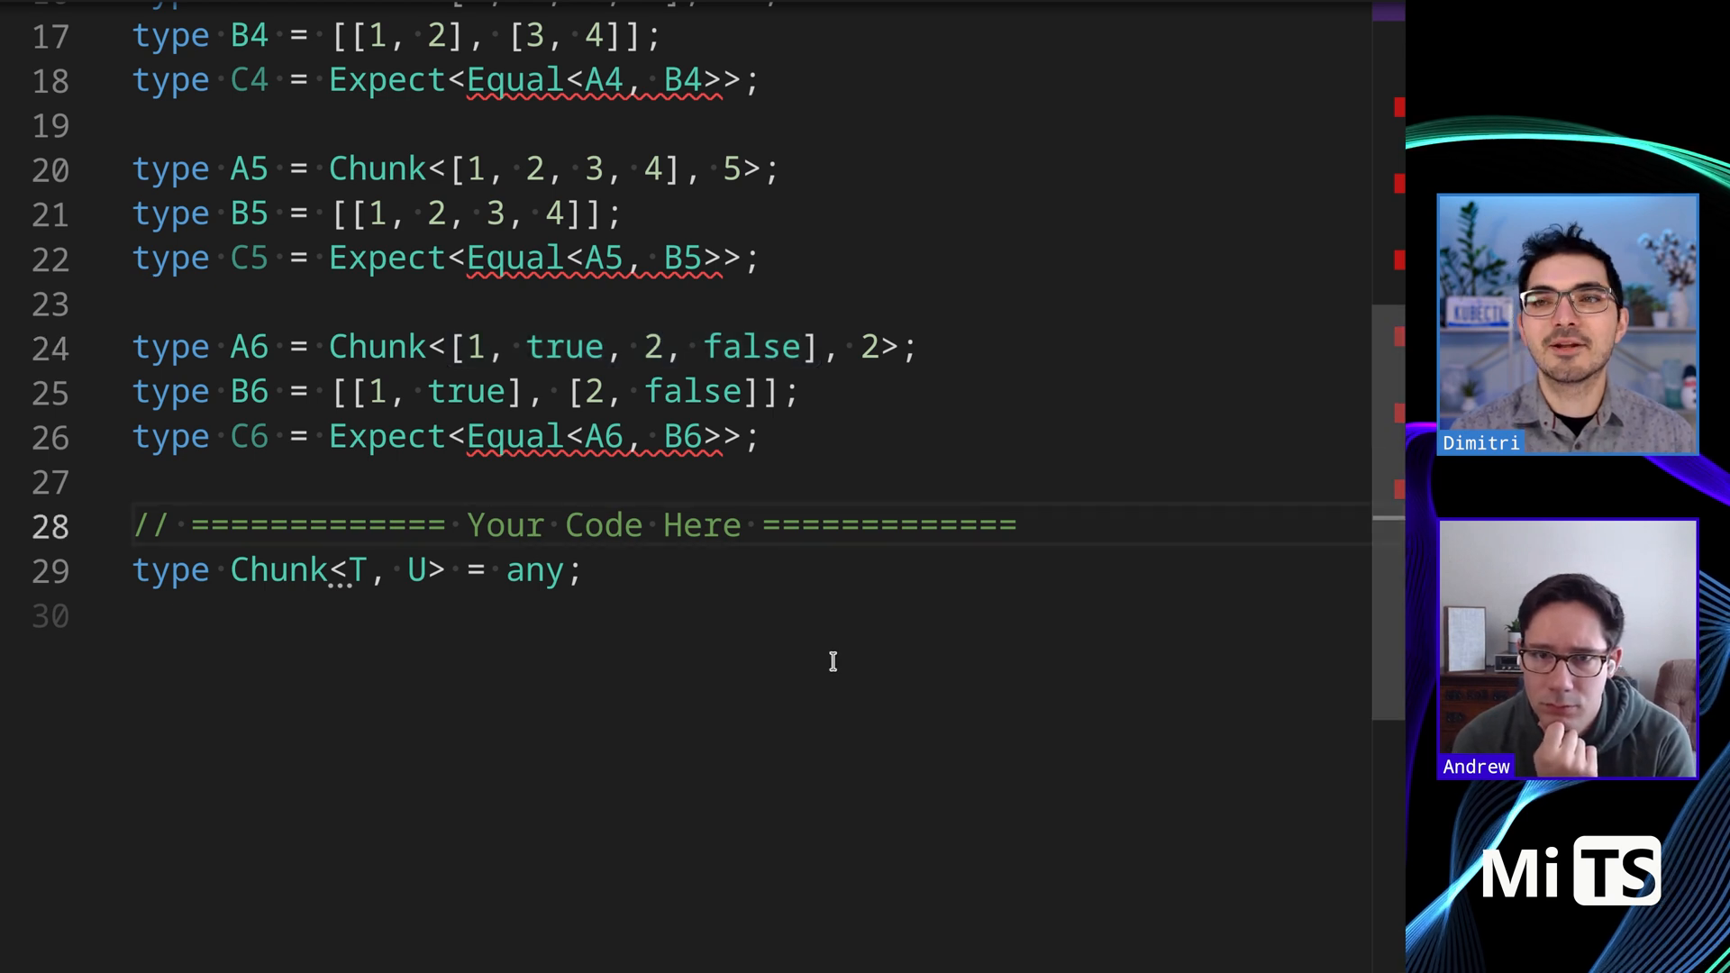
scroll("down", 3)
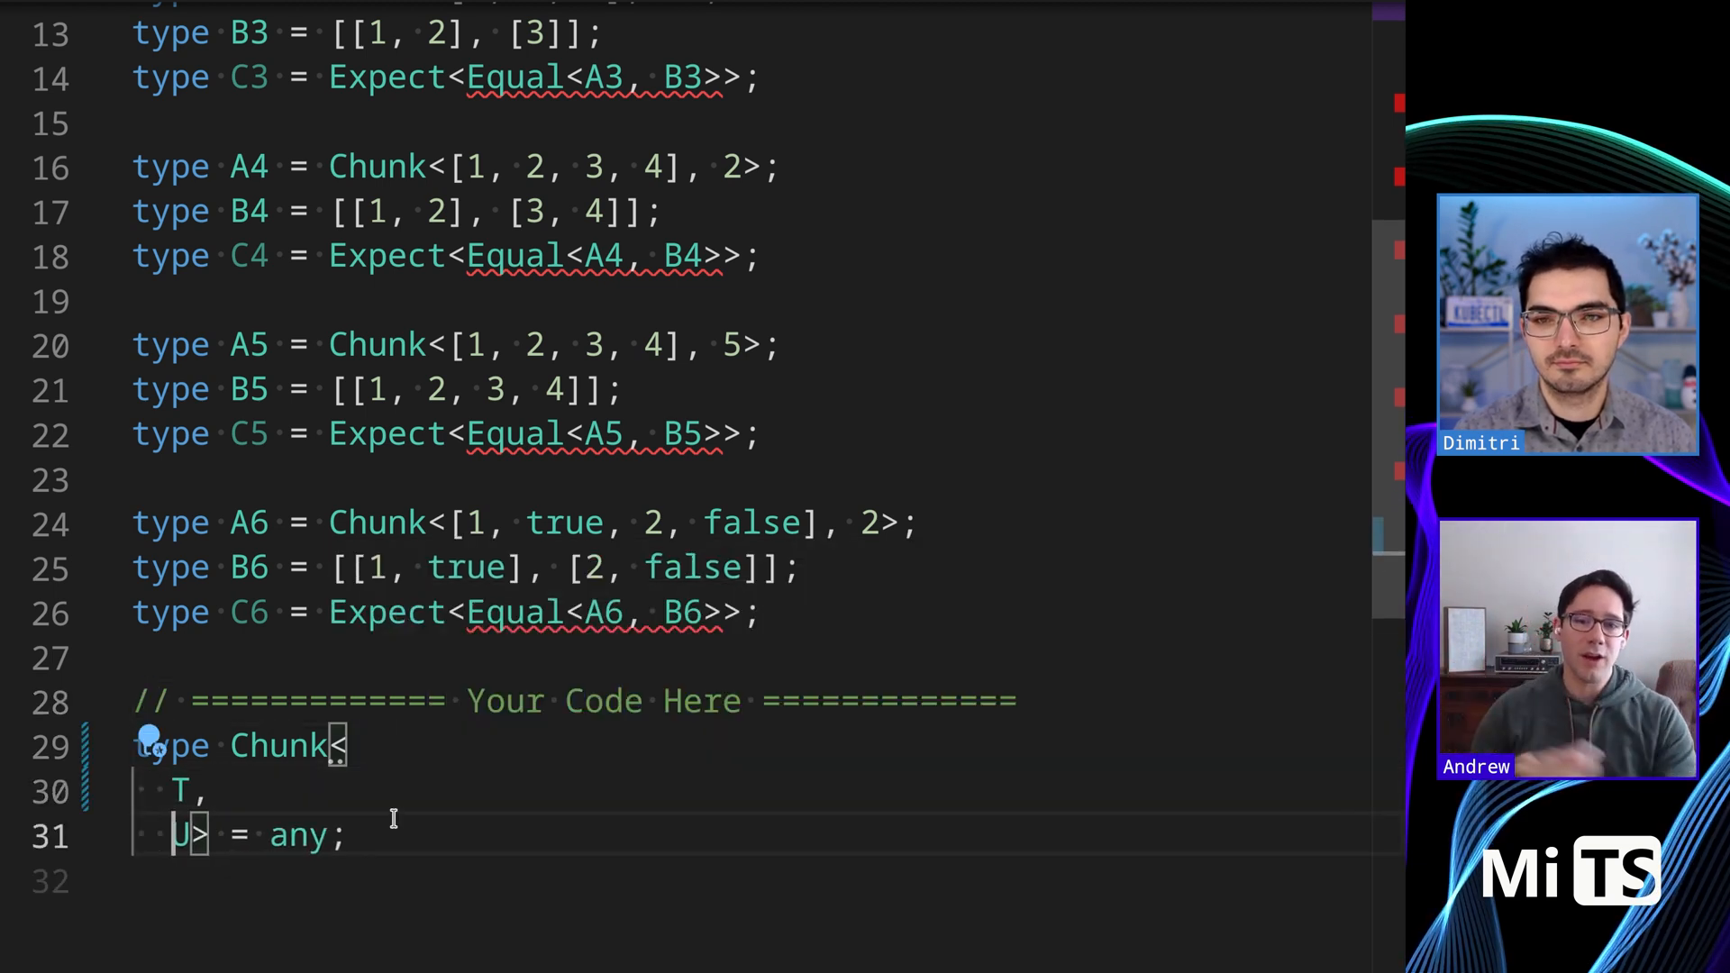
Start Chunk's body as T extends [infer Head, ...infer Tail] followed by a ? branch
key("Enter")
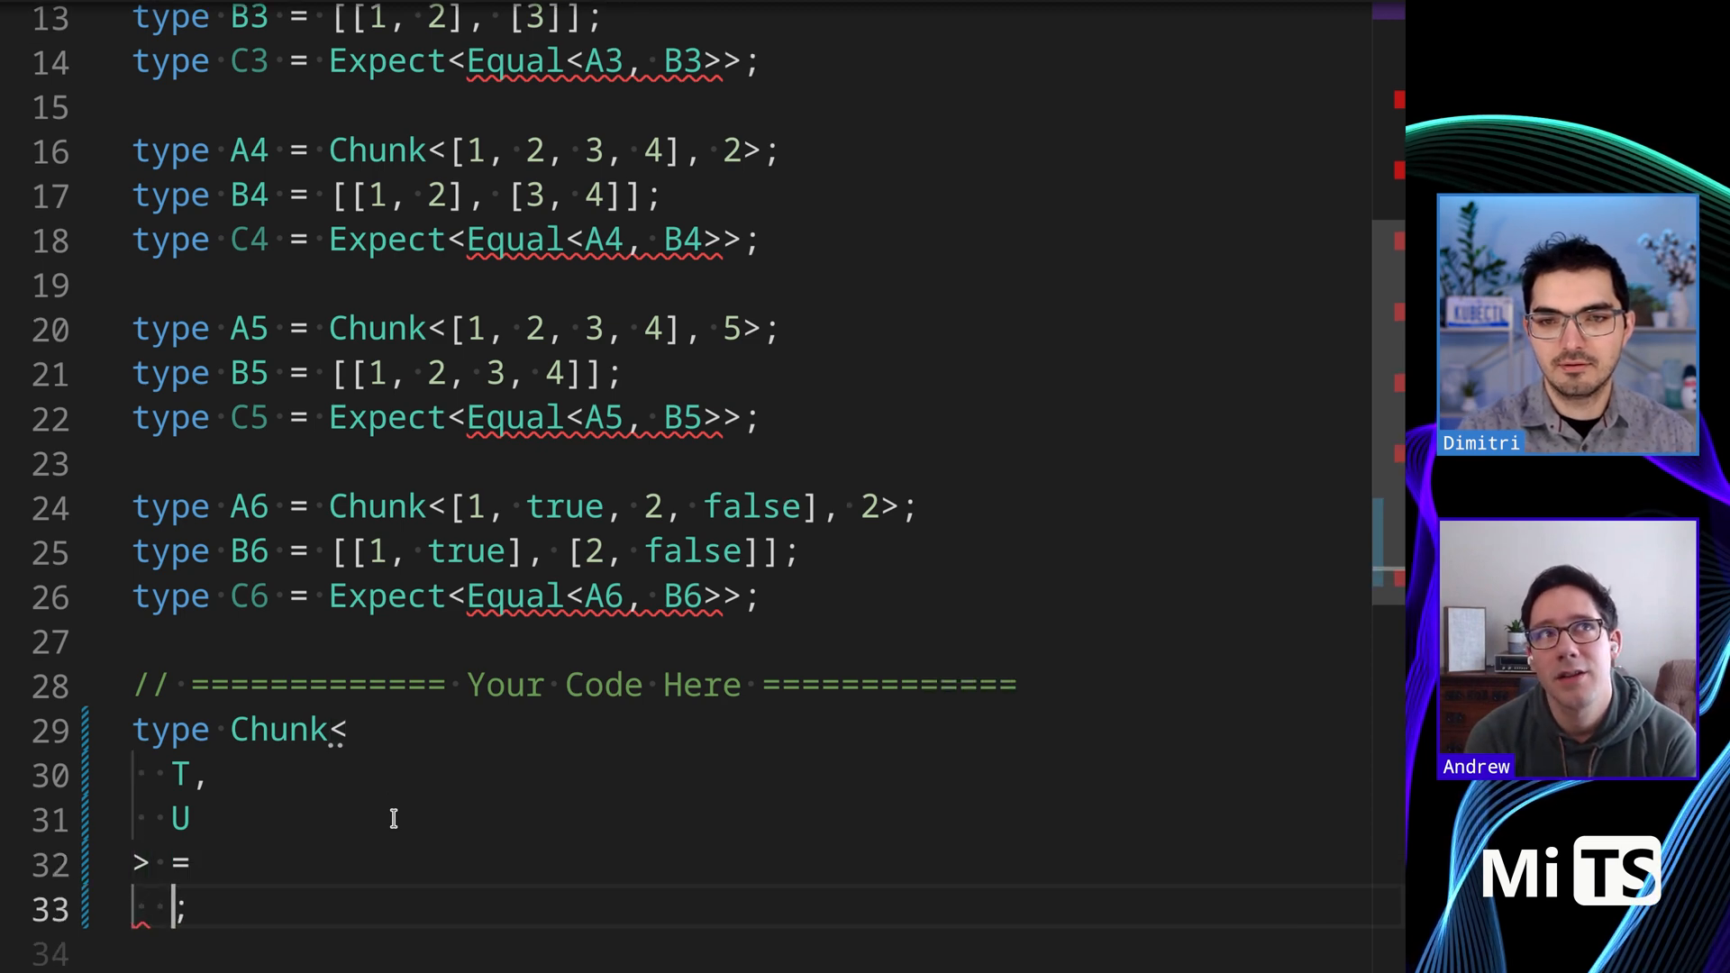
type("T extends []")
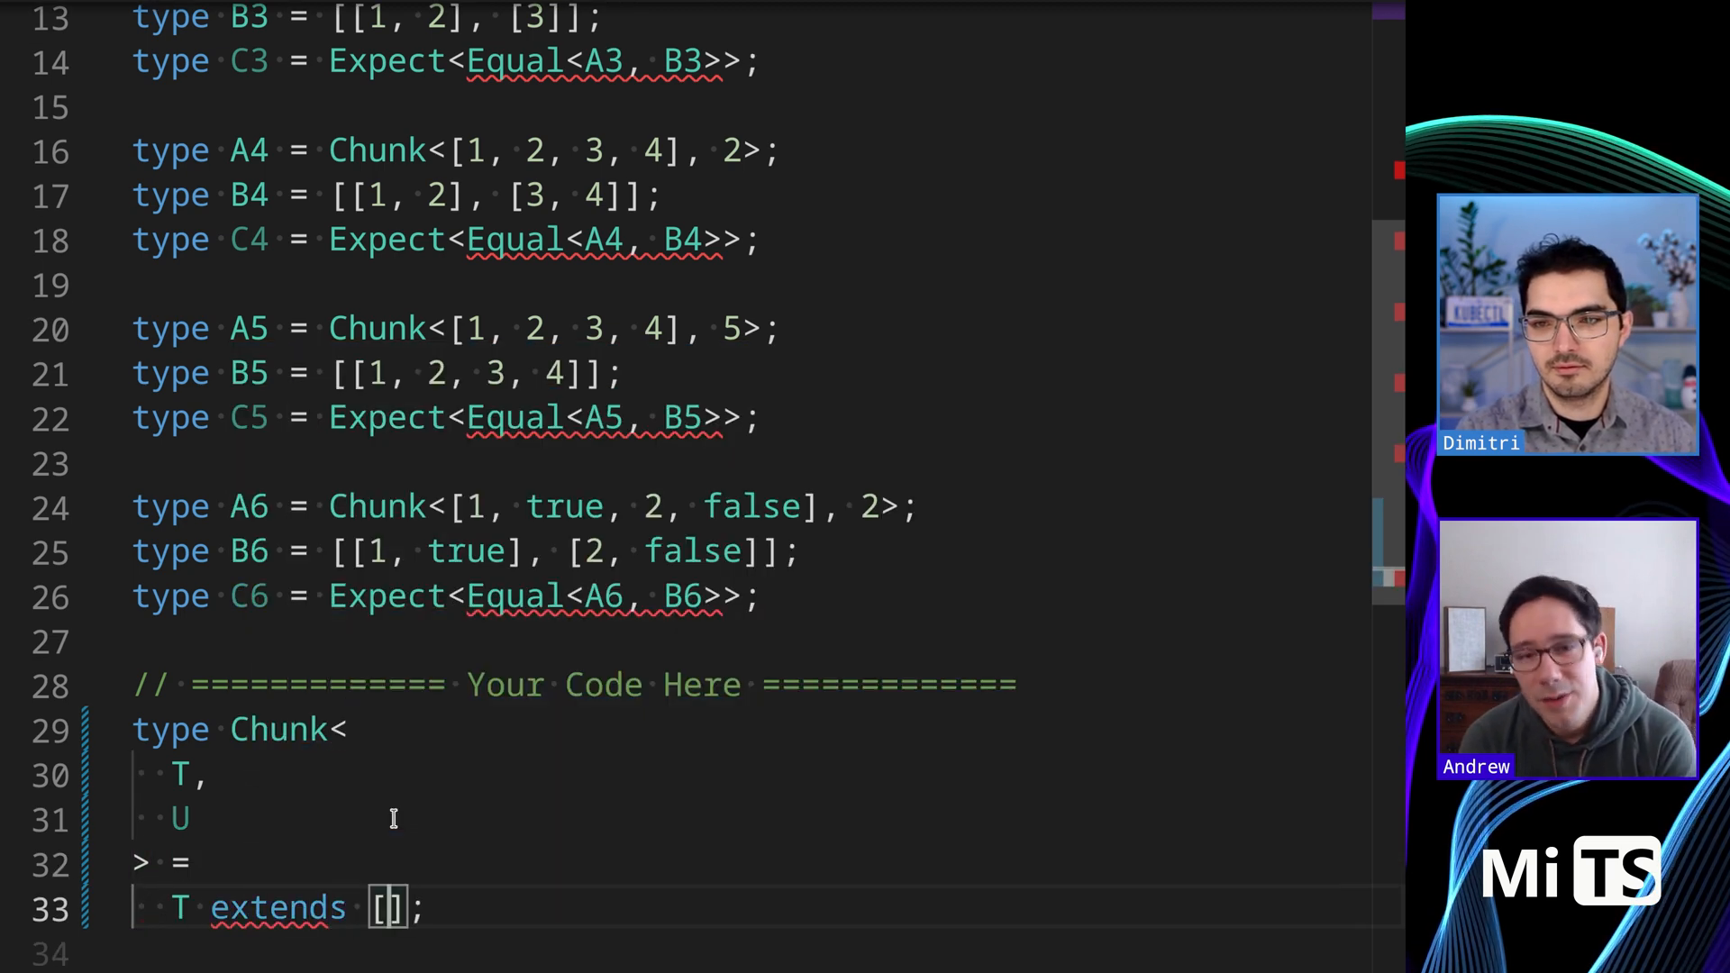
type("infer Head, ...infer Tail")
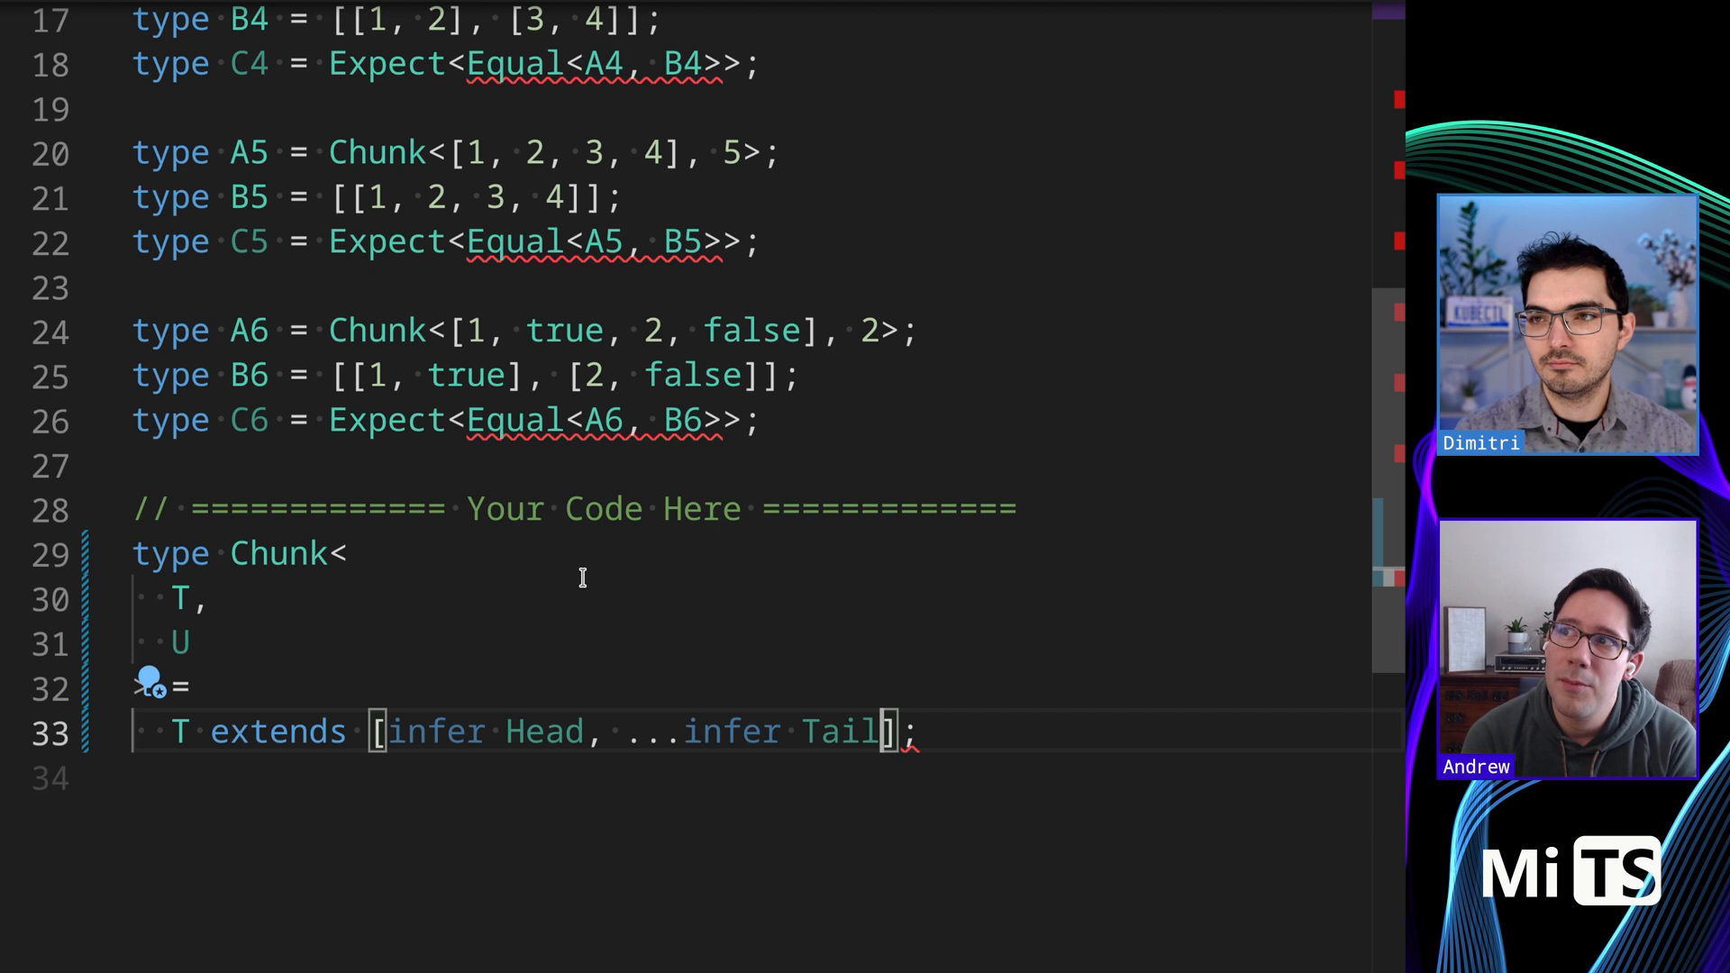
key("Enter")
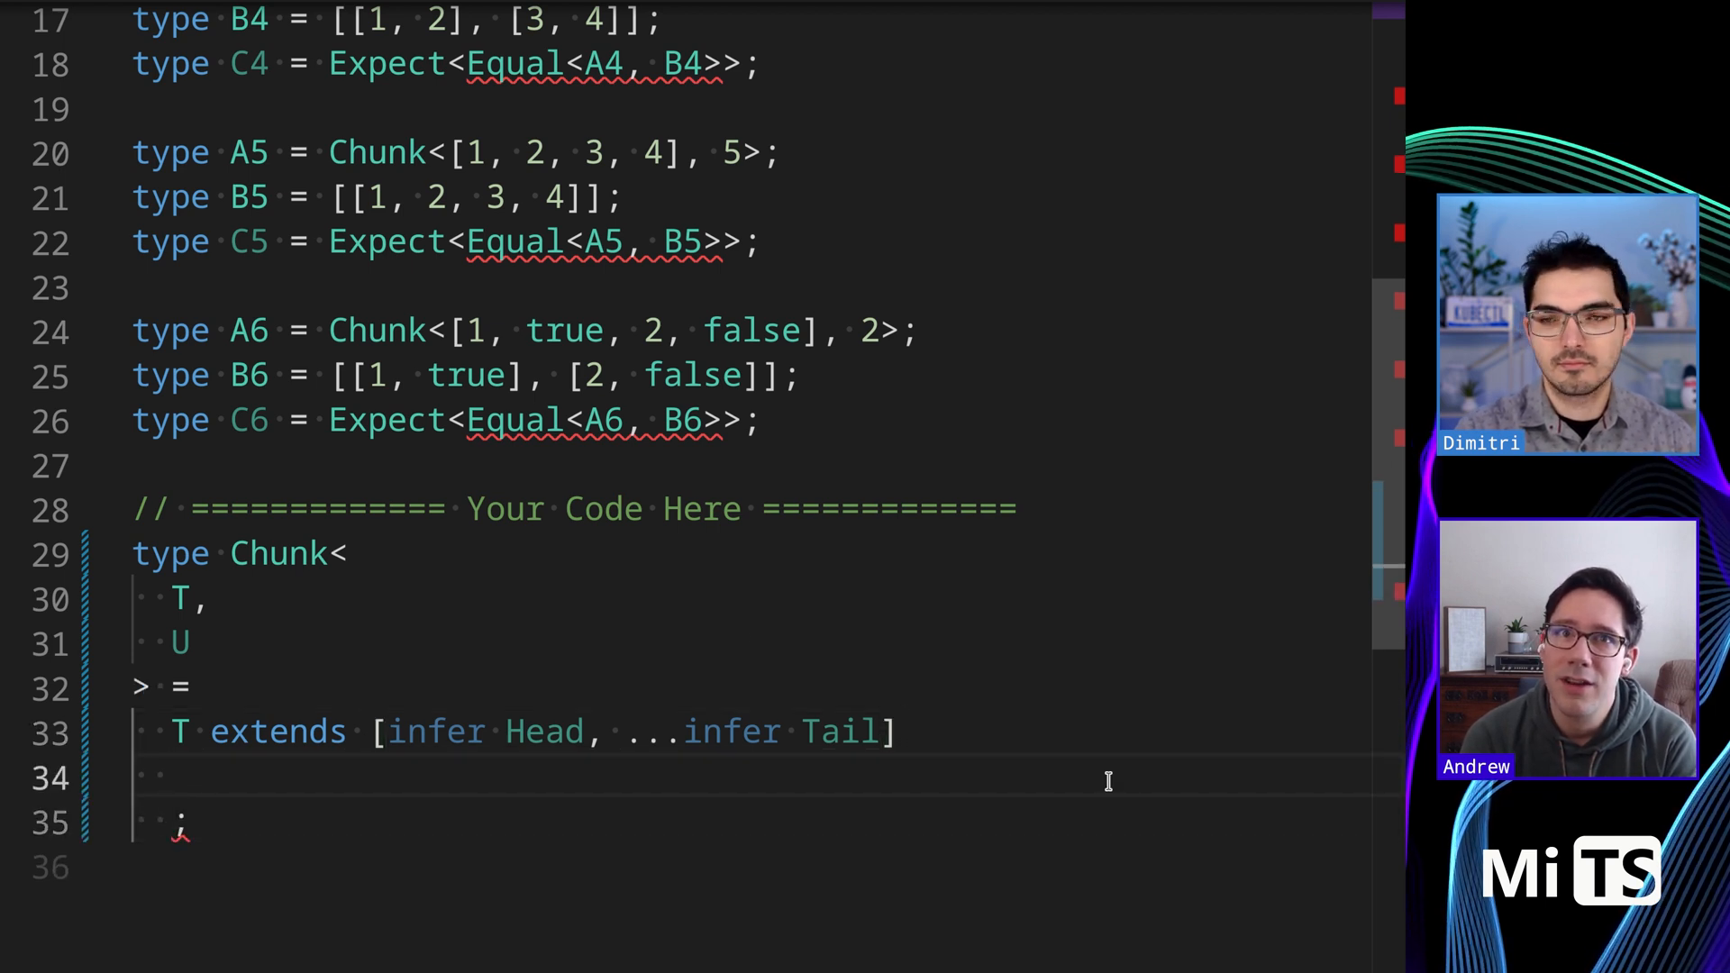
type("?")
left_click(182, 644)
type(",")
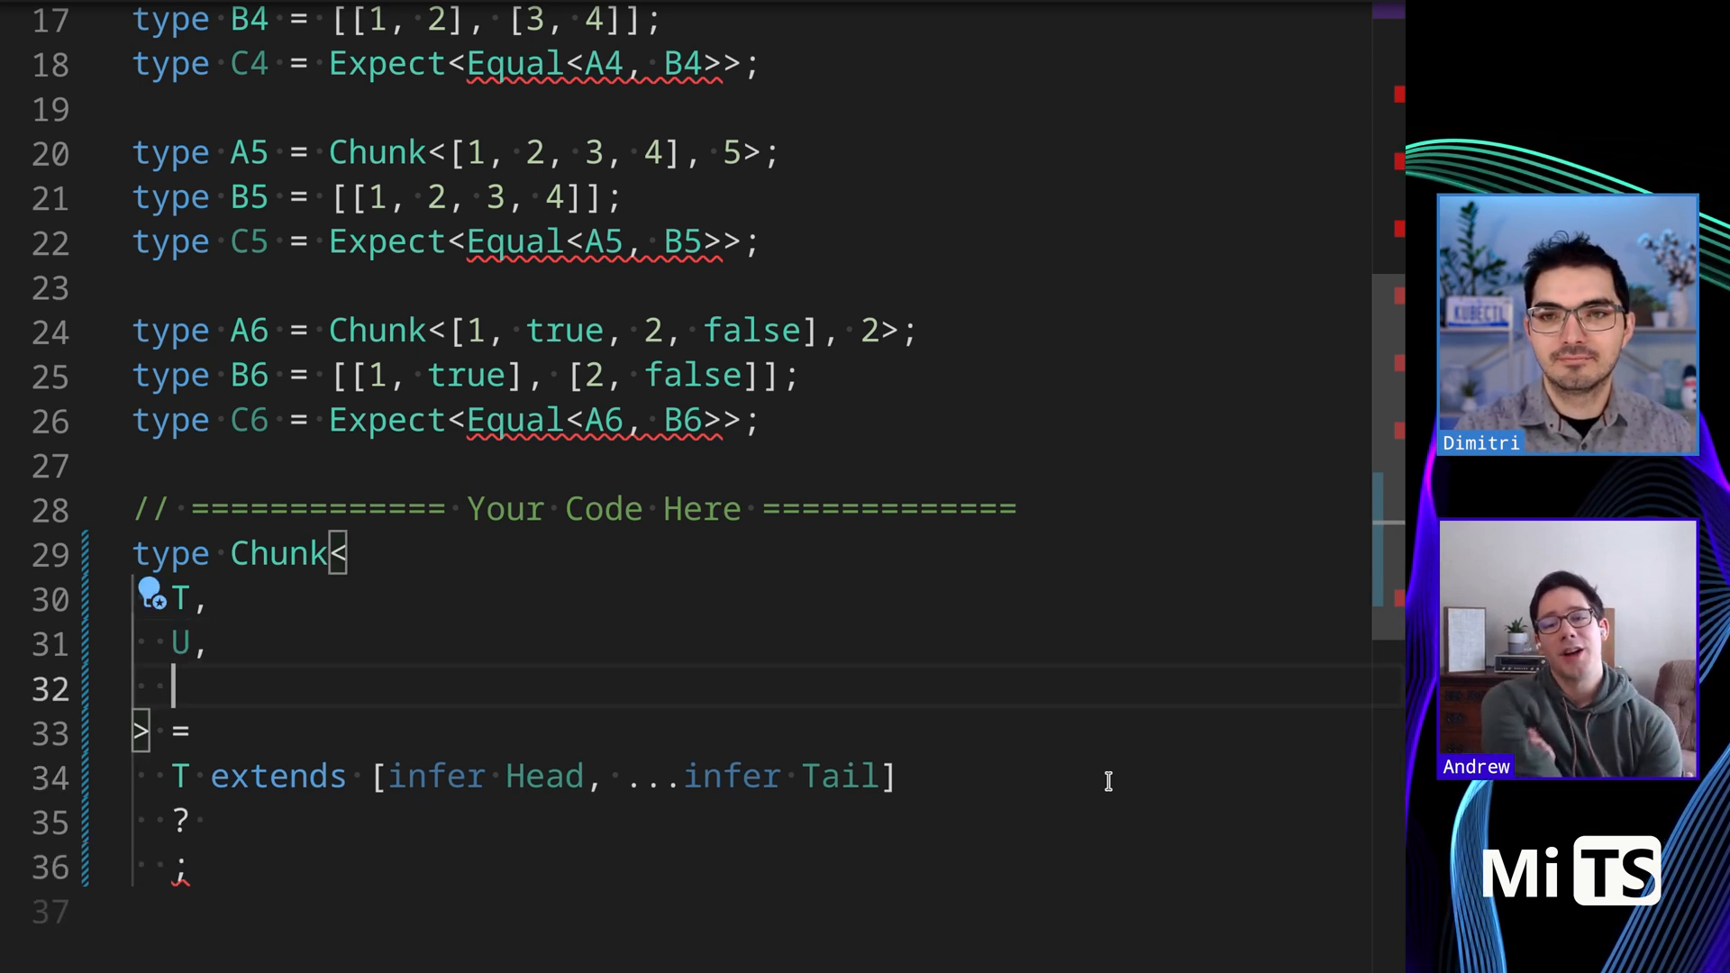
Add Acc extends unknown[] = [], constrain T to unknown[] and U to number defaulting 1
type("Acc extends")
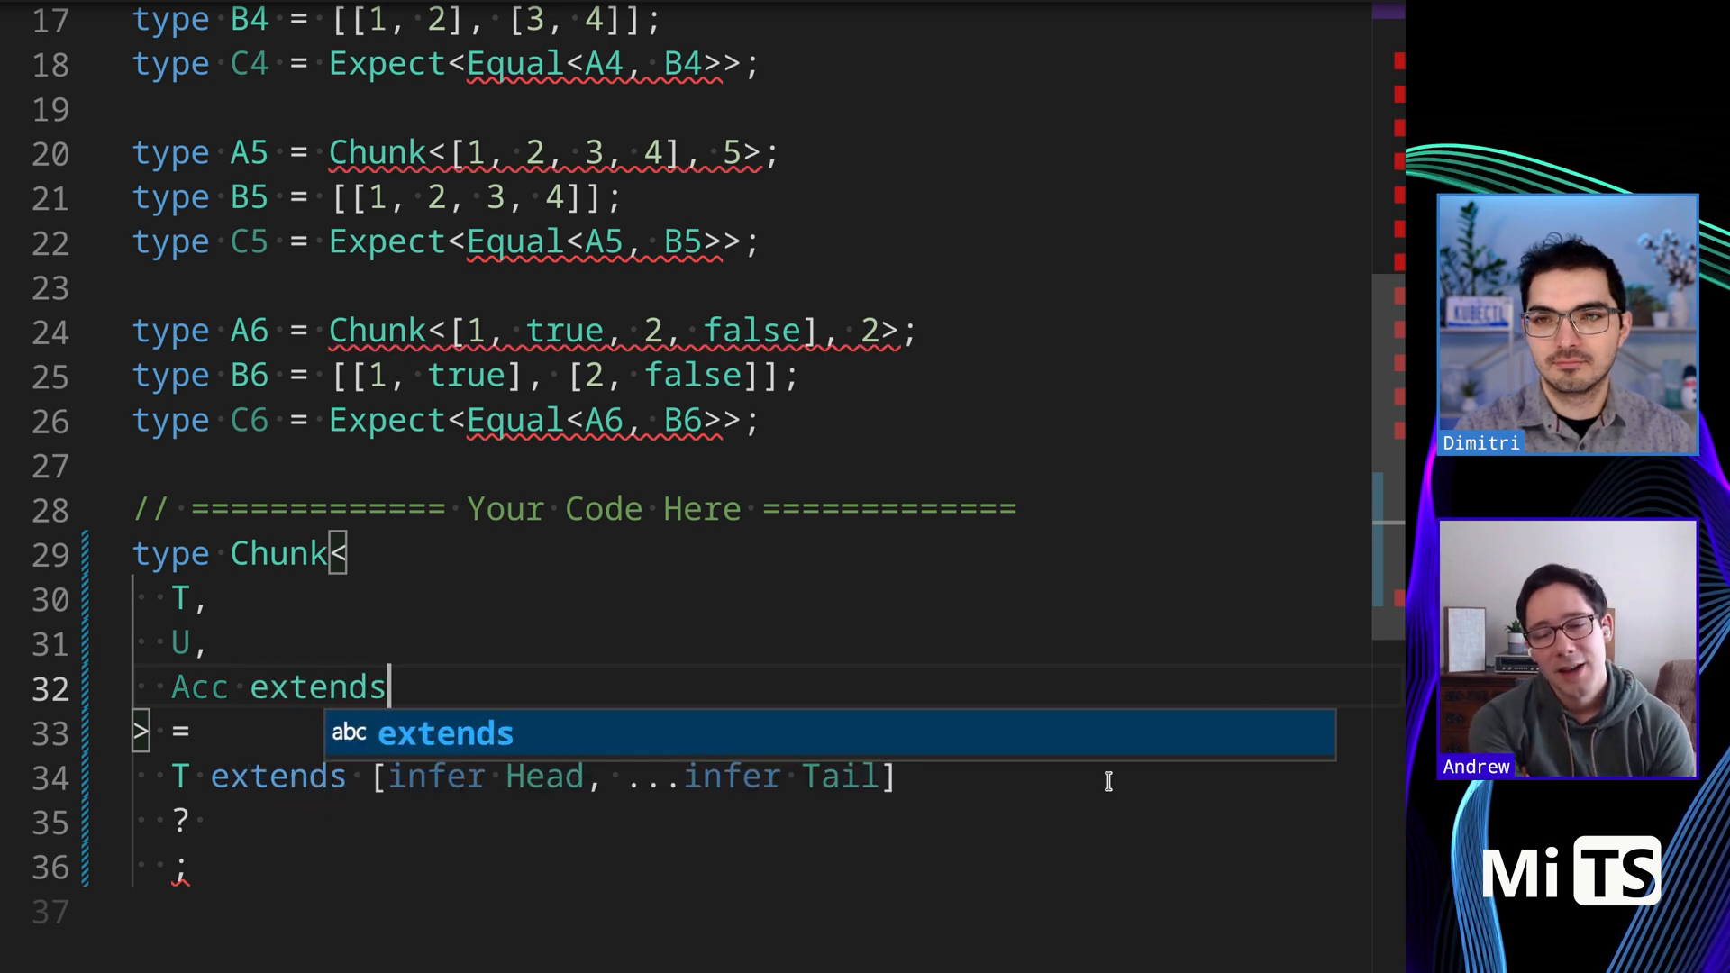
type("unknown[]")
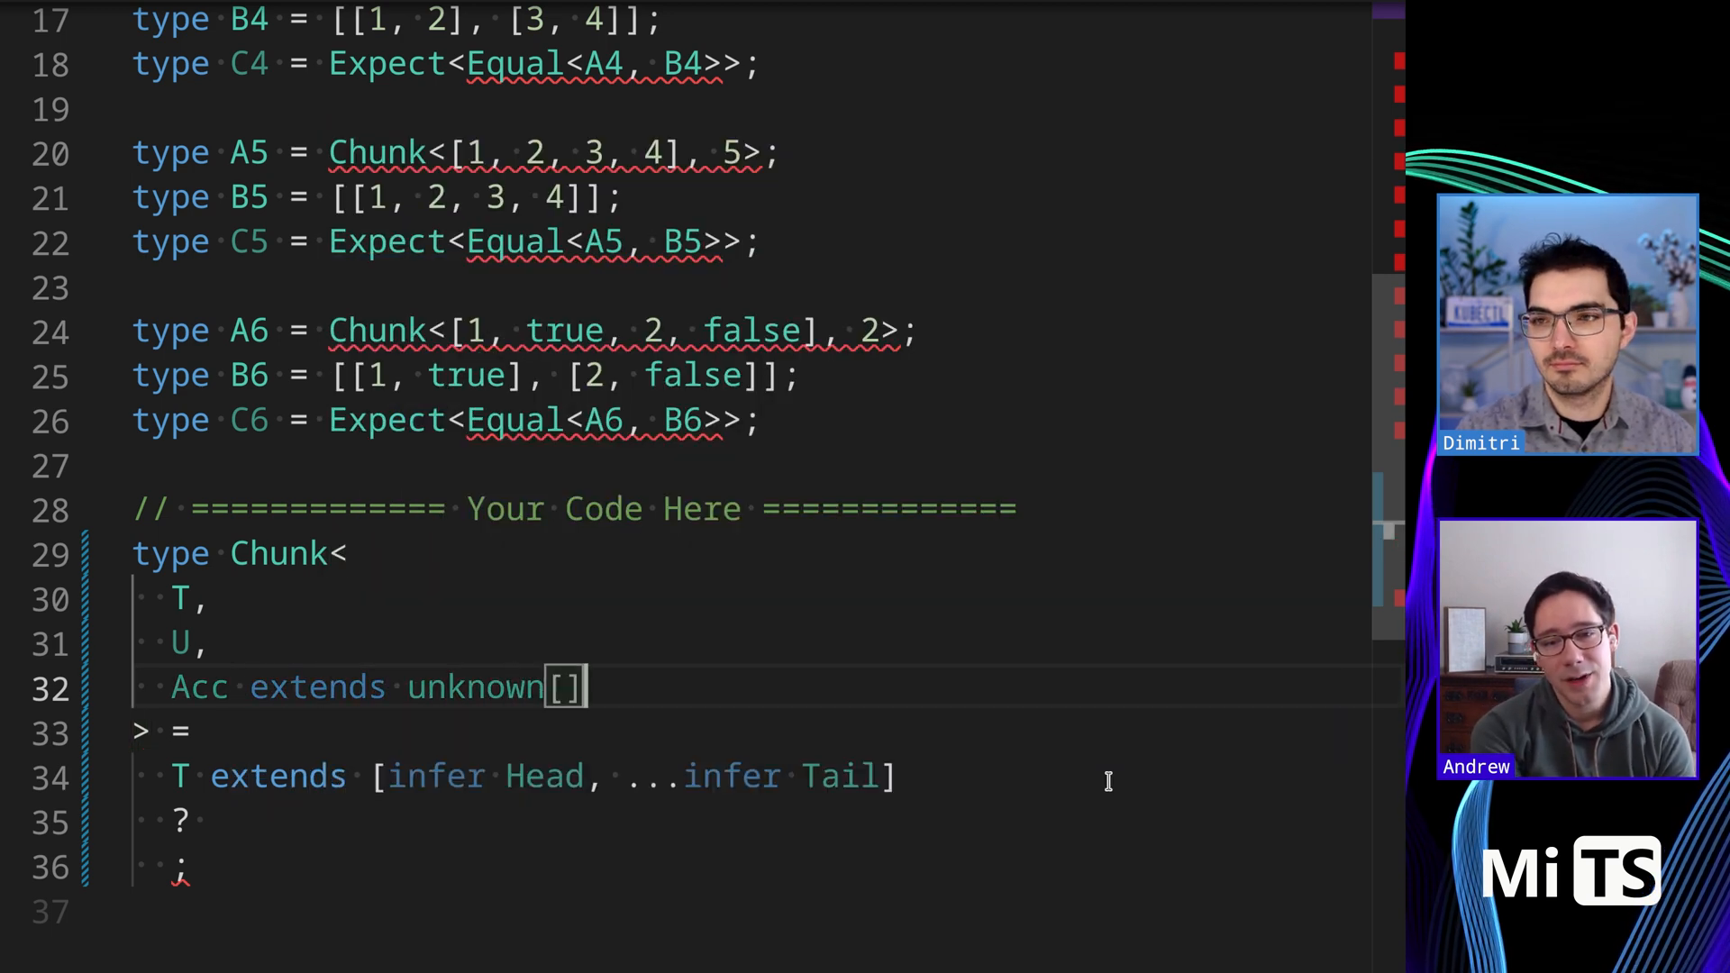
type("= []")
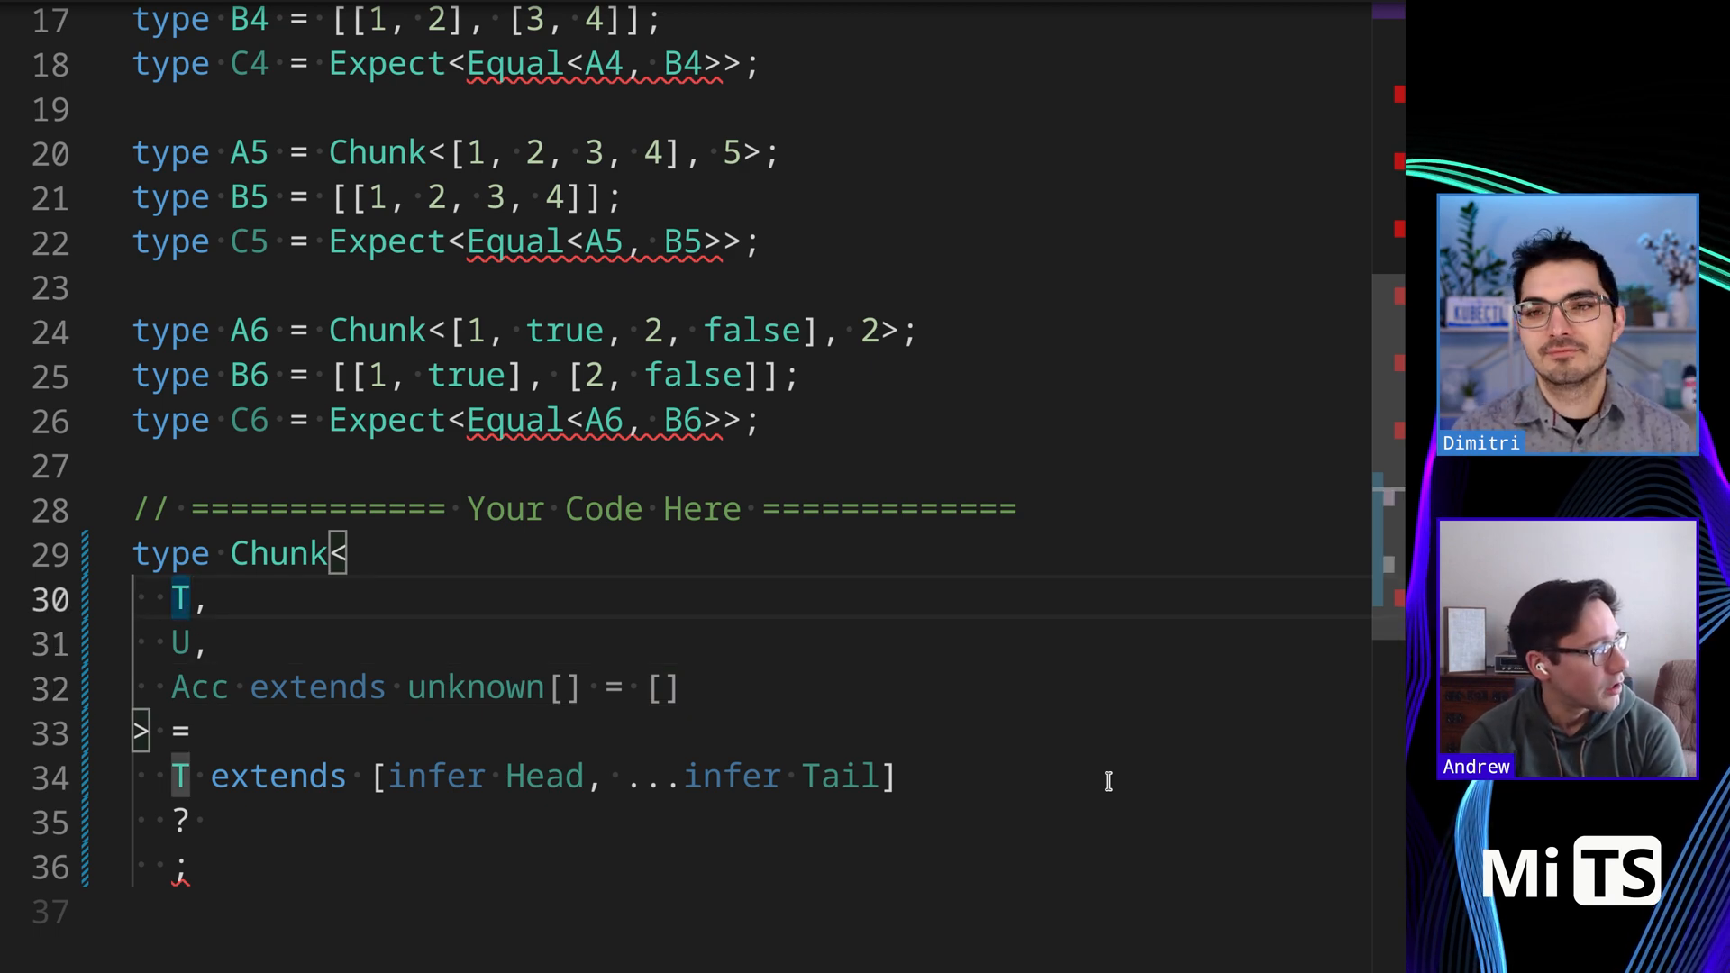
type("e")
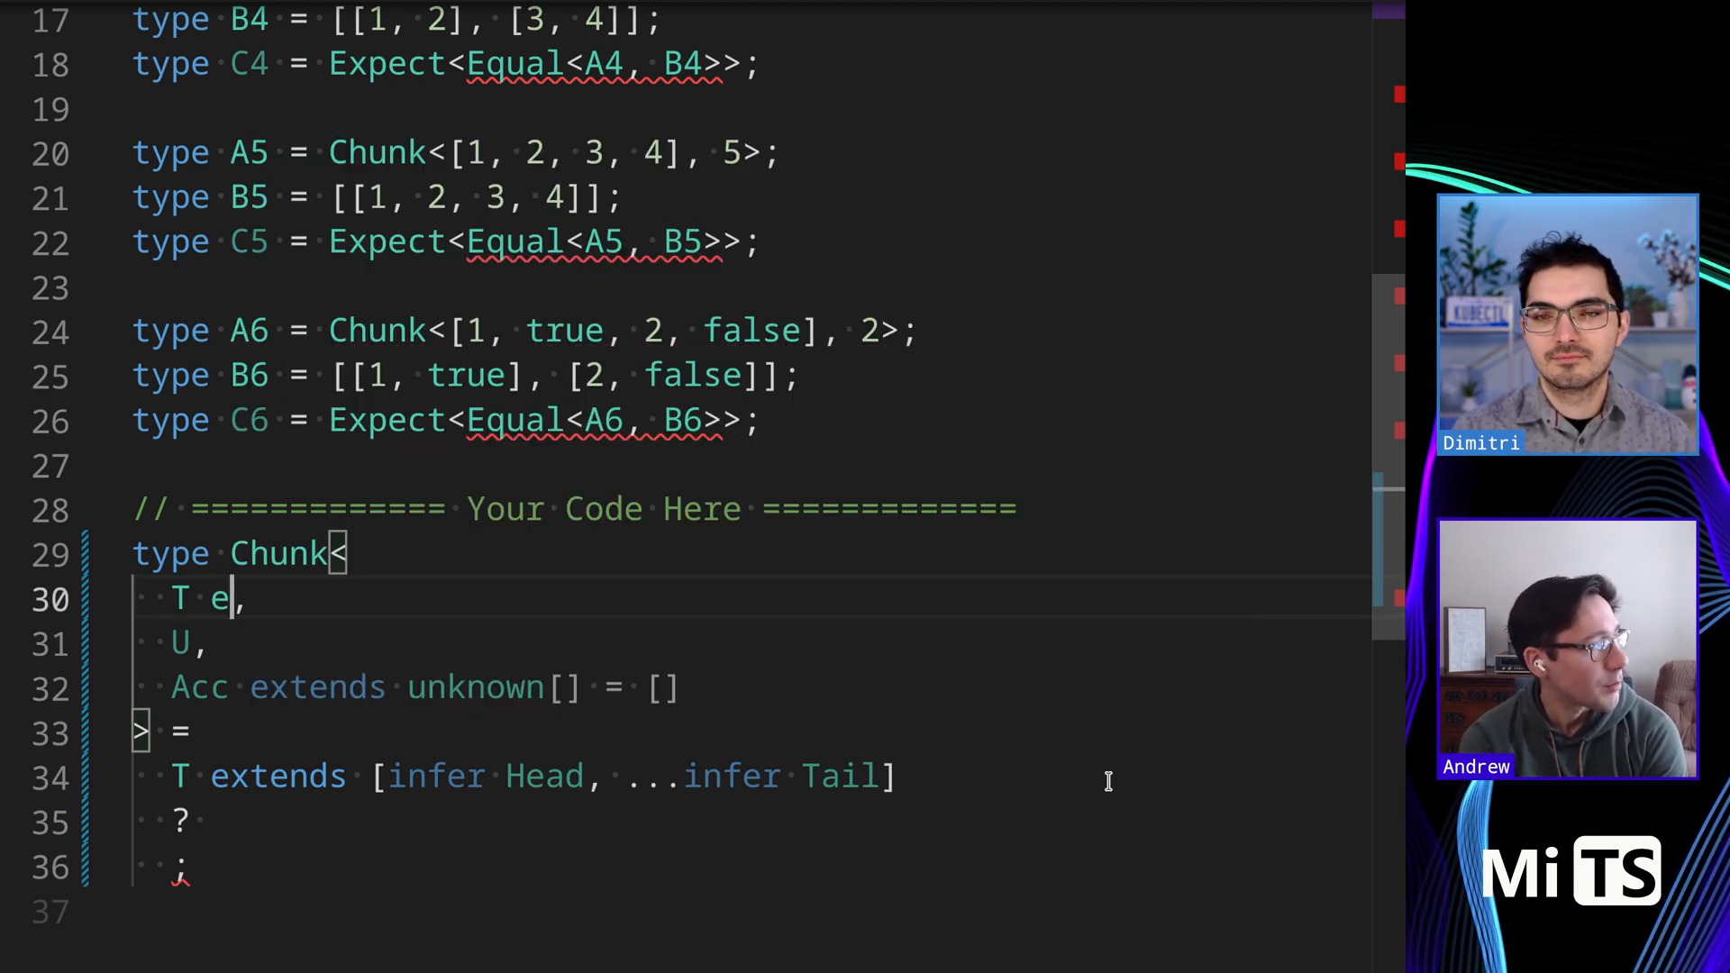
type("xtends unknown[")
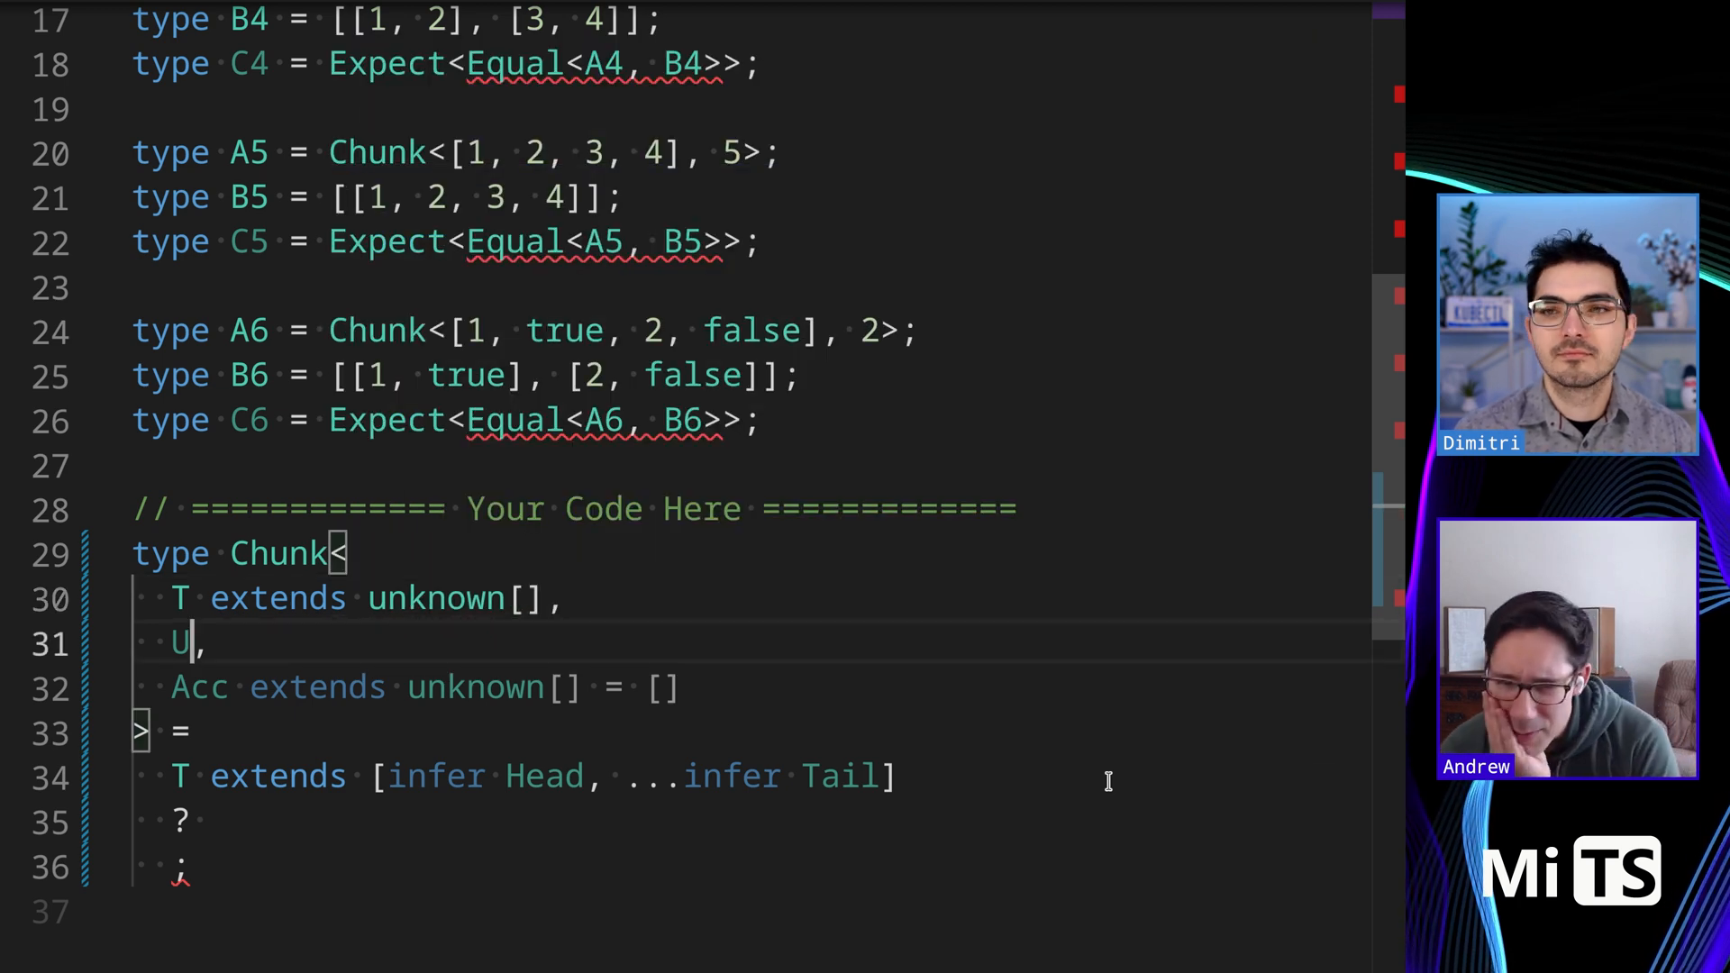
type("extends number = 1")
type(":")
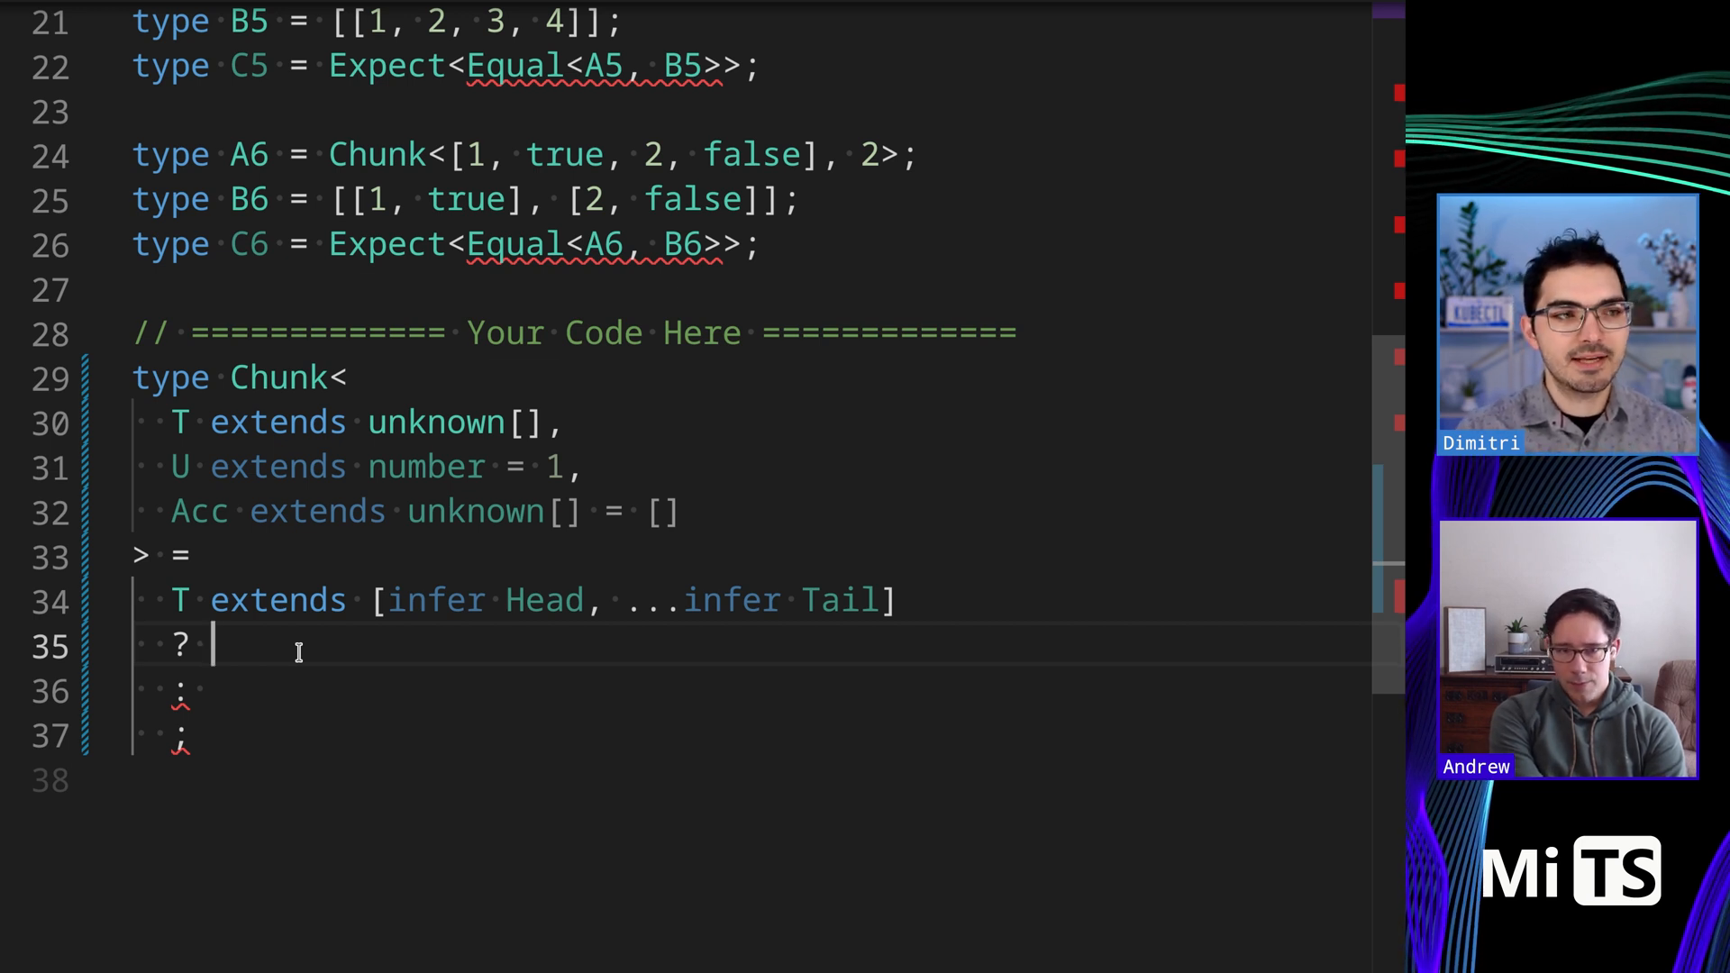
Write the inner check Acc['length'] extends U with never placeholders in both branches
type("Acc['len")
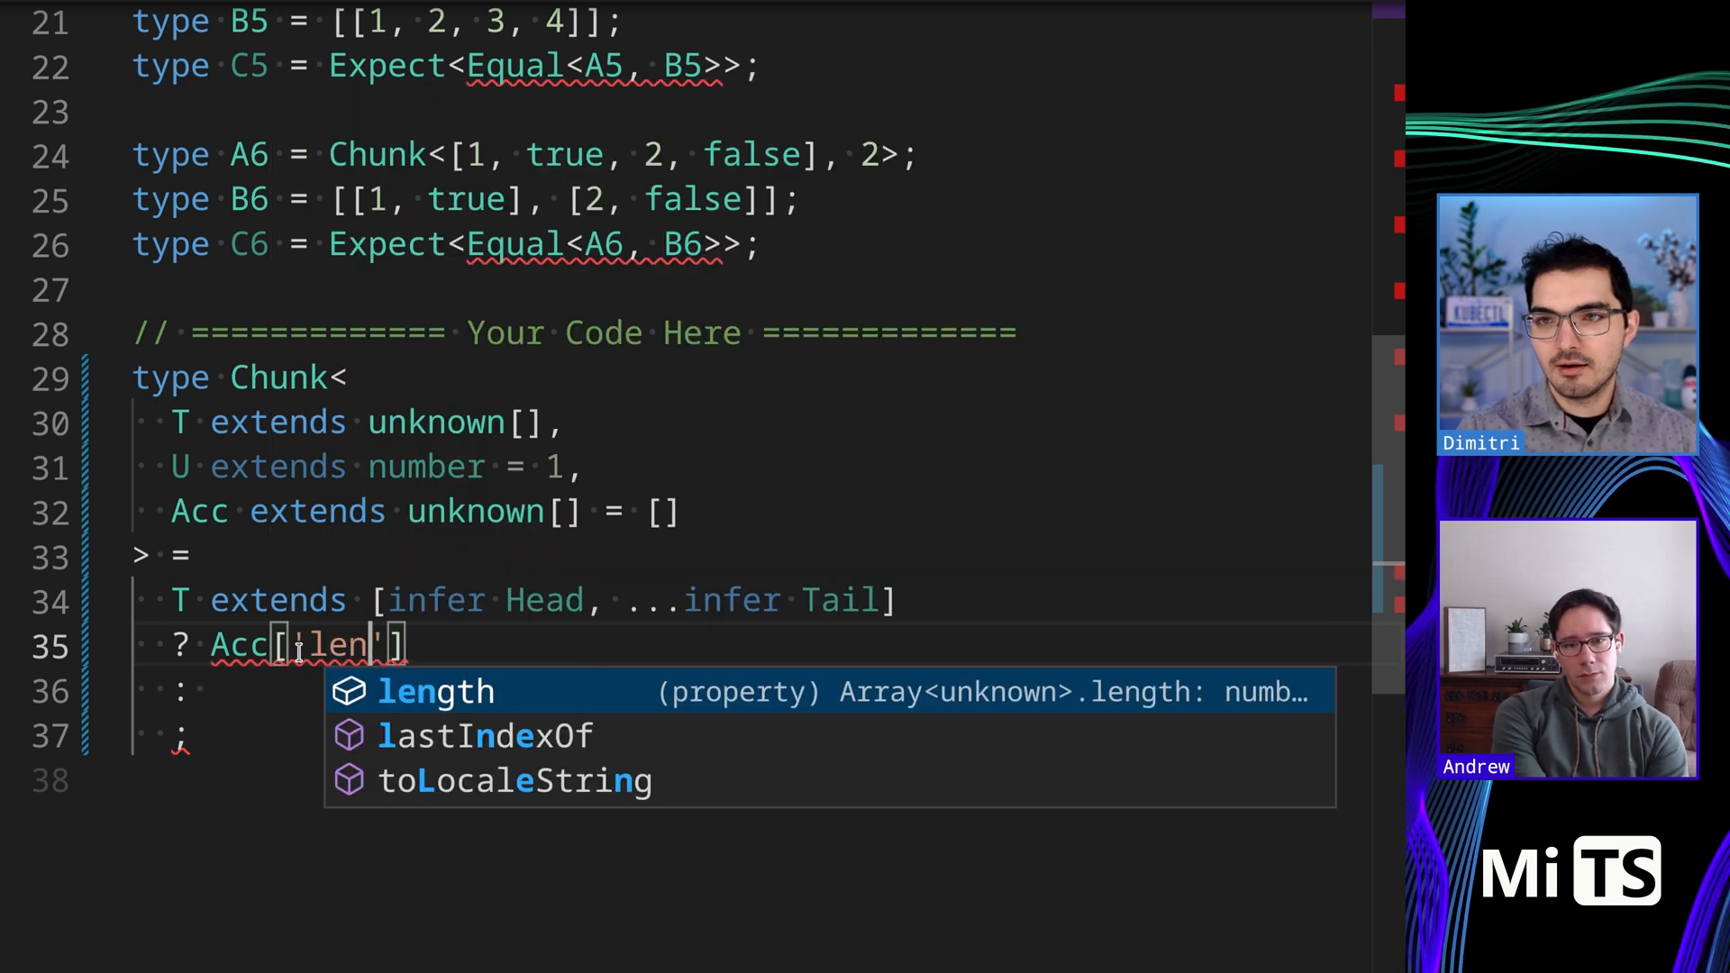
type("extends U")
type("?")
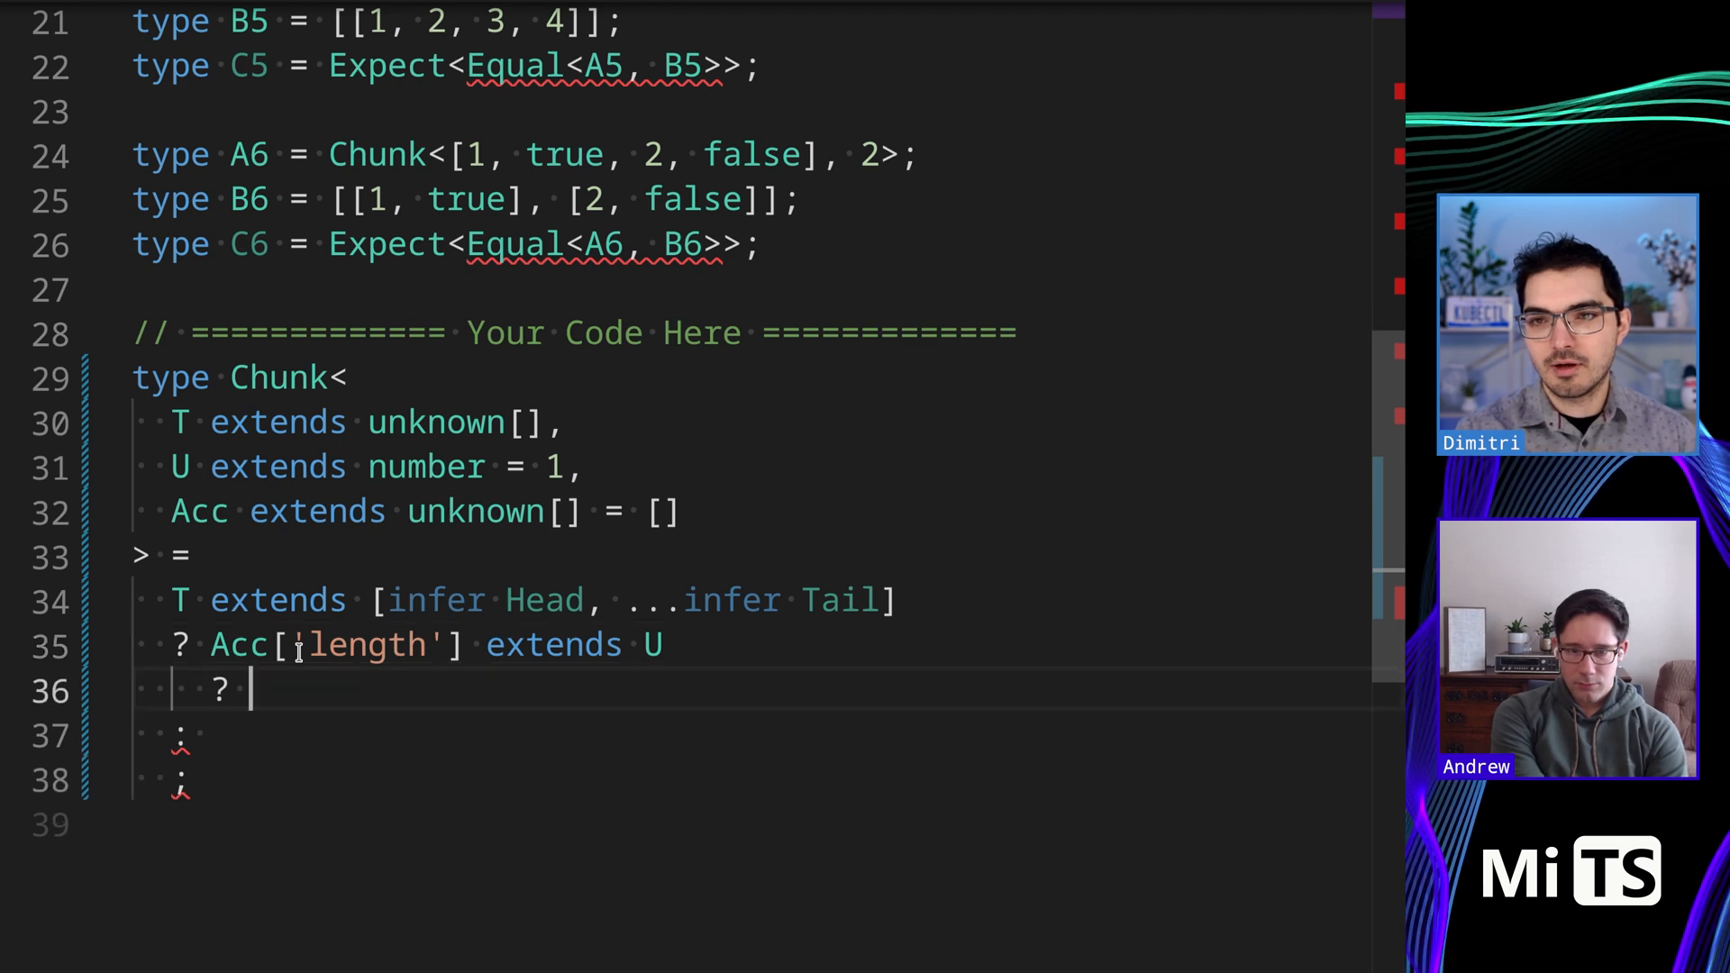
type("never")
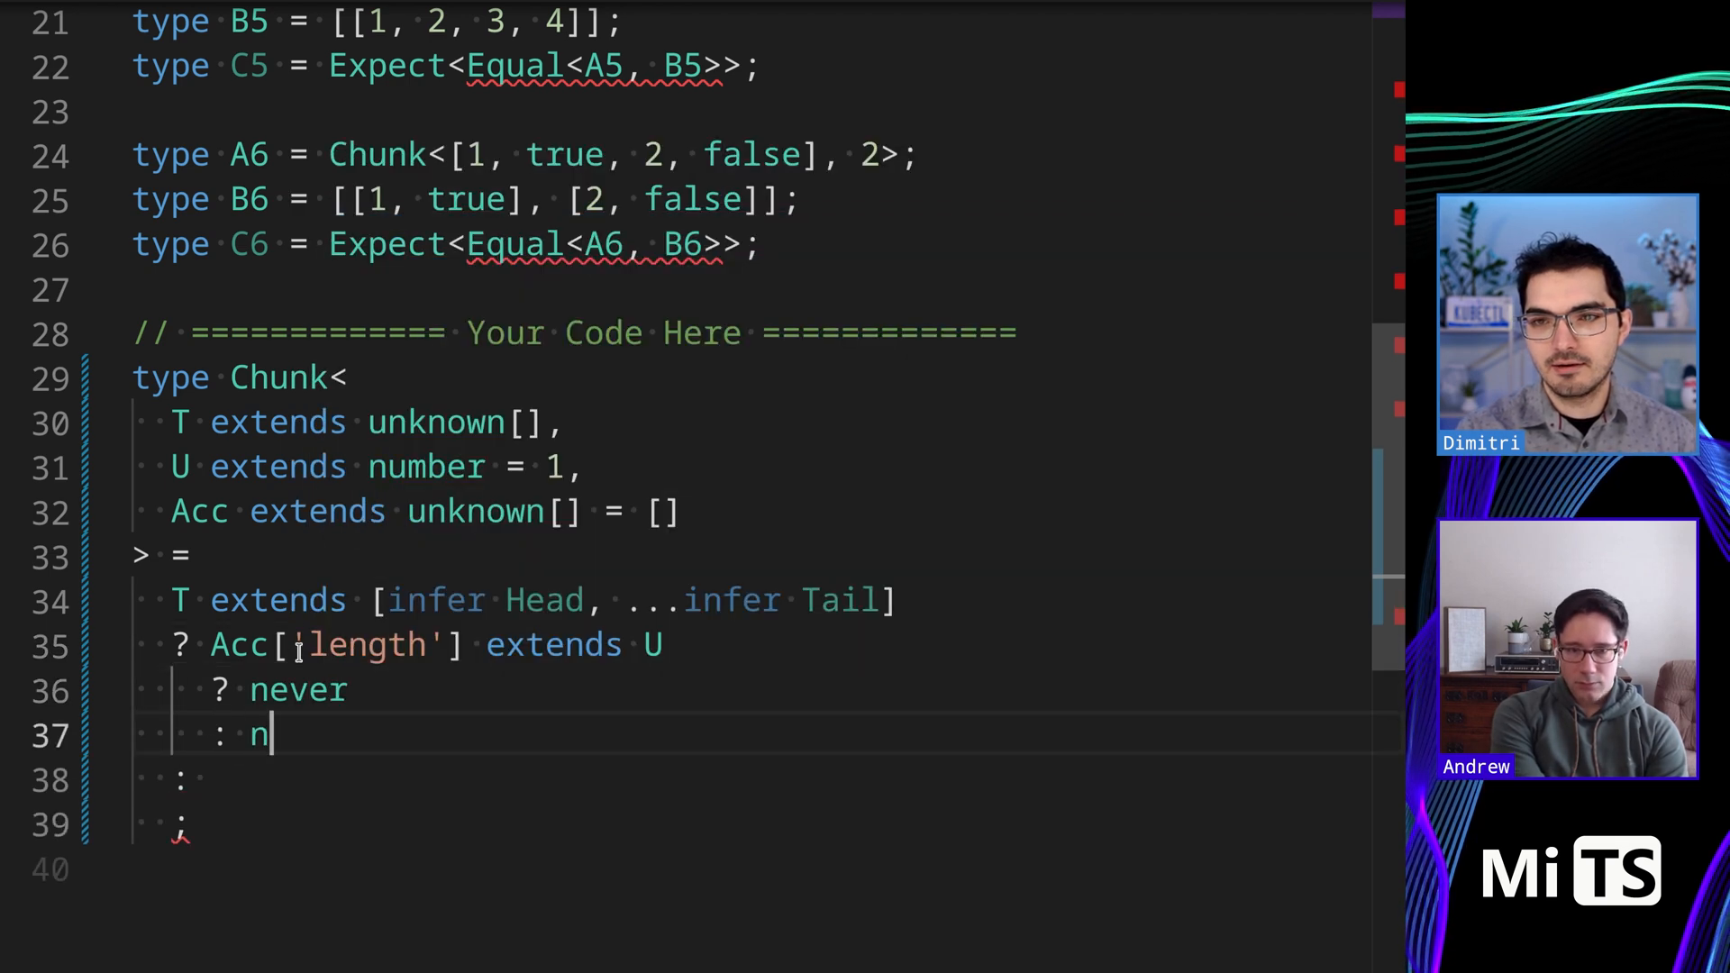
type("ever")
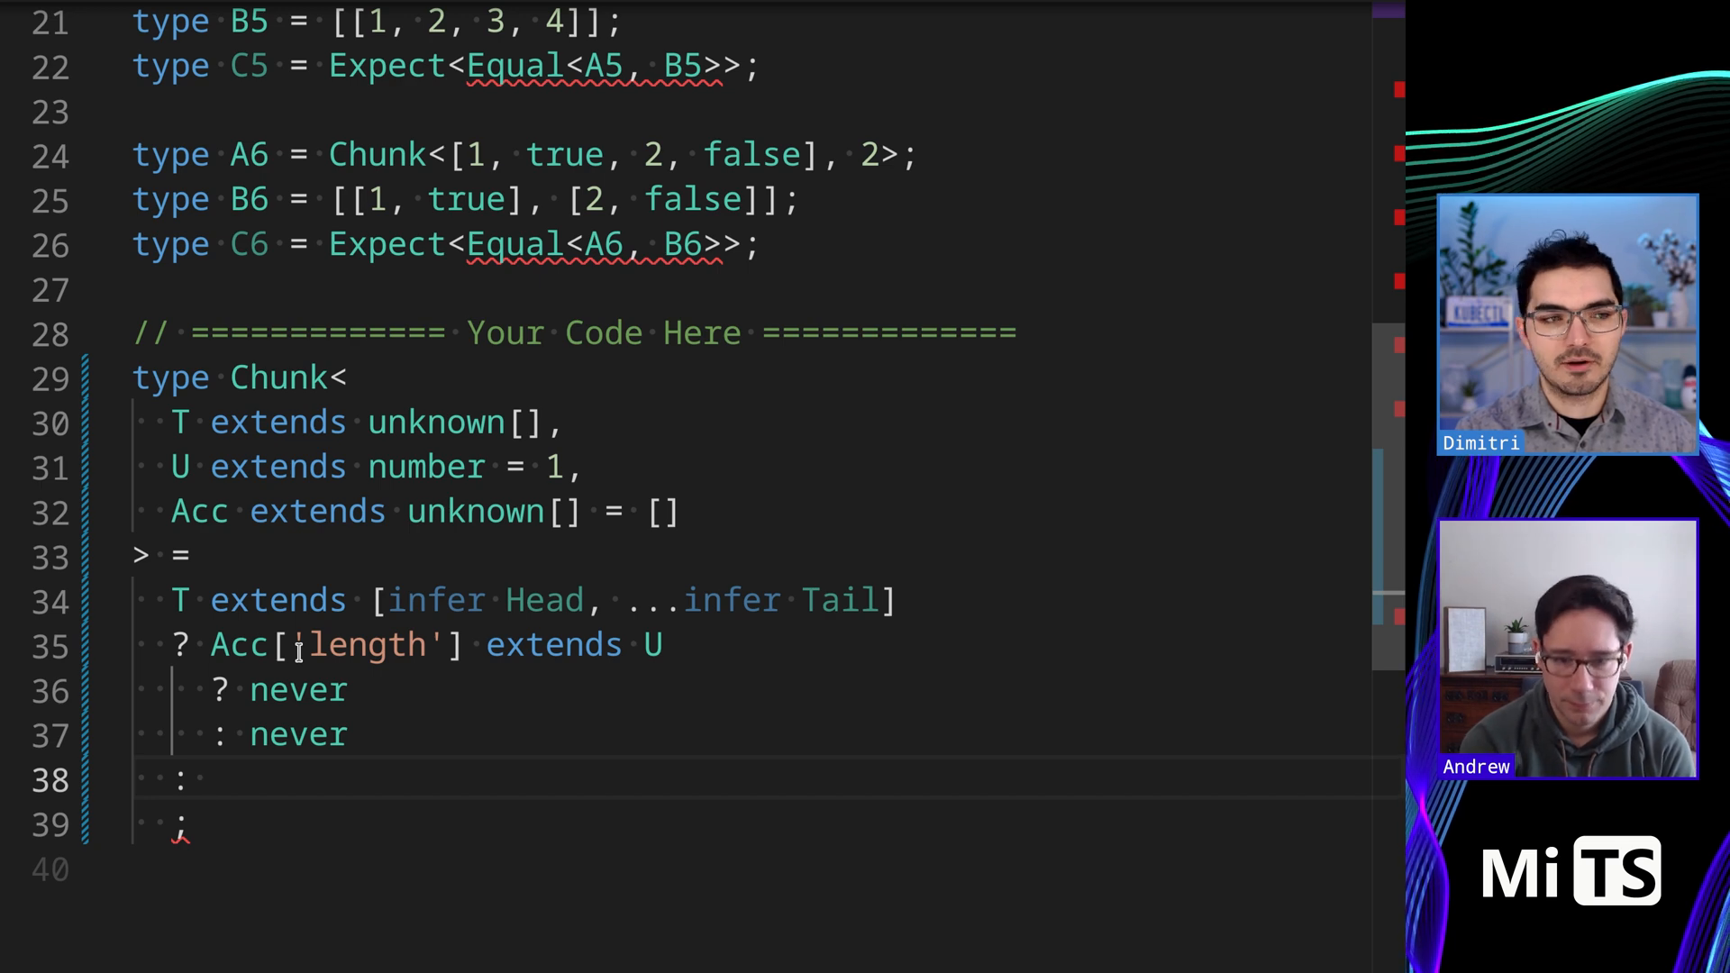
Write the outer else branch checking Acc['length'] extends 0
type("Acc['']")
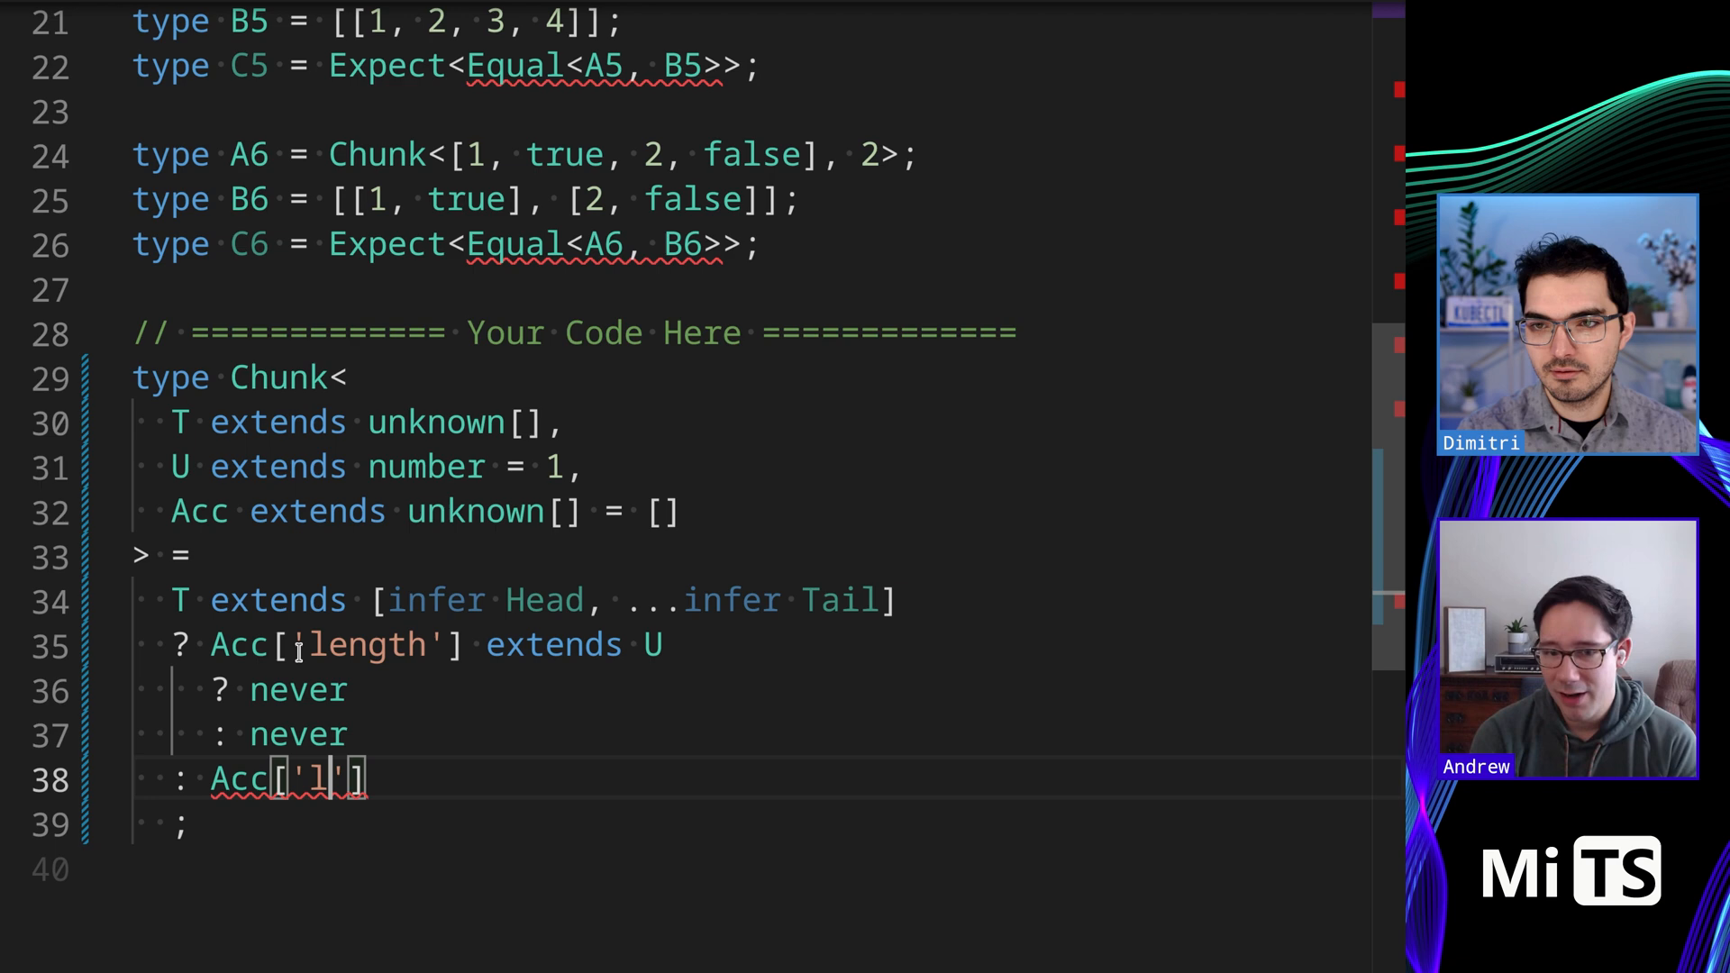
type("ength")
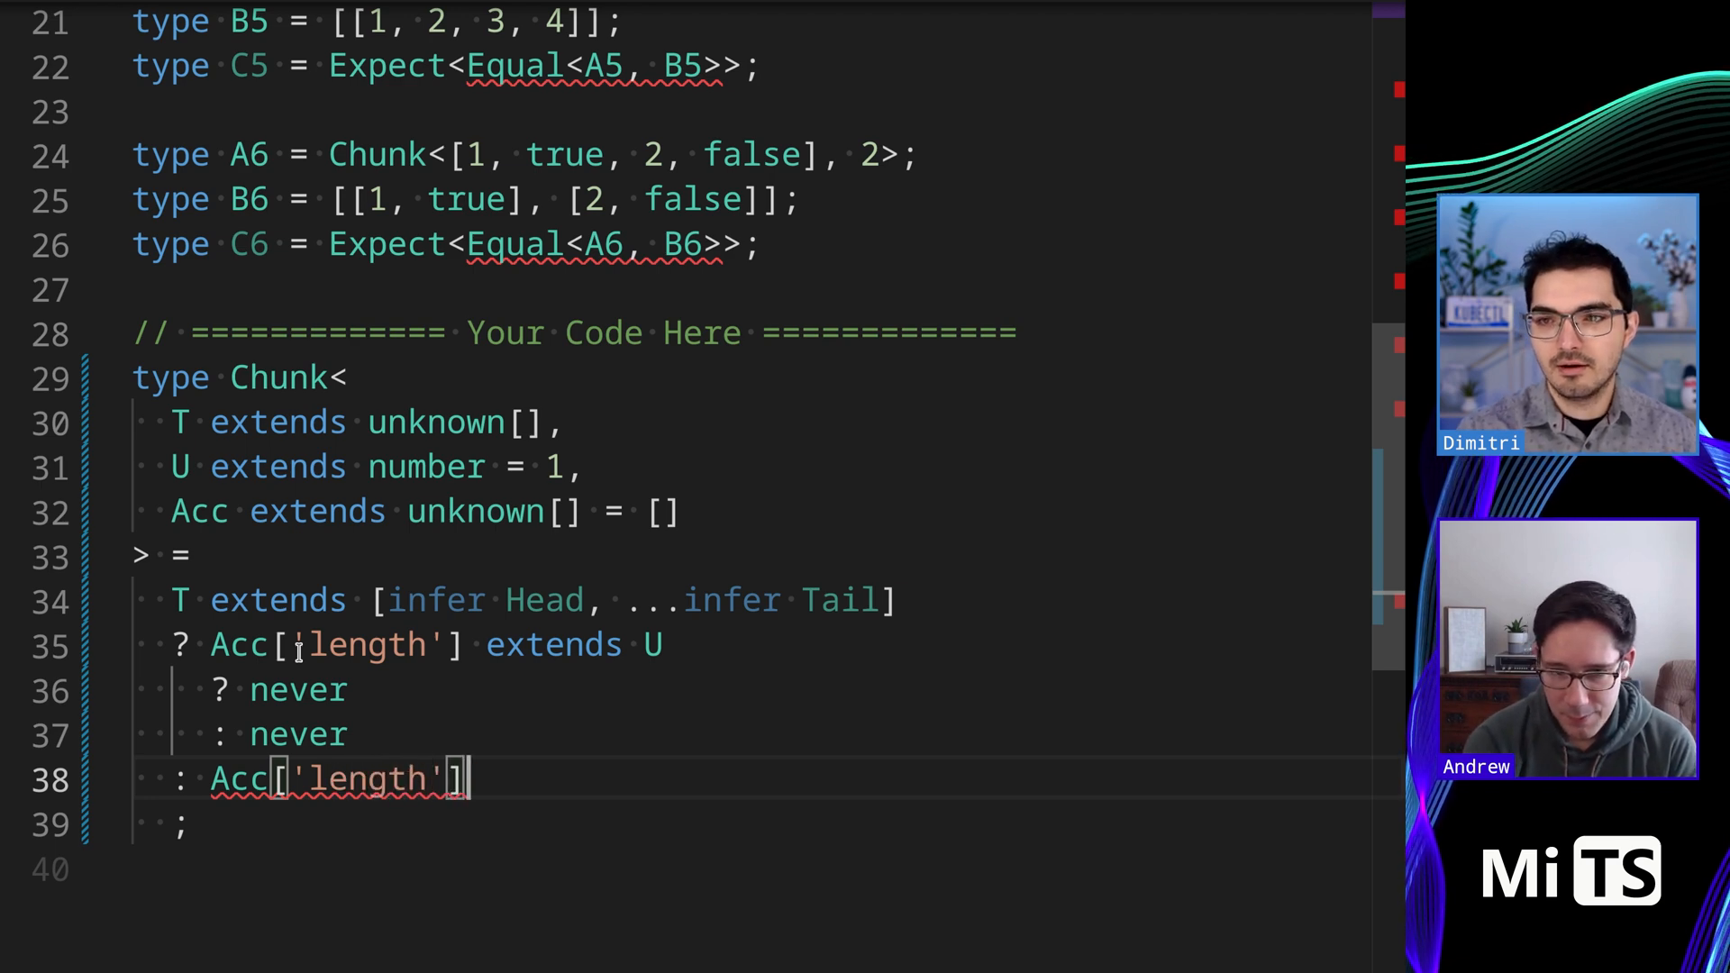
type("e")
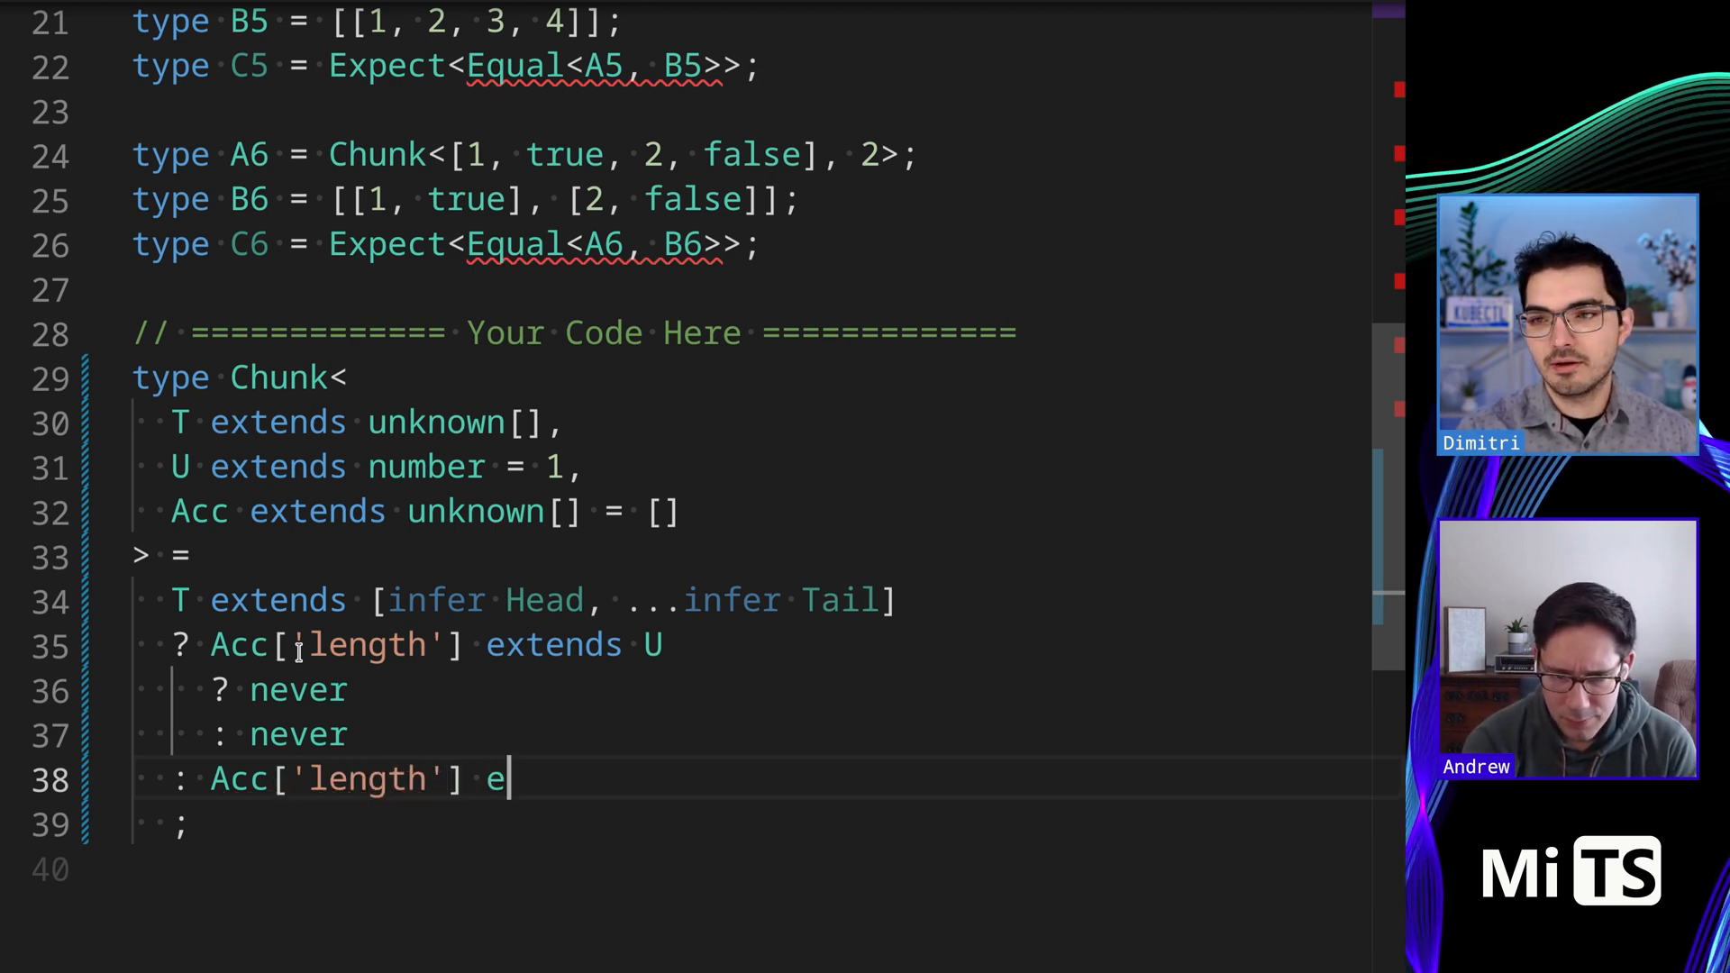
type("xtends 0")
type("?")
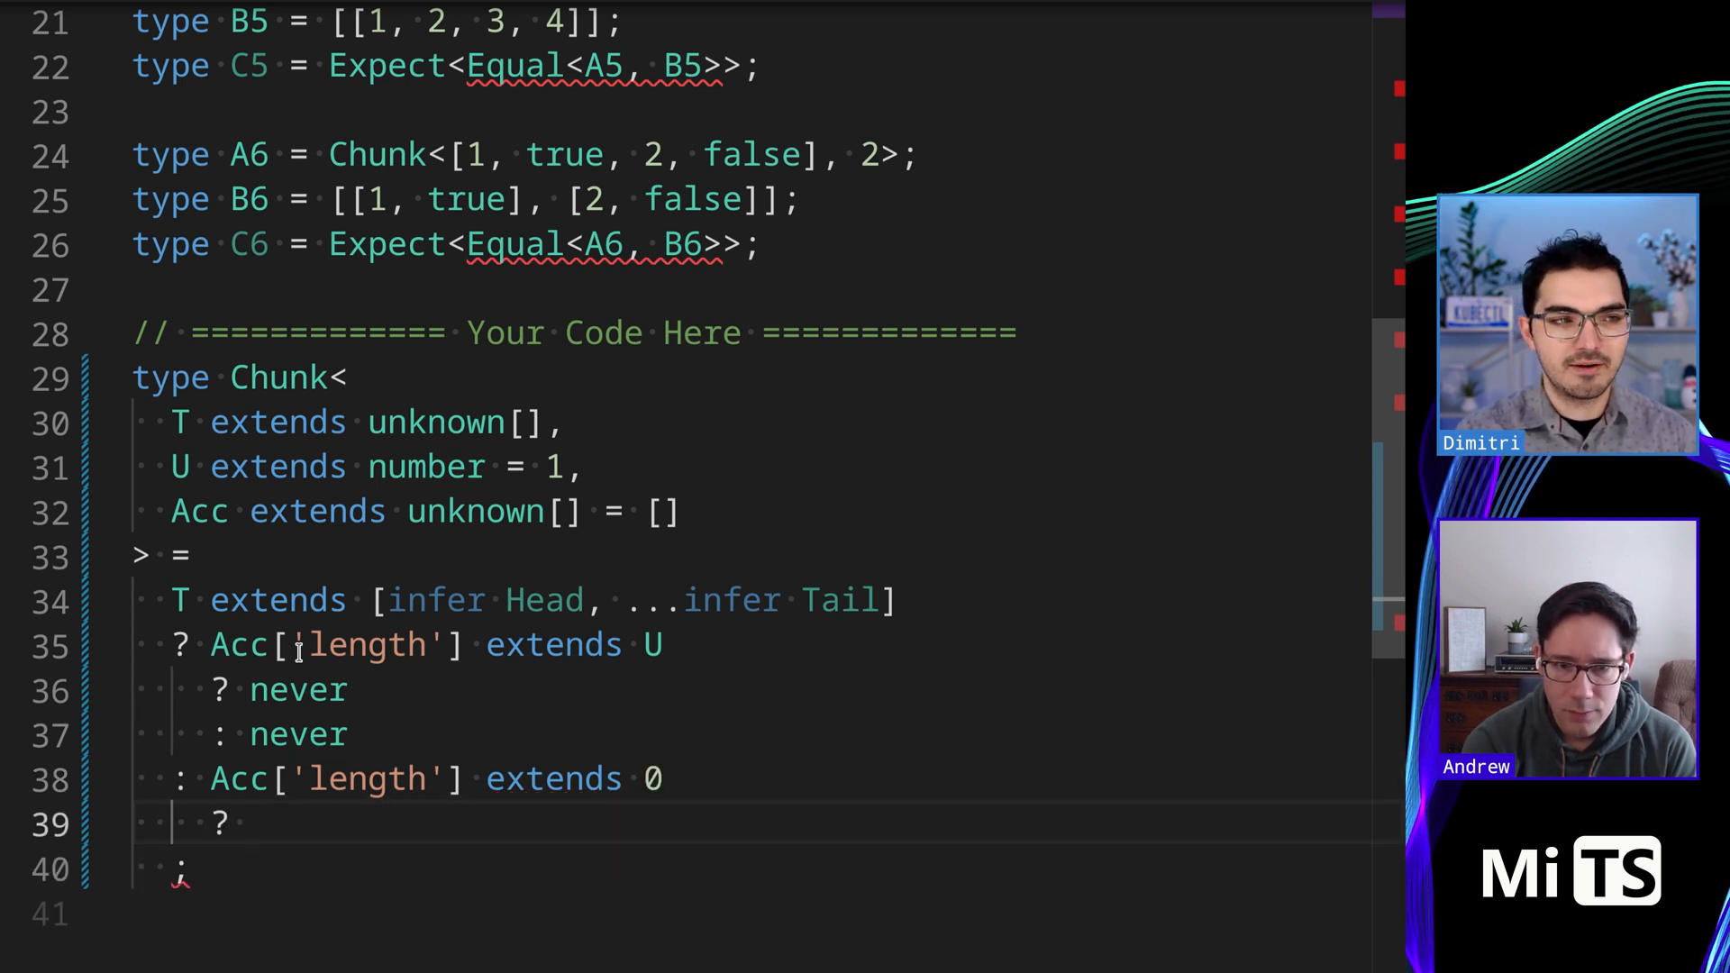
Return Acc when the accumulator length is 0, otherwise [Acc]
type("Acc")
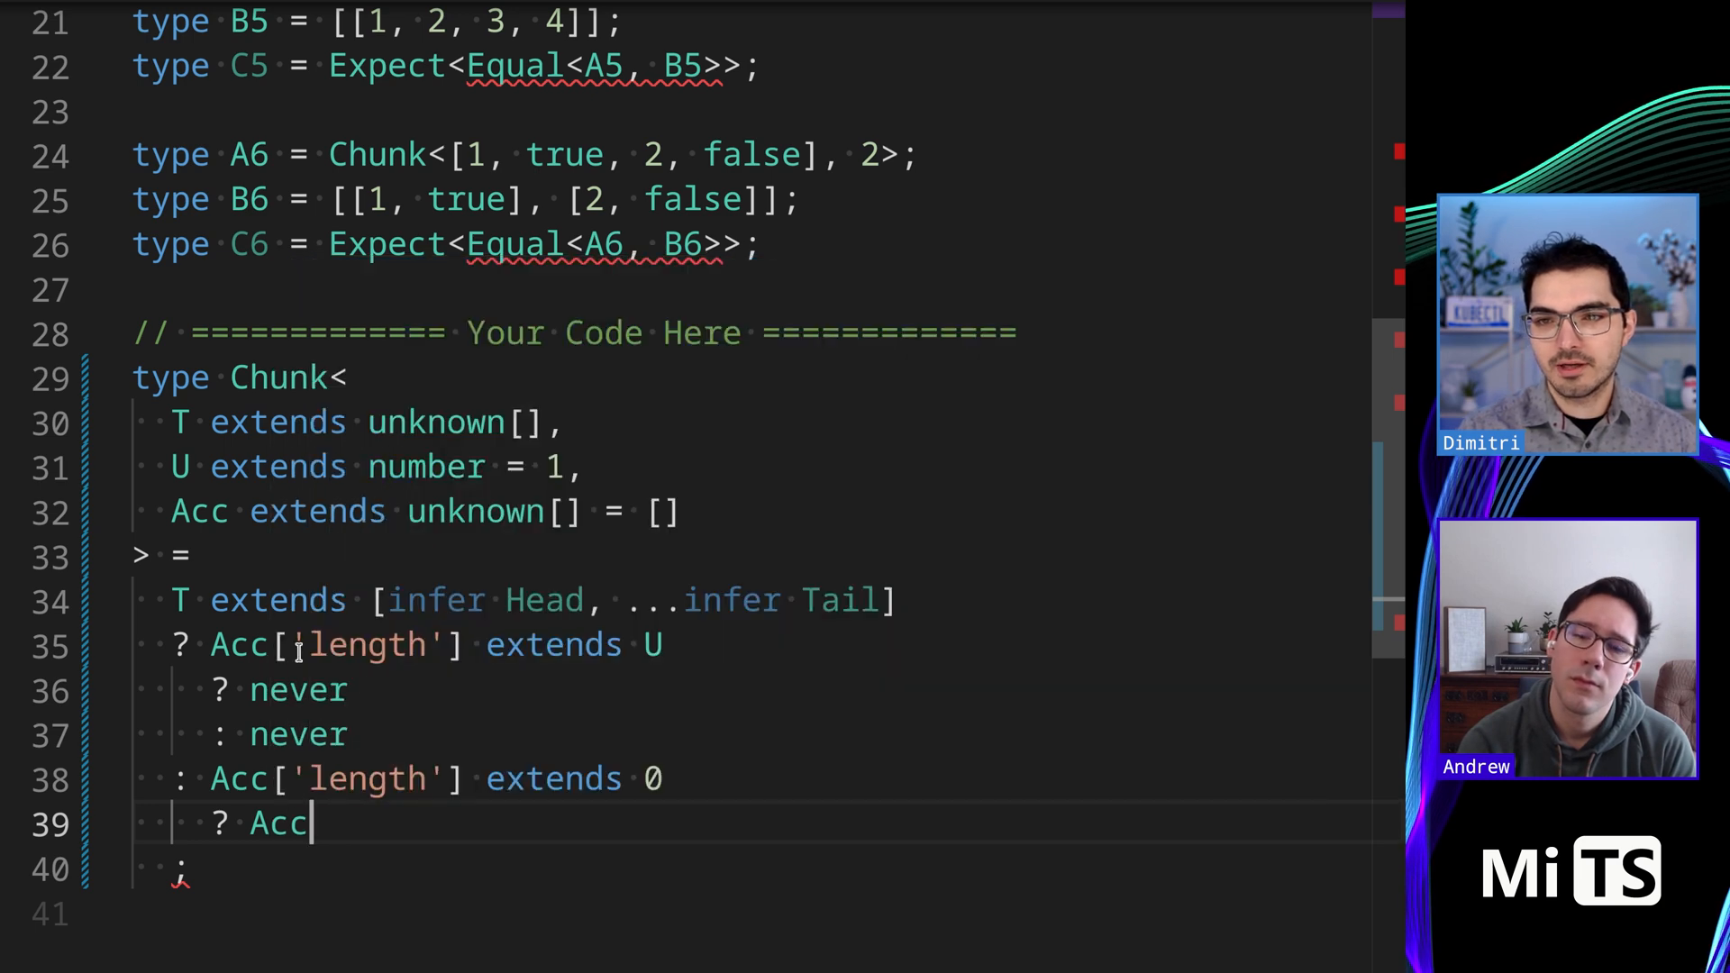
type("[Ac")
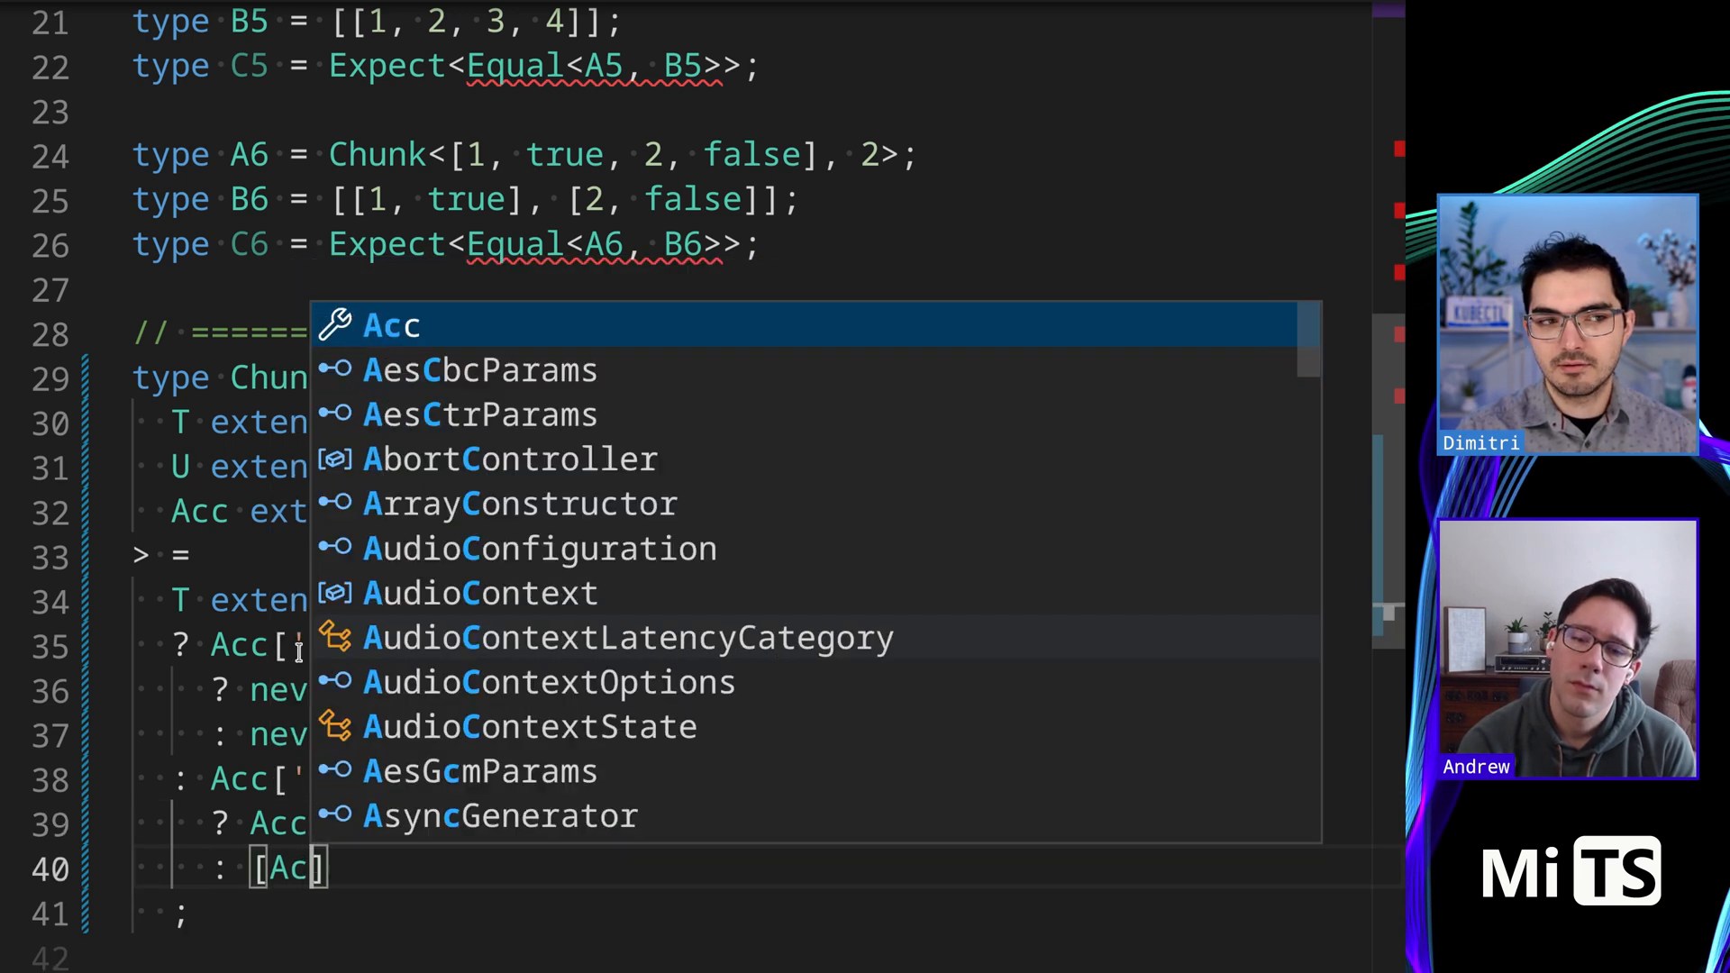
key("Escape")
type("c")
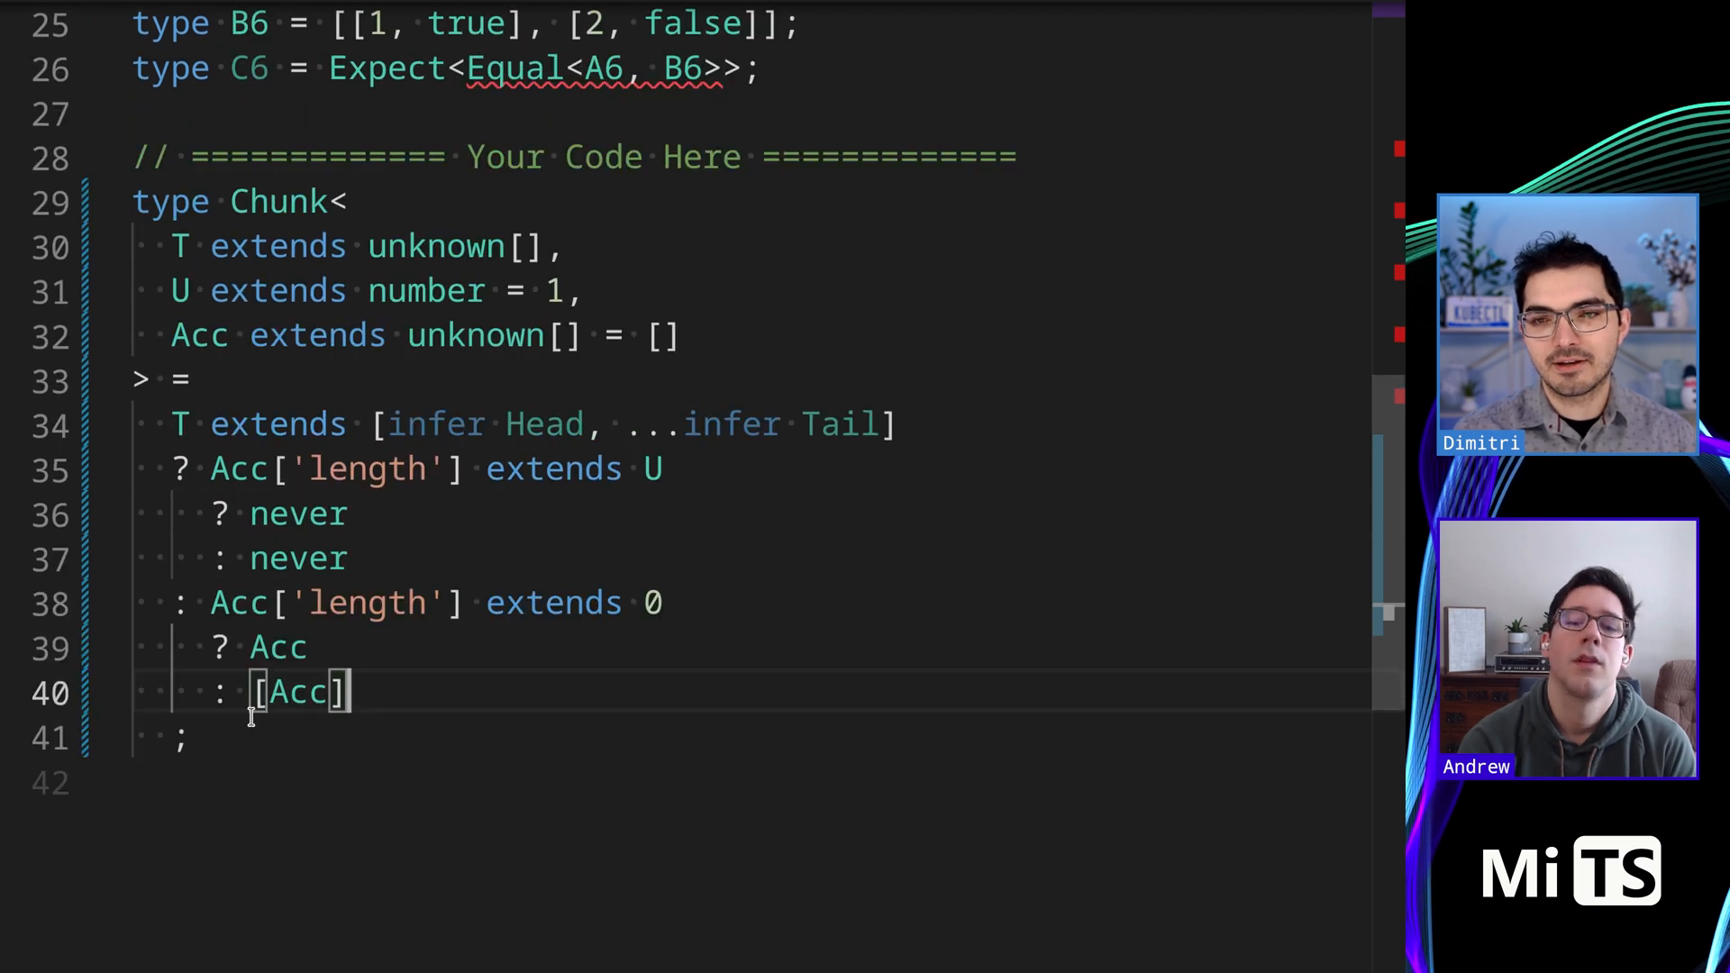
mouse_move(396, 788)
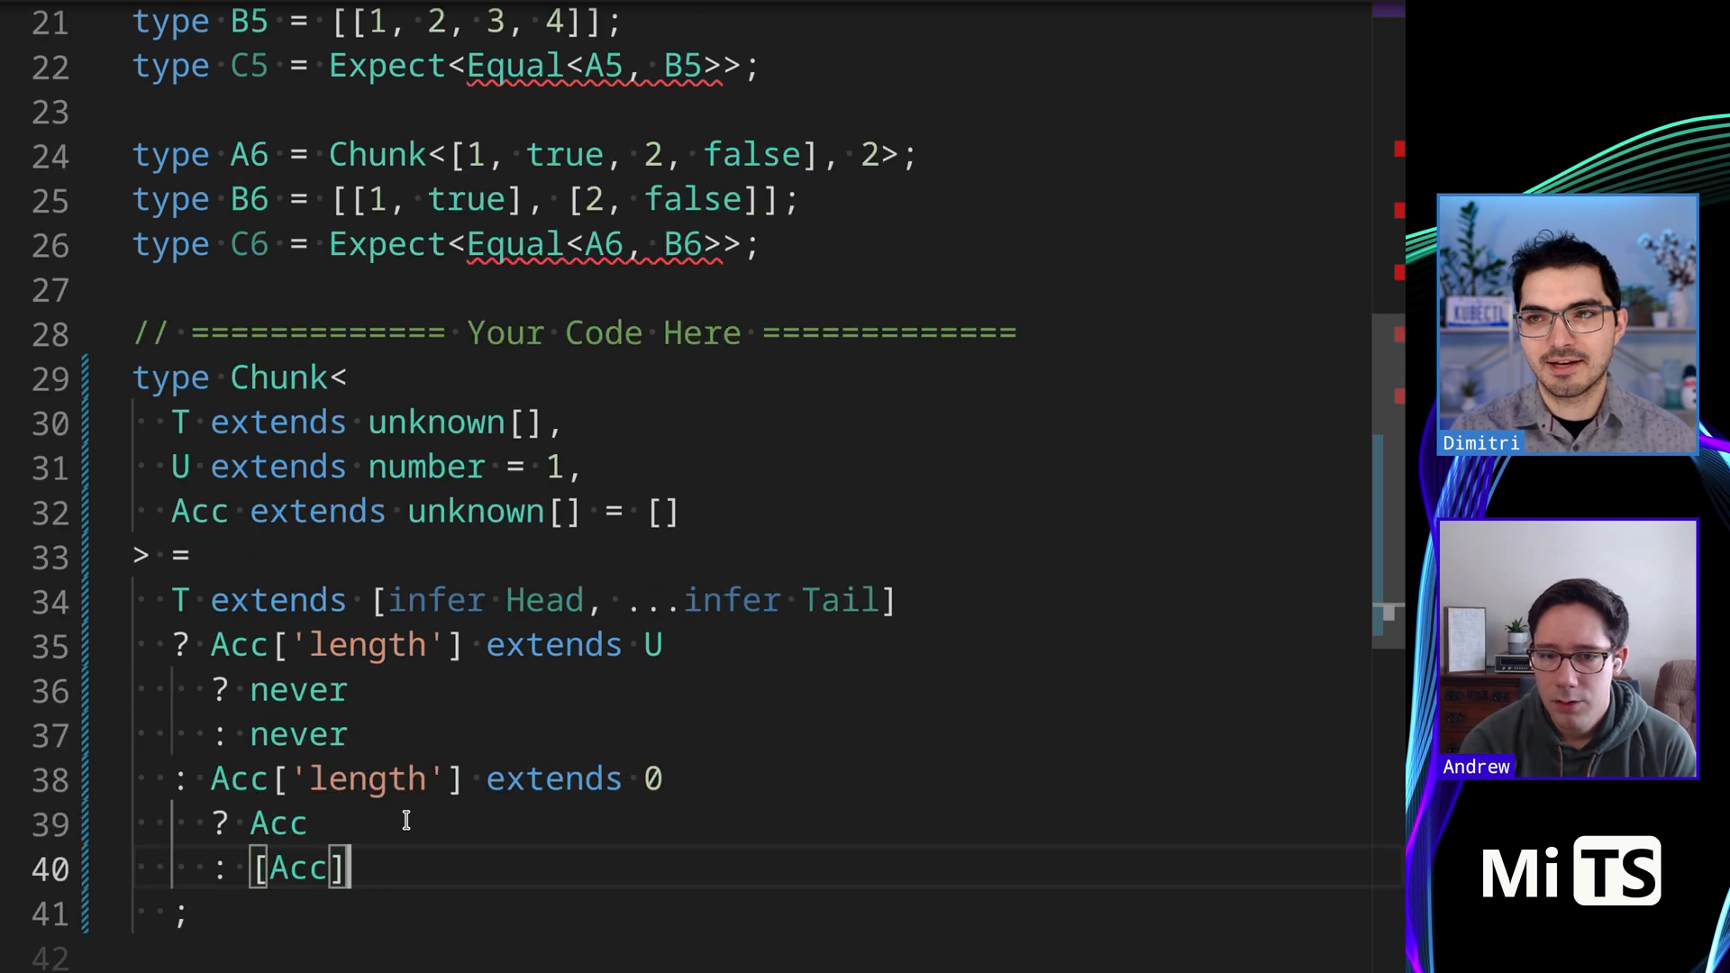
scroll("down", 3)
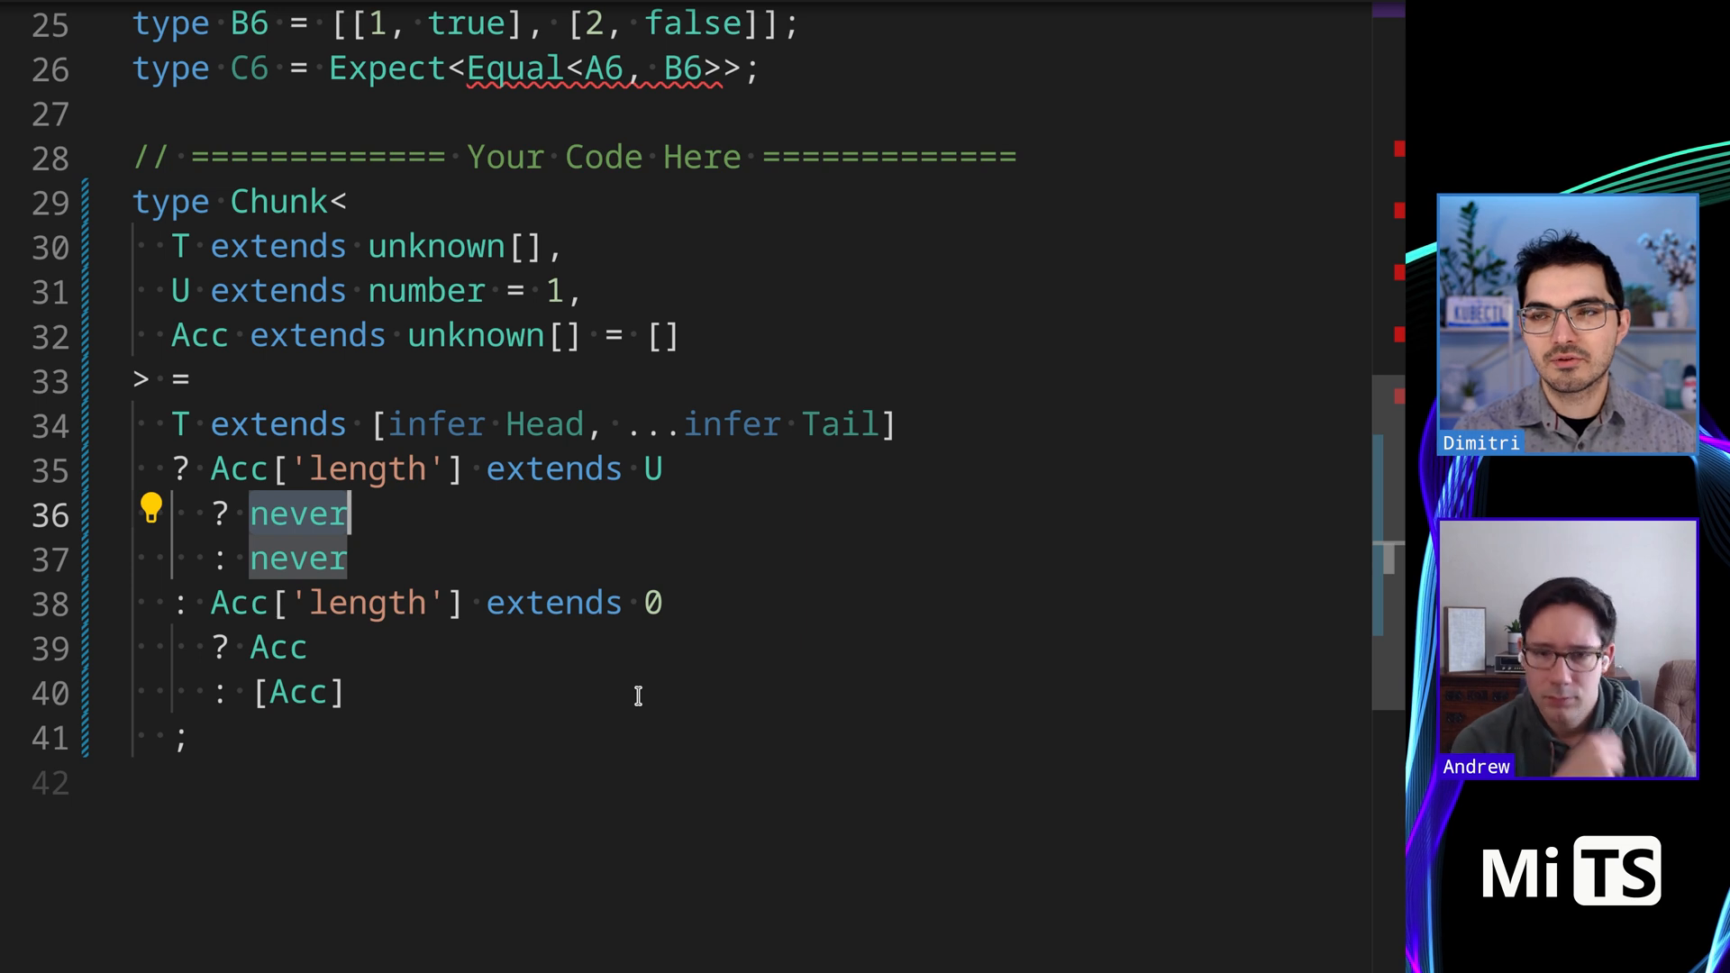
Replace the first never with [Acc, ...Chunk<T, U>] for the full-chunk case
type("[]")
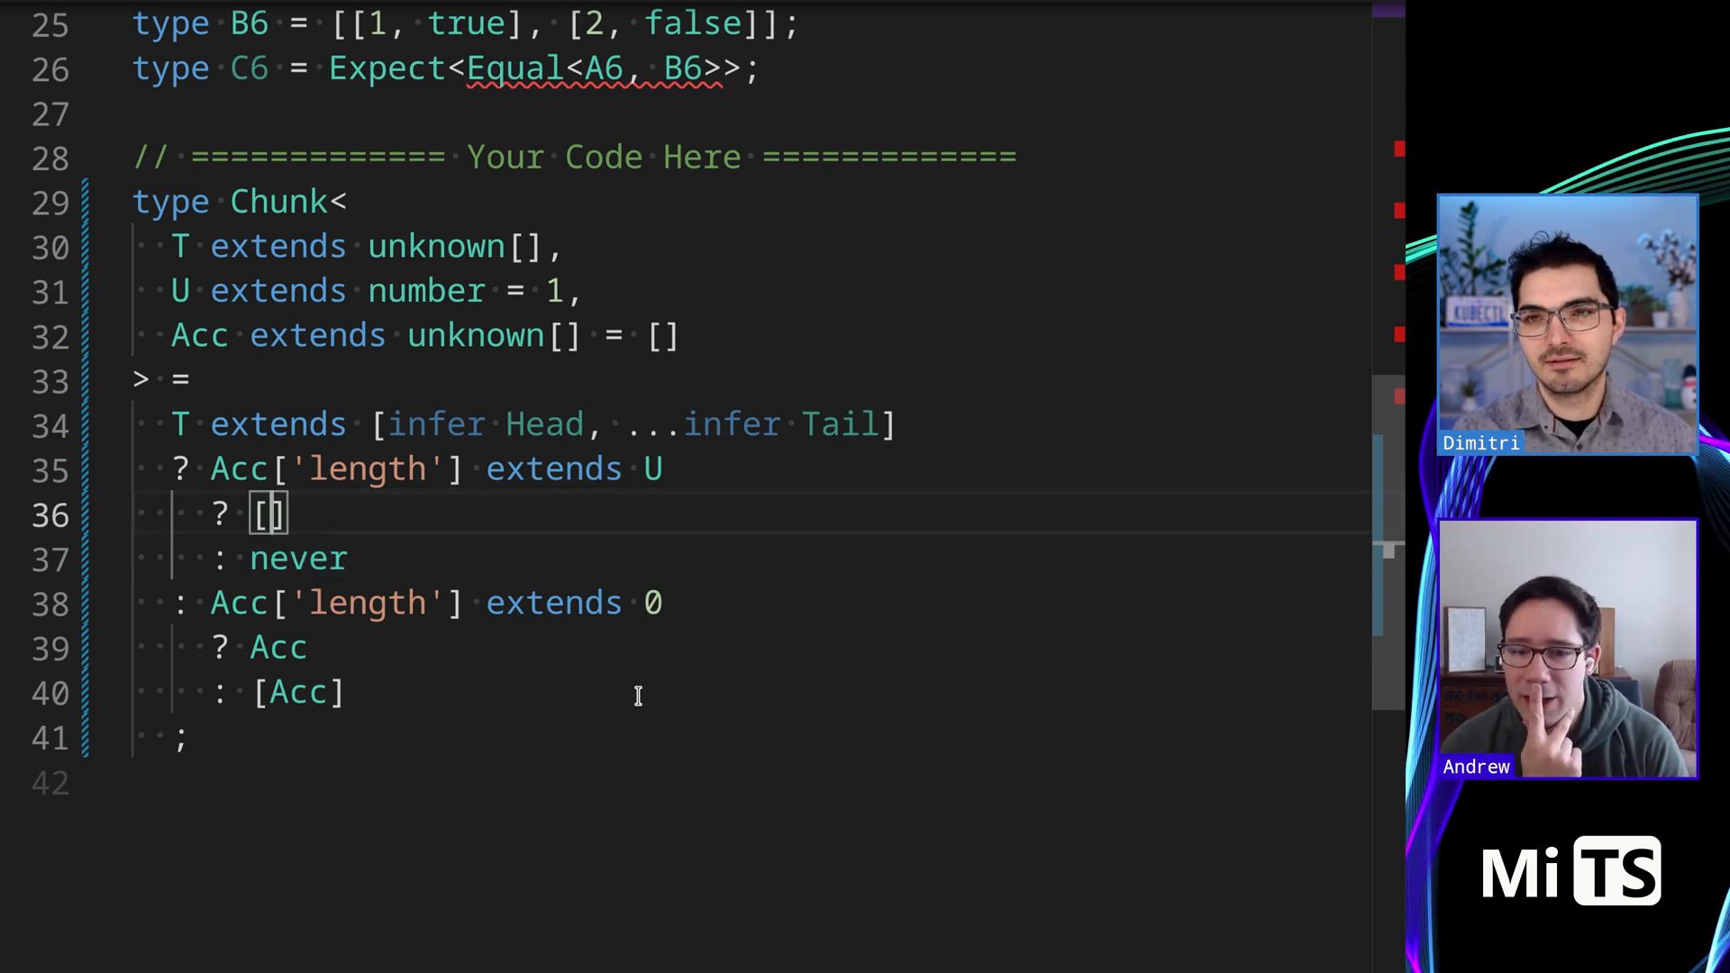
type("Acc")
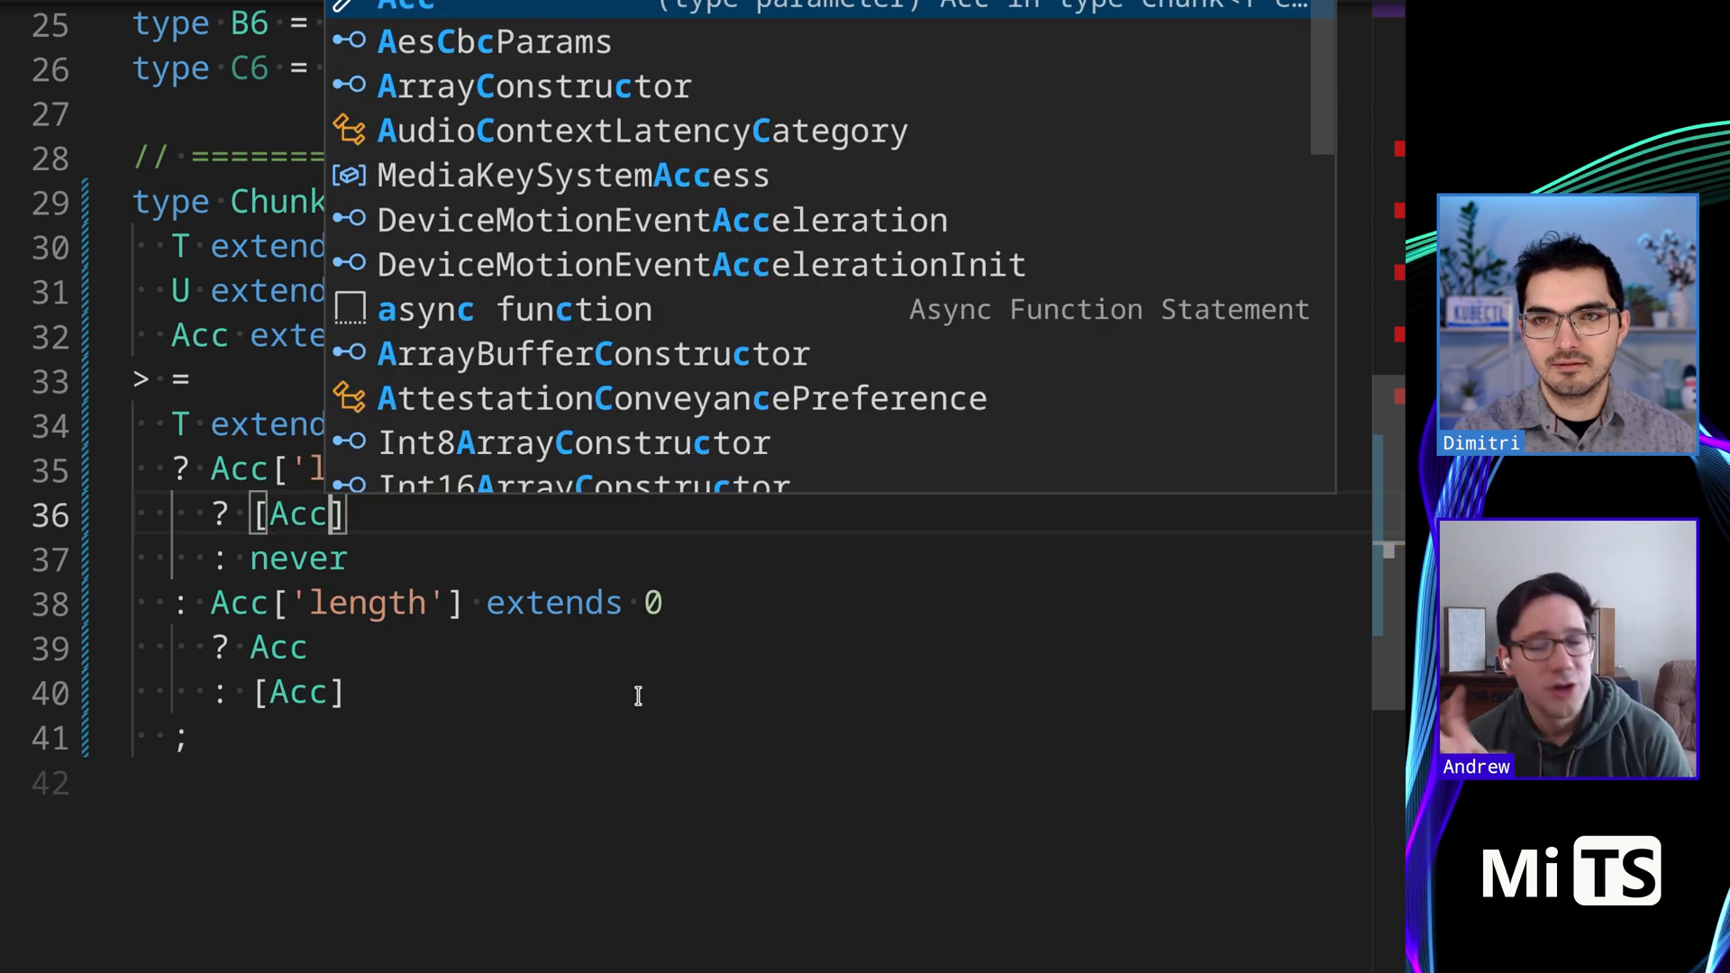
type(", ...")
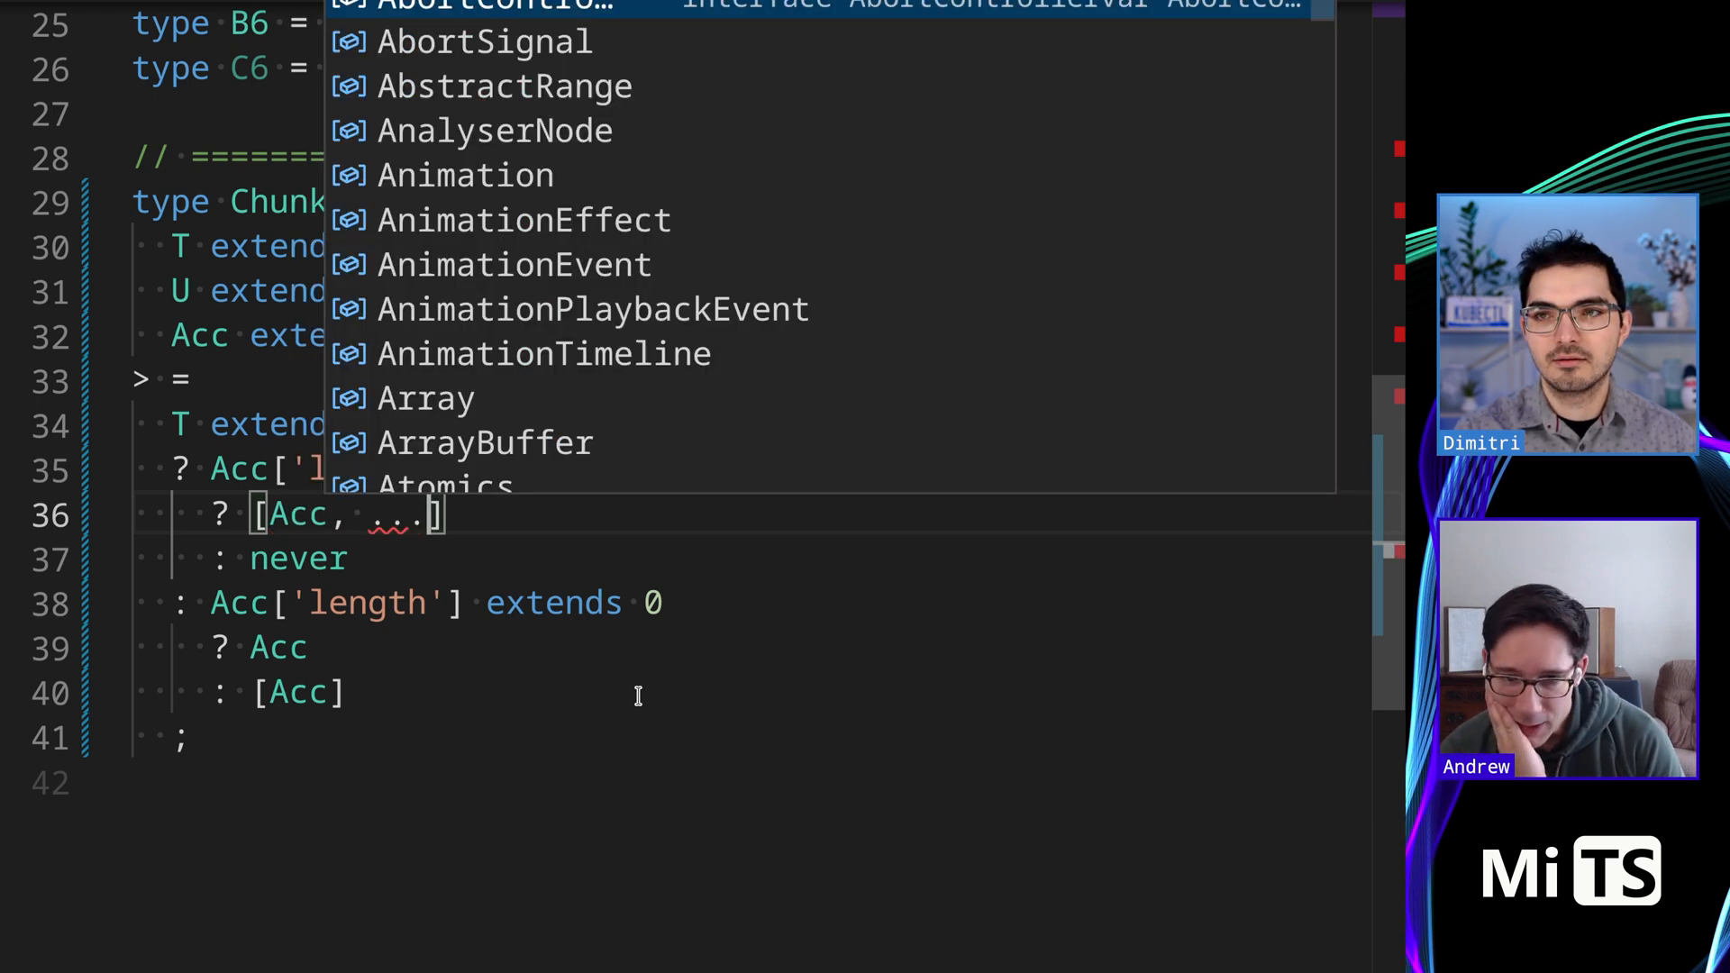
type("Chunk<T, U>")
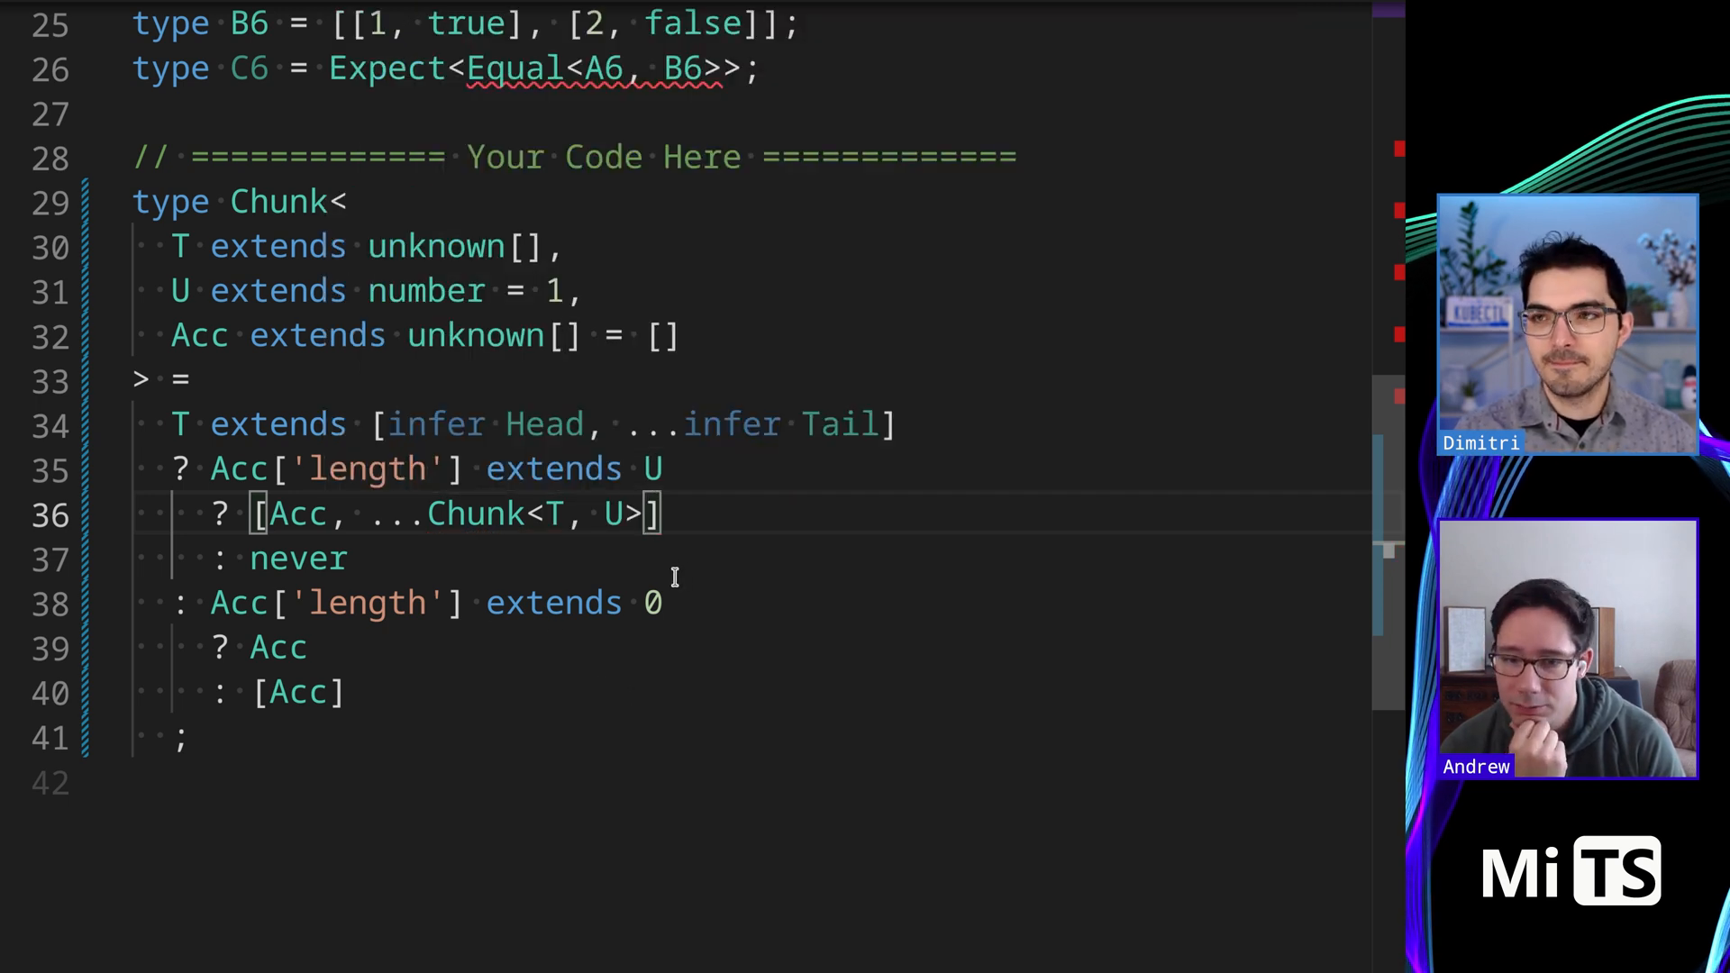
mouse_move(653, 564)
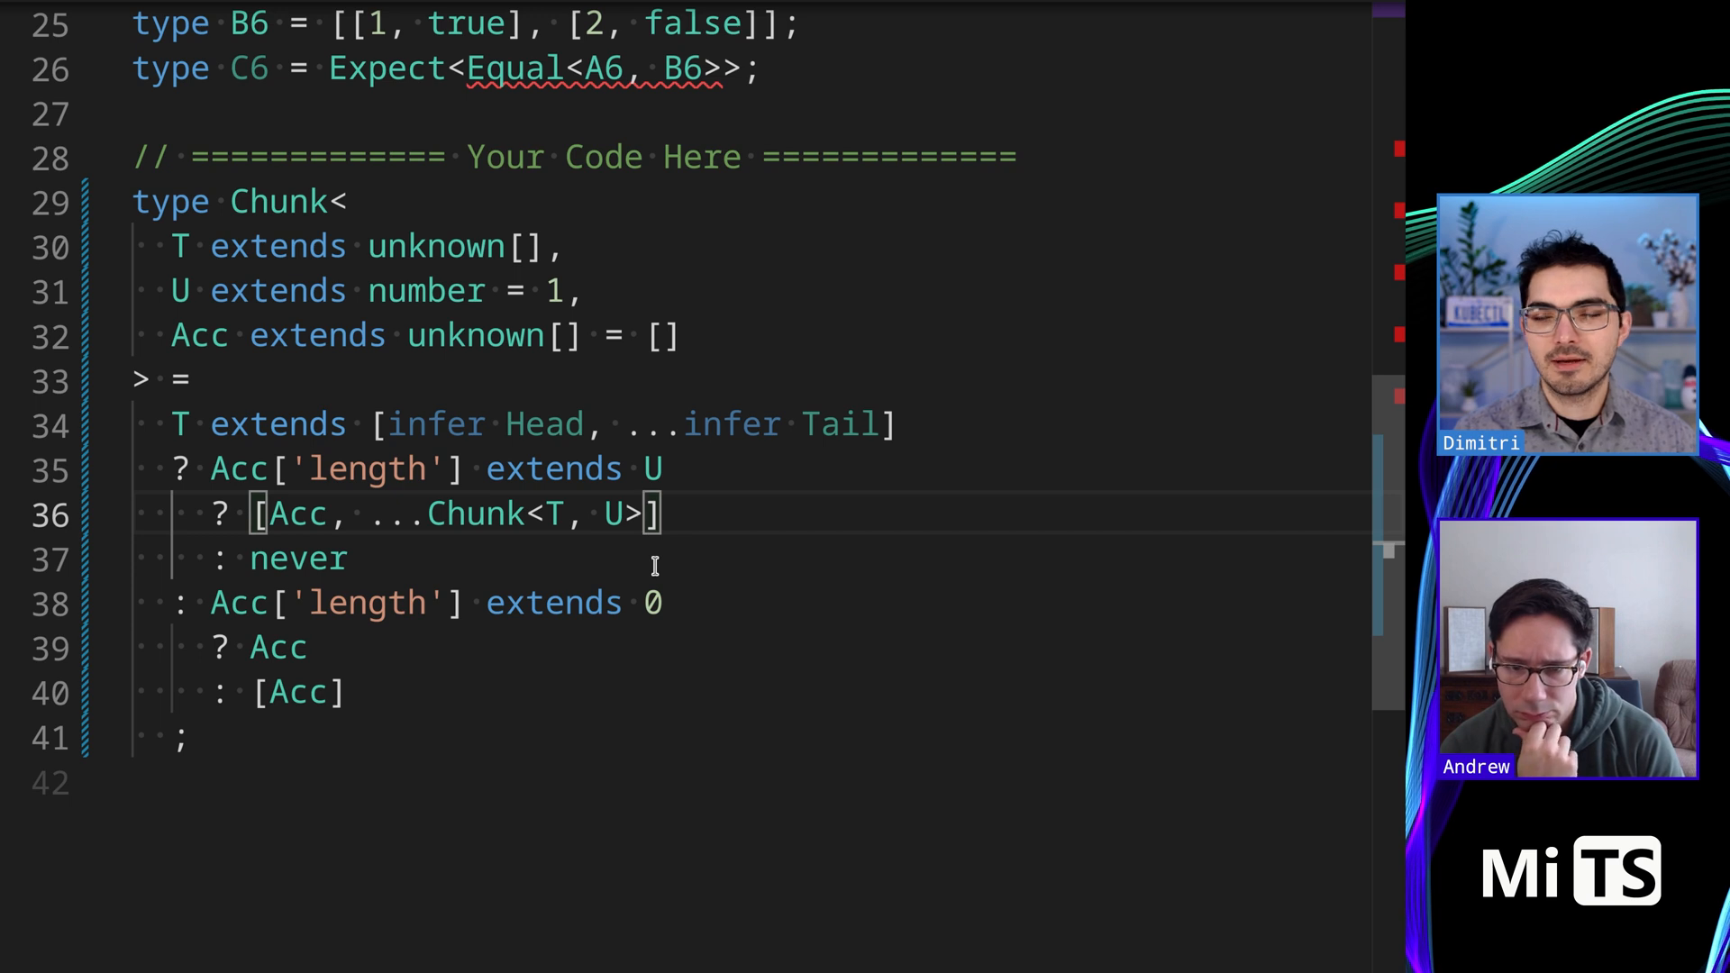
Replace the second never with the recursion Chunk<Tail, U, [...Acc, Head]>
double_click(296, 559)
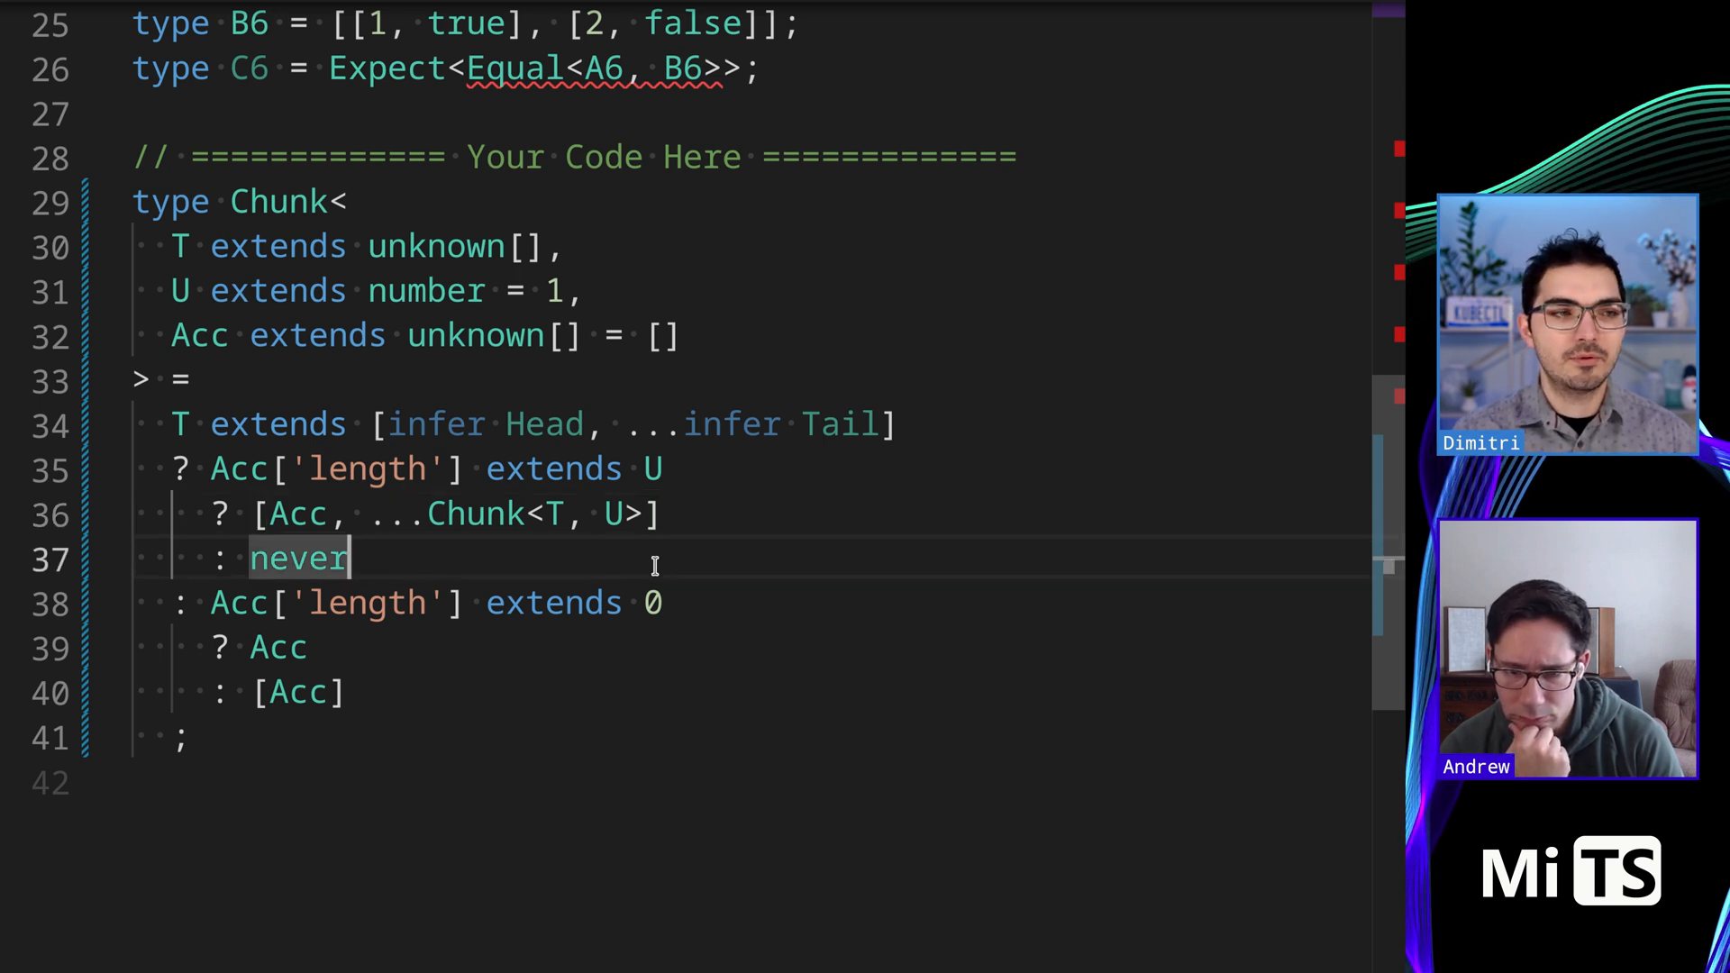
key("Backspace")
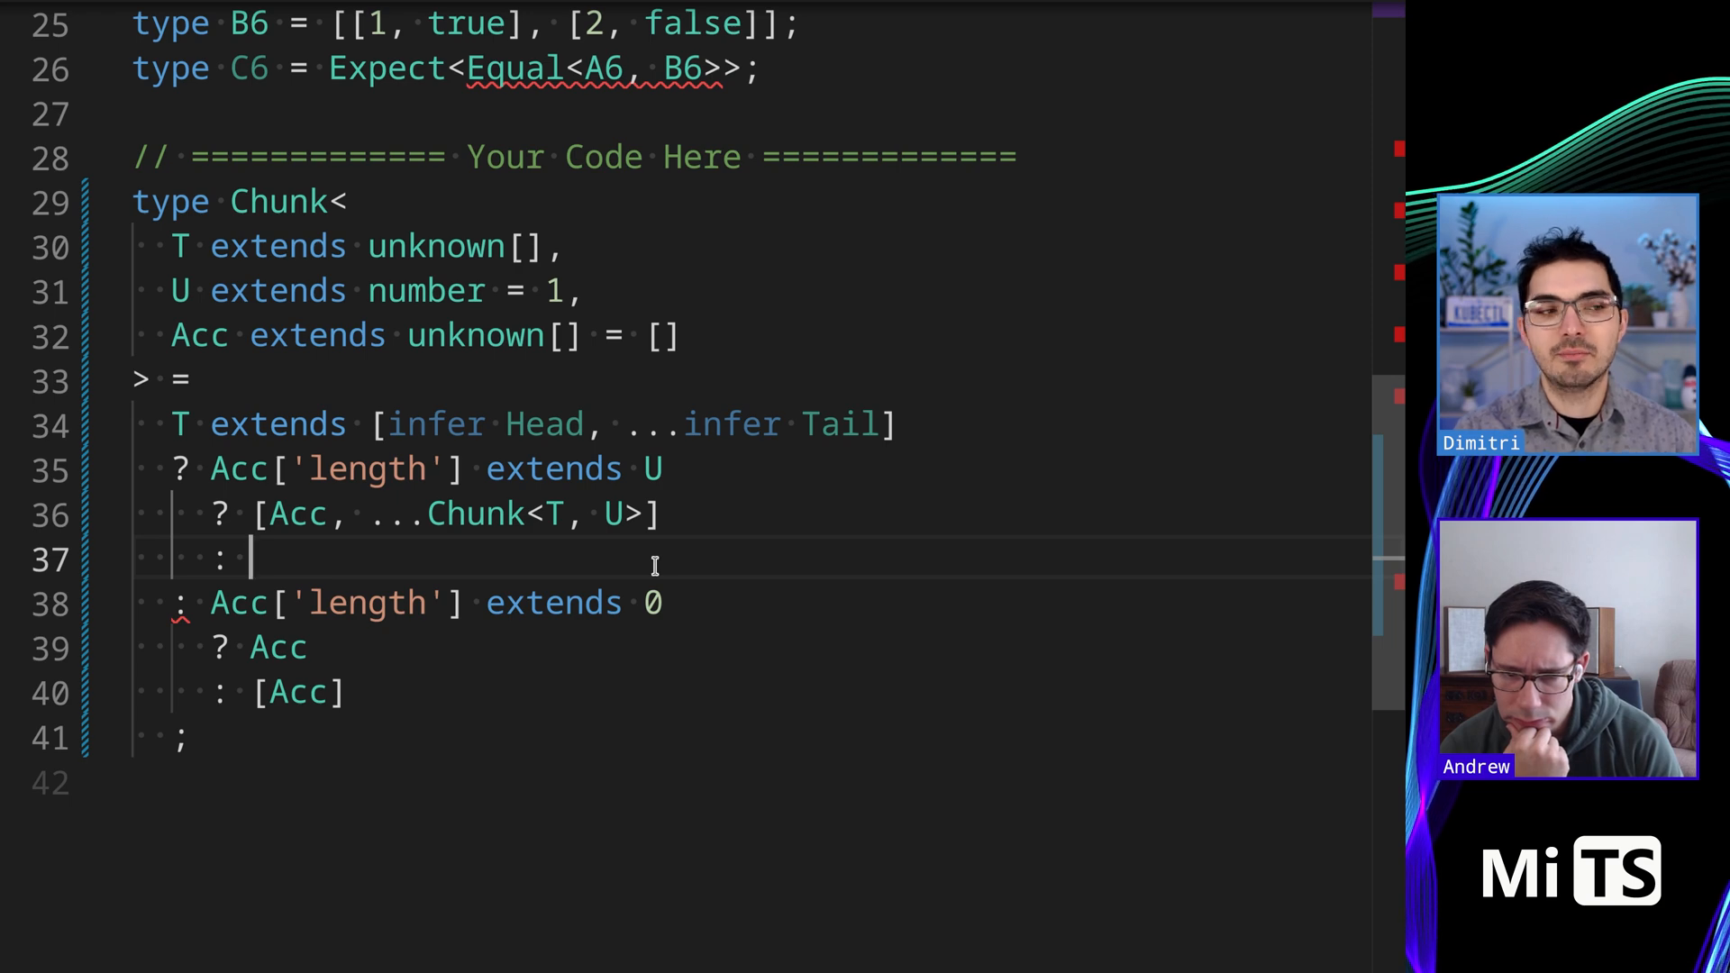
type("Chunk")
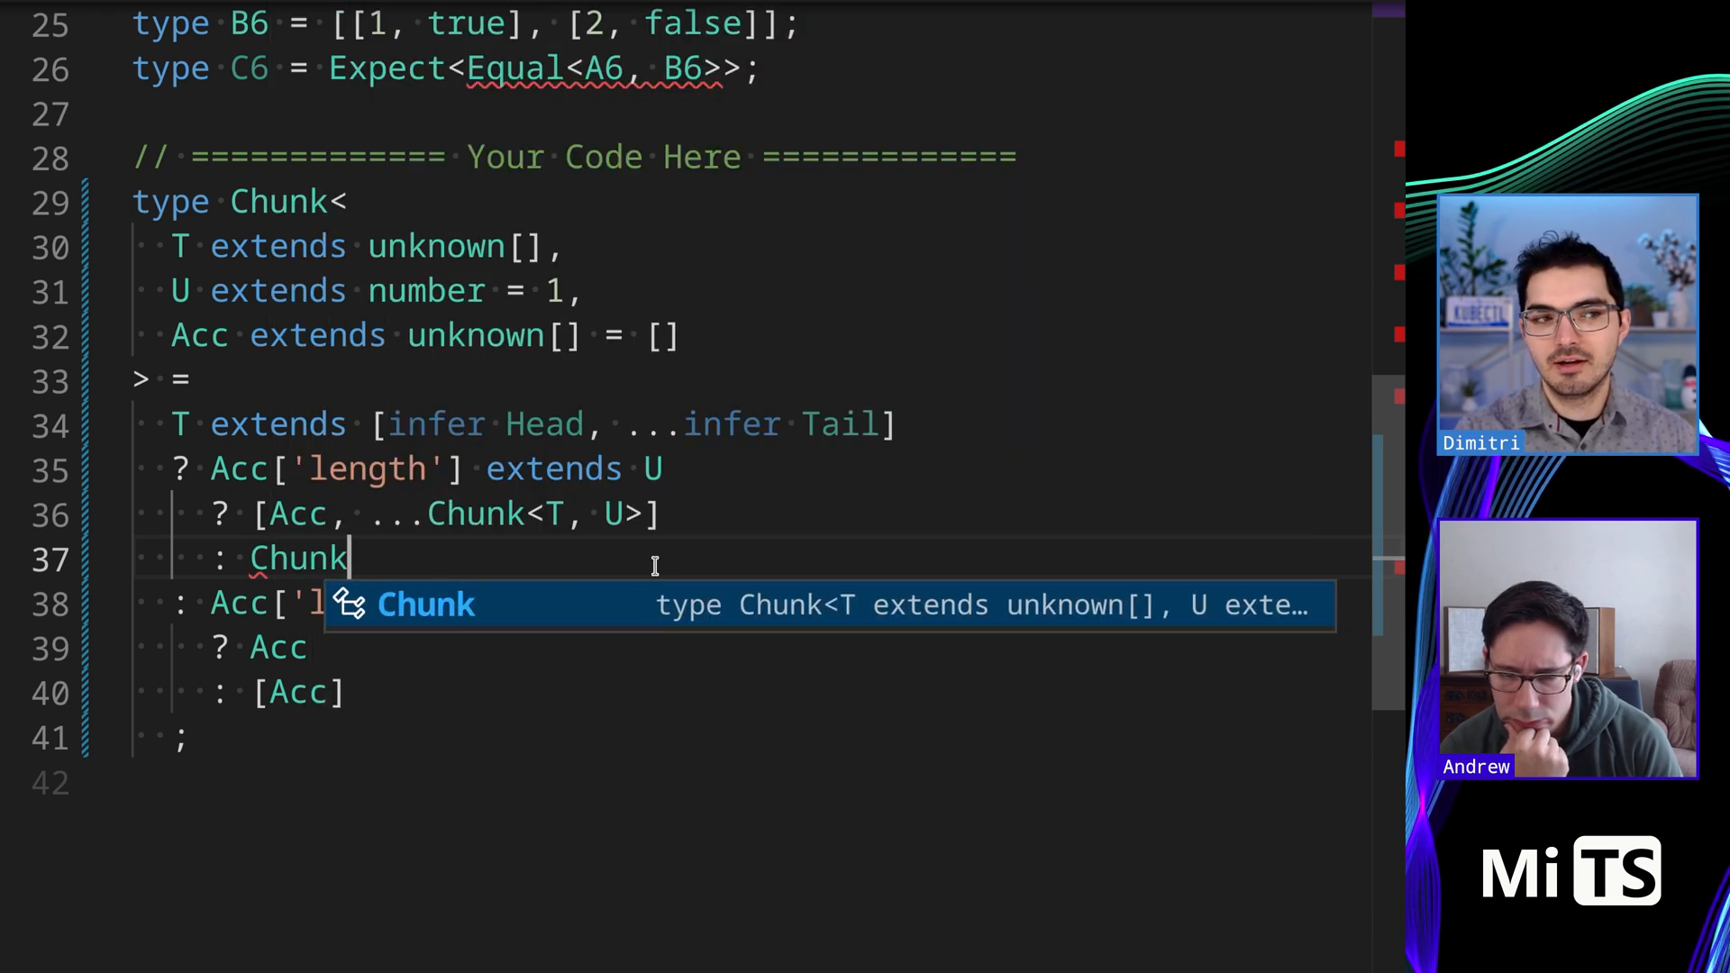
type("<Tail, U")
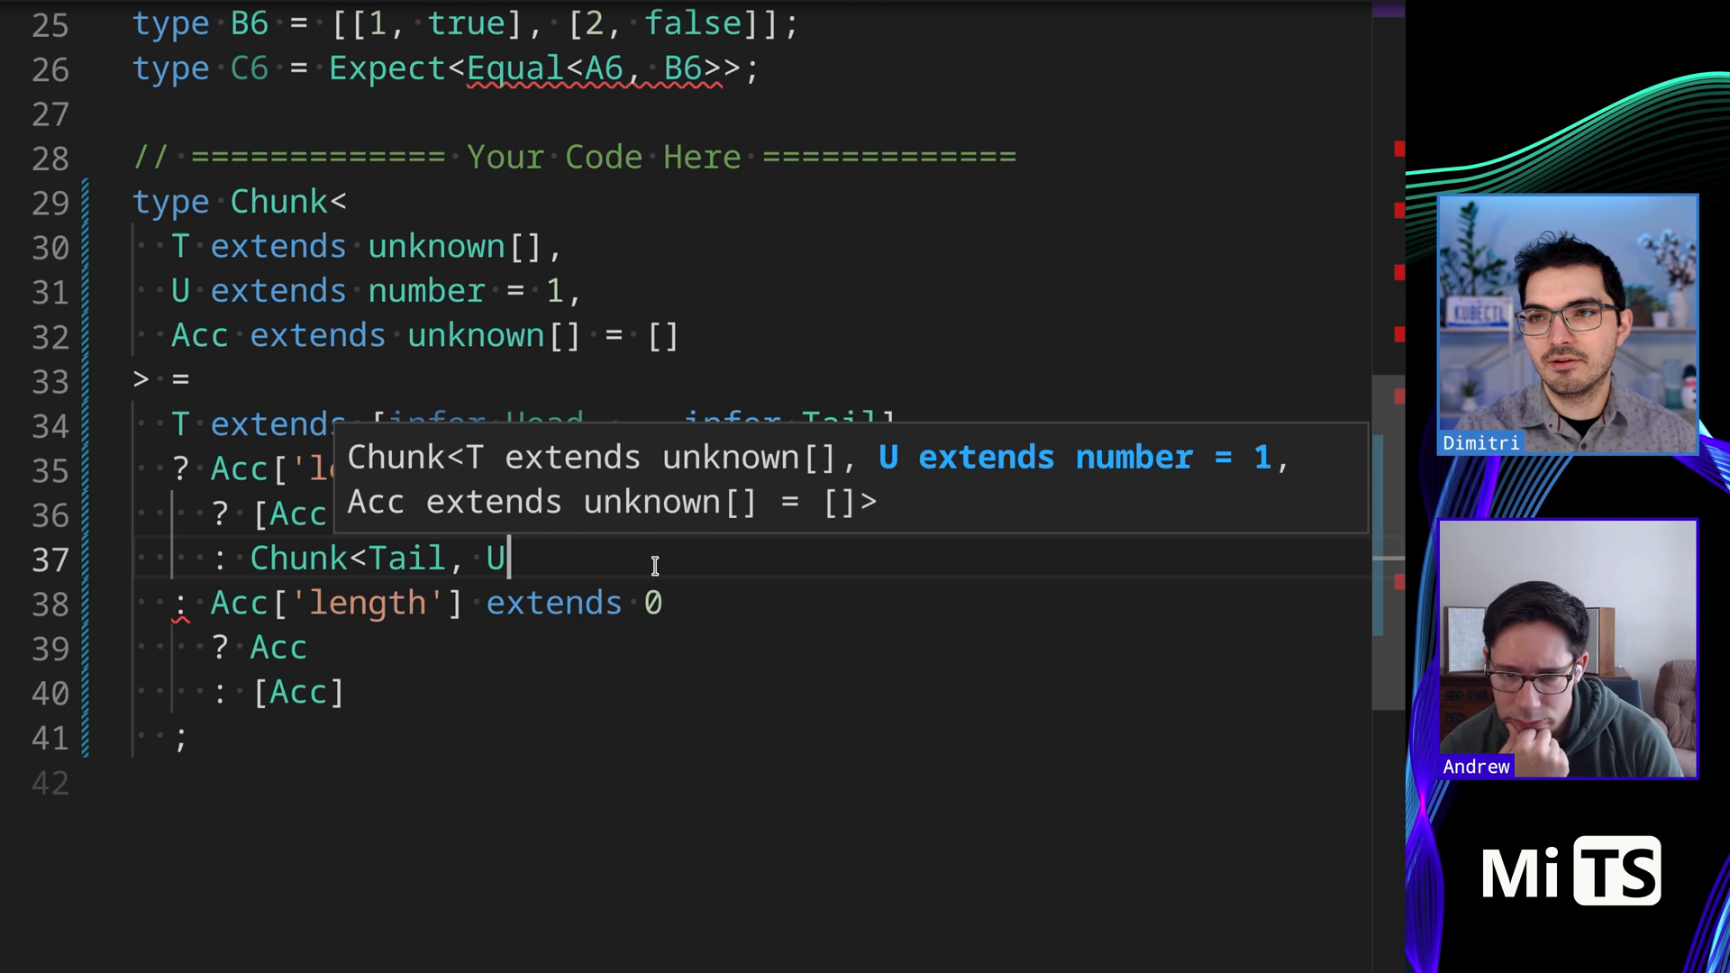
type(", []")
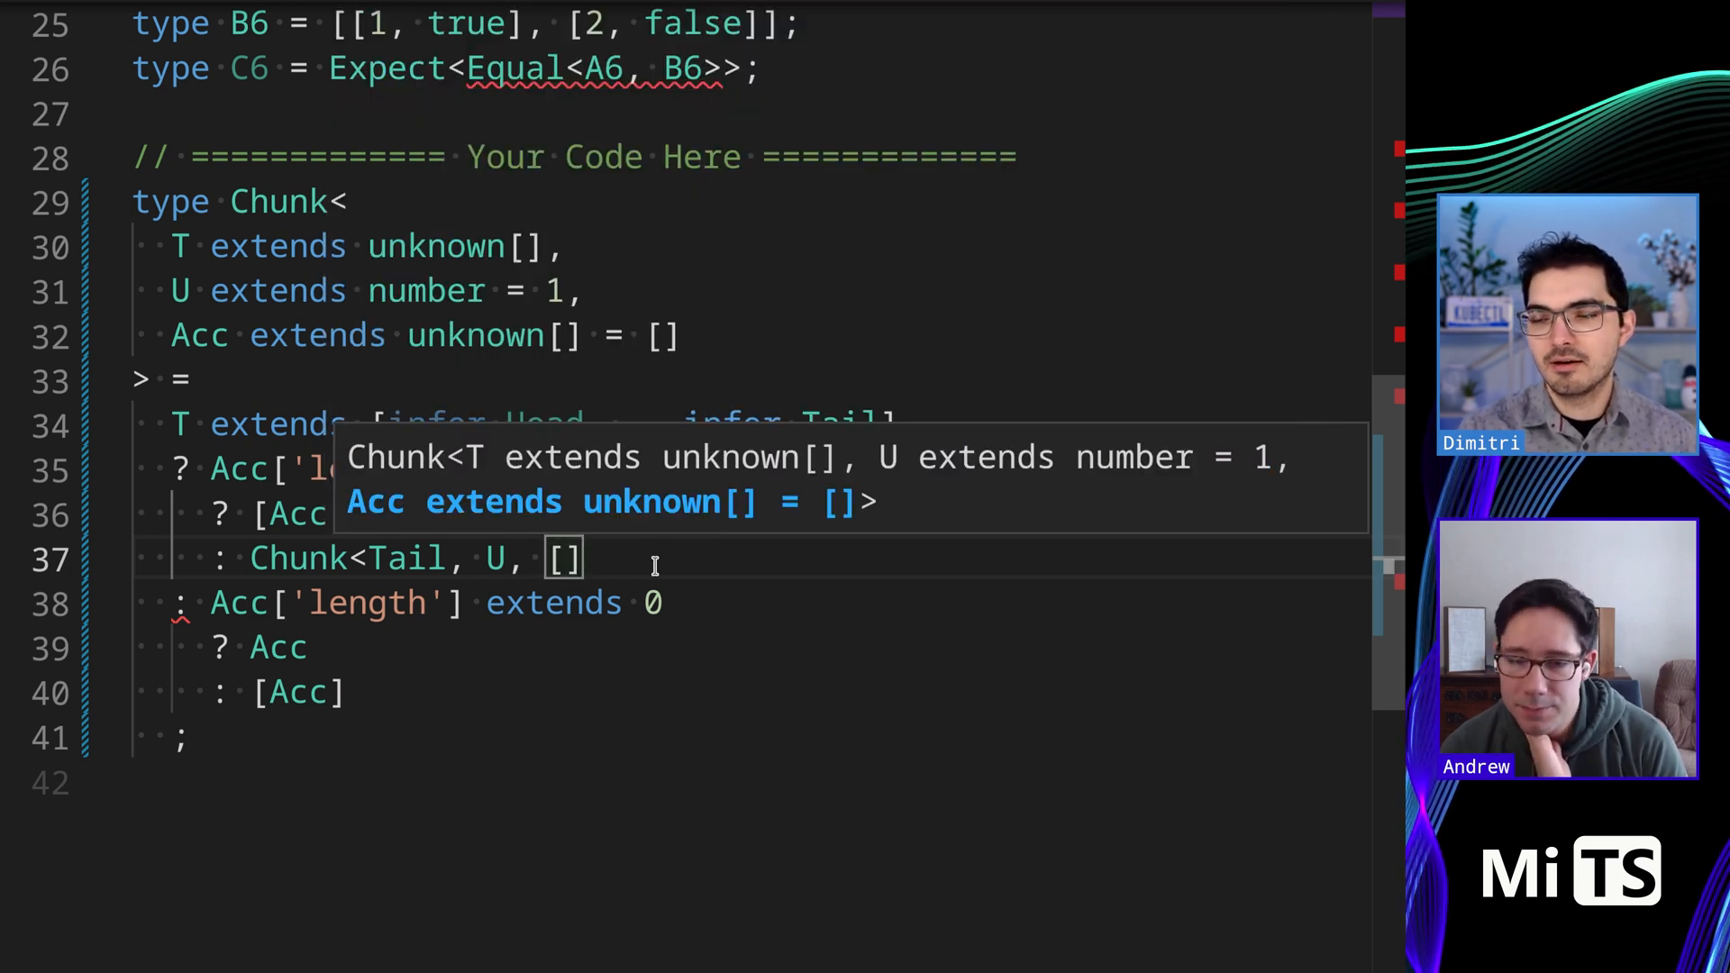
type("...Acc")
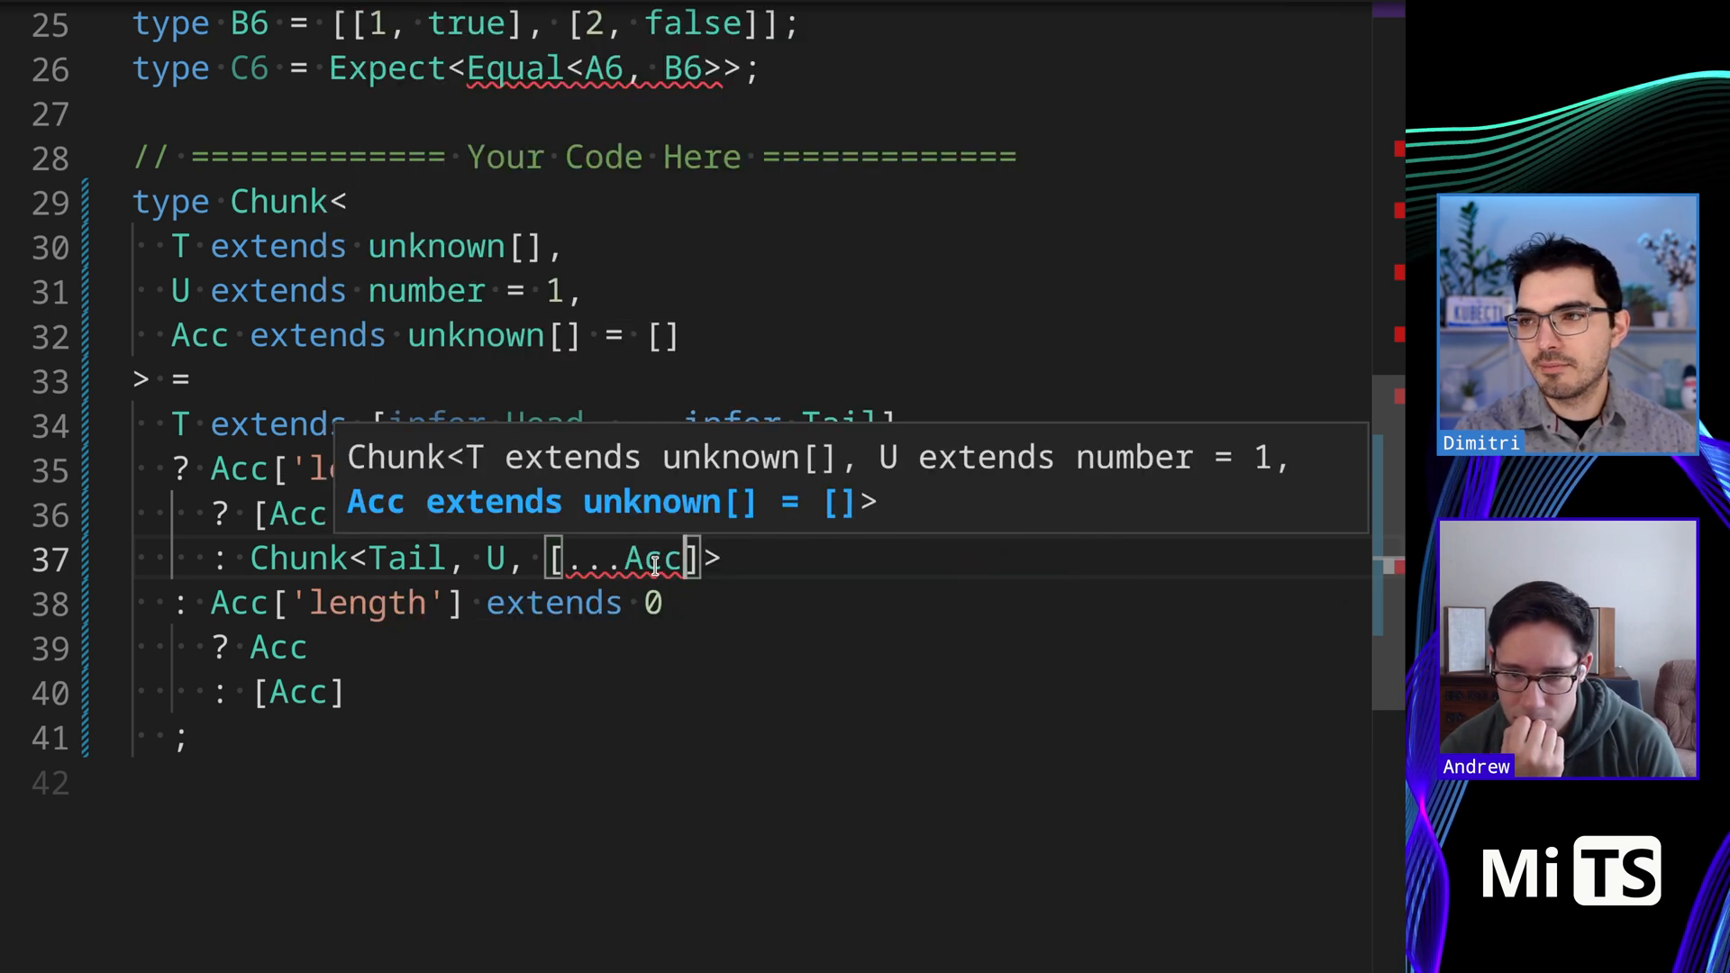
type(",")
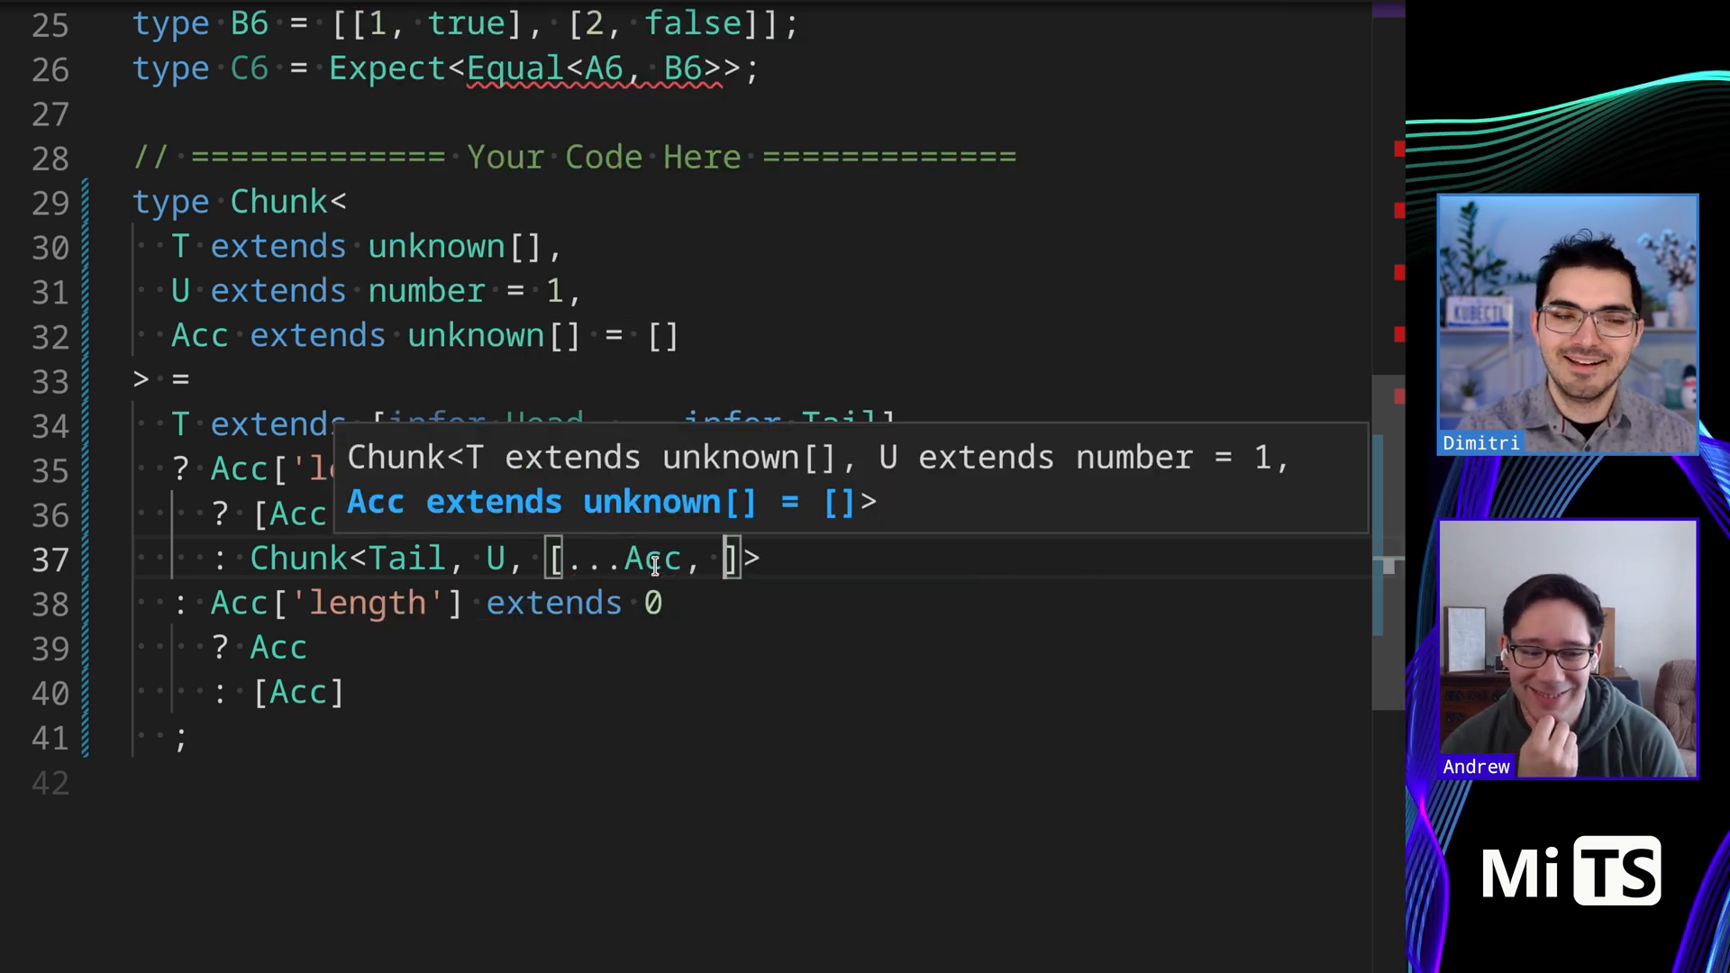
type("Head")
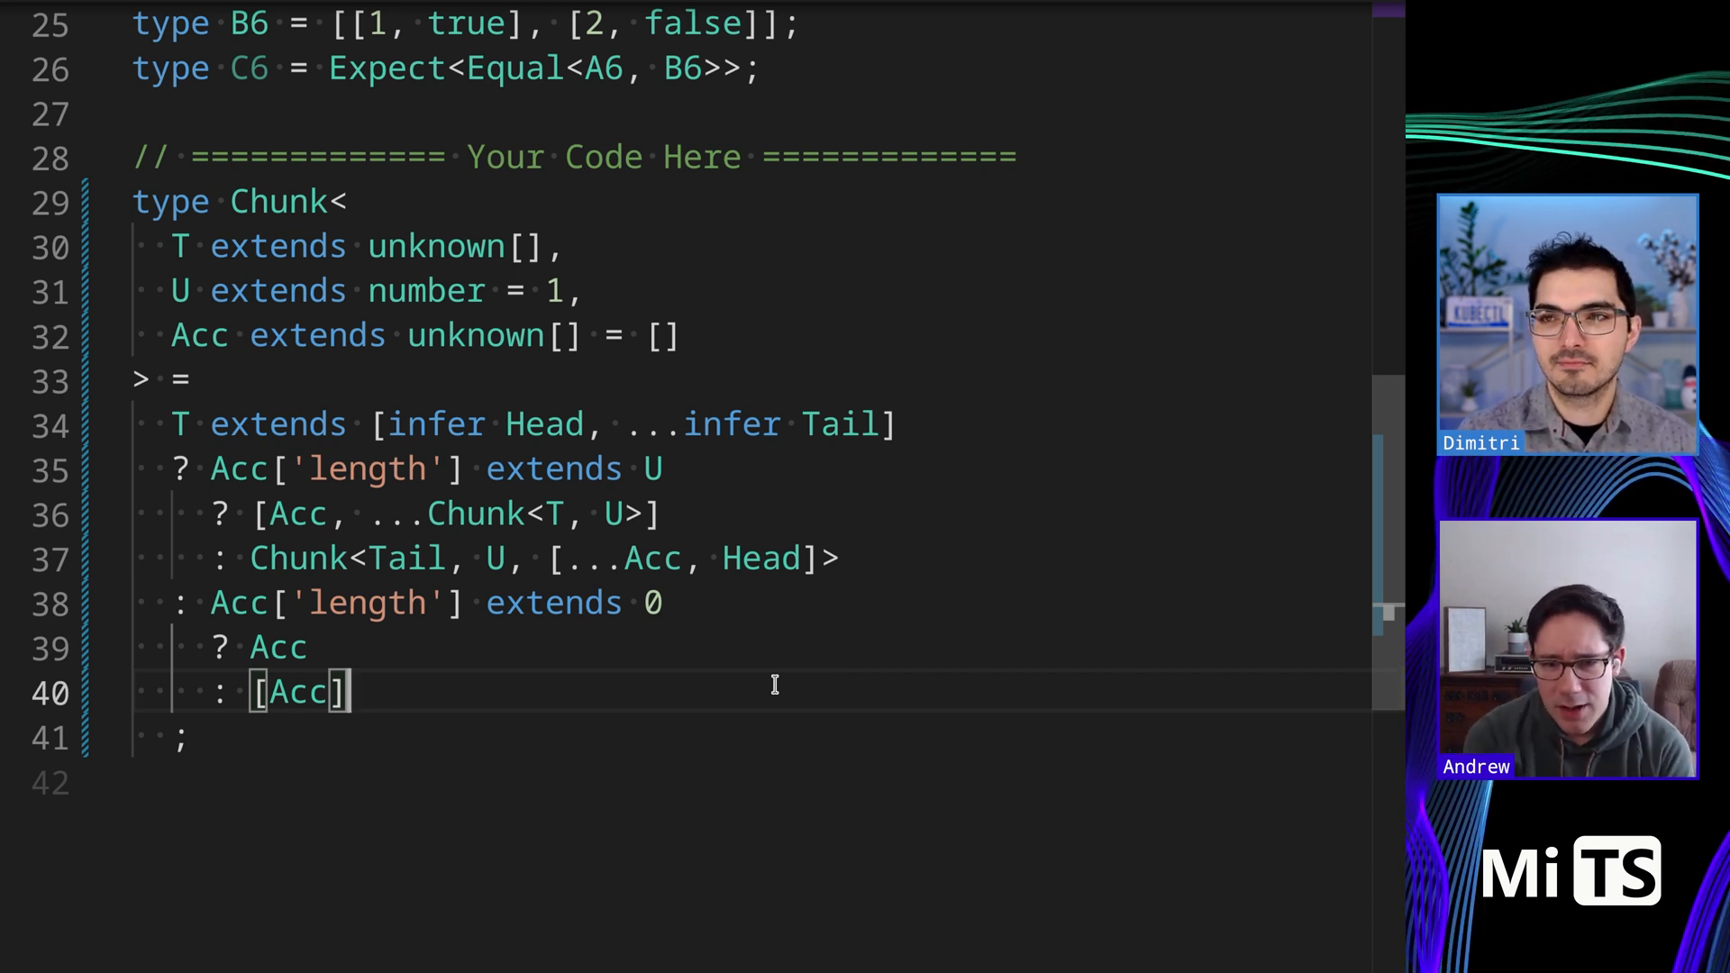
mouse_move(692, 514)
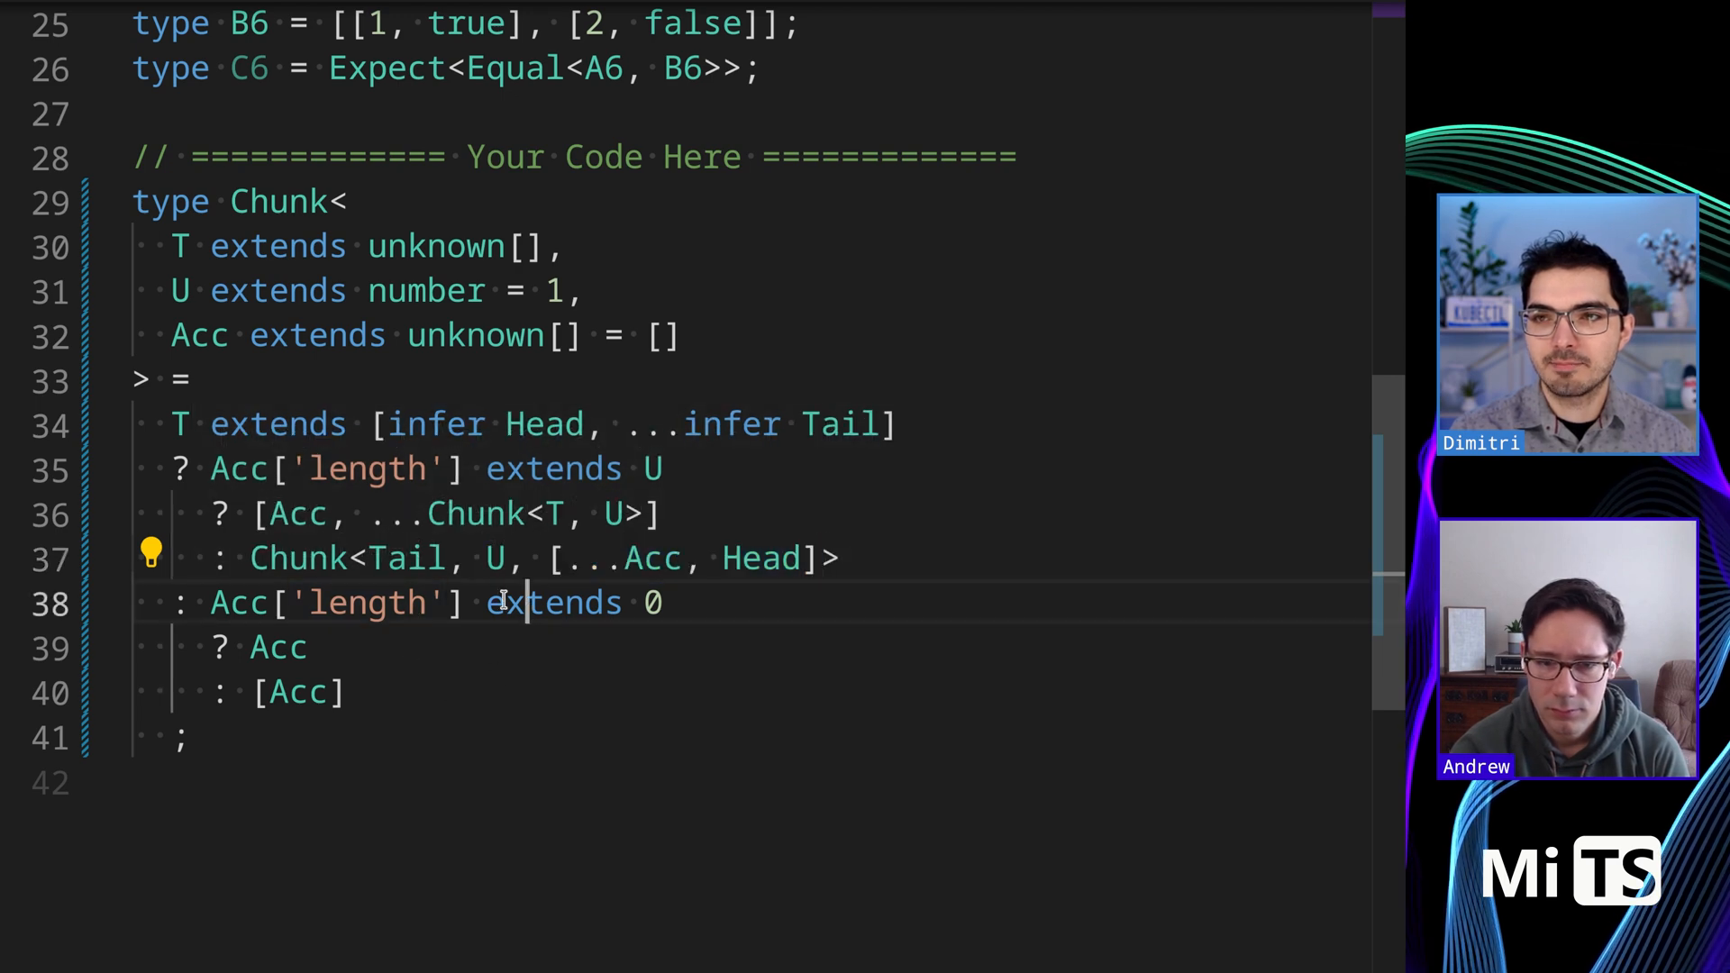
double_click(407, 557)
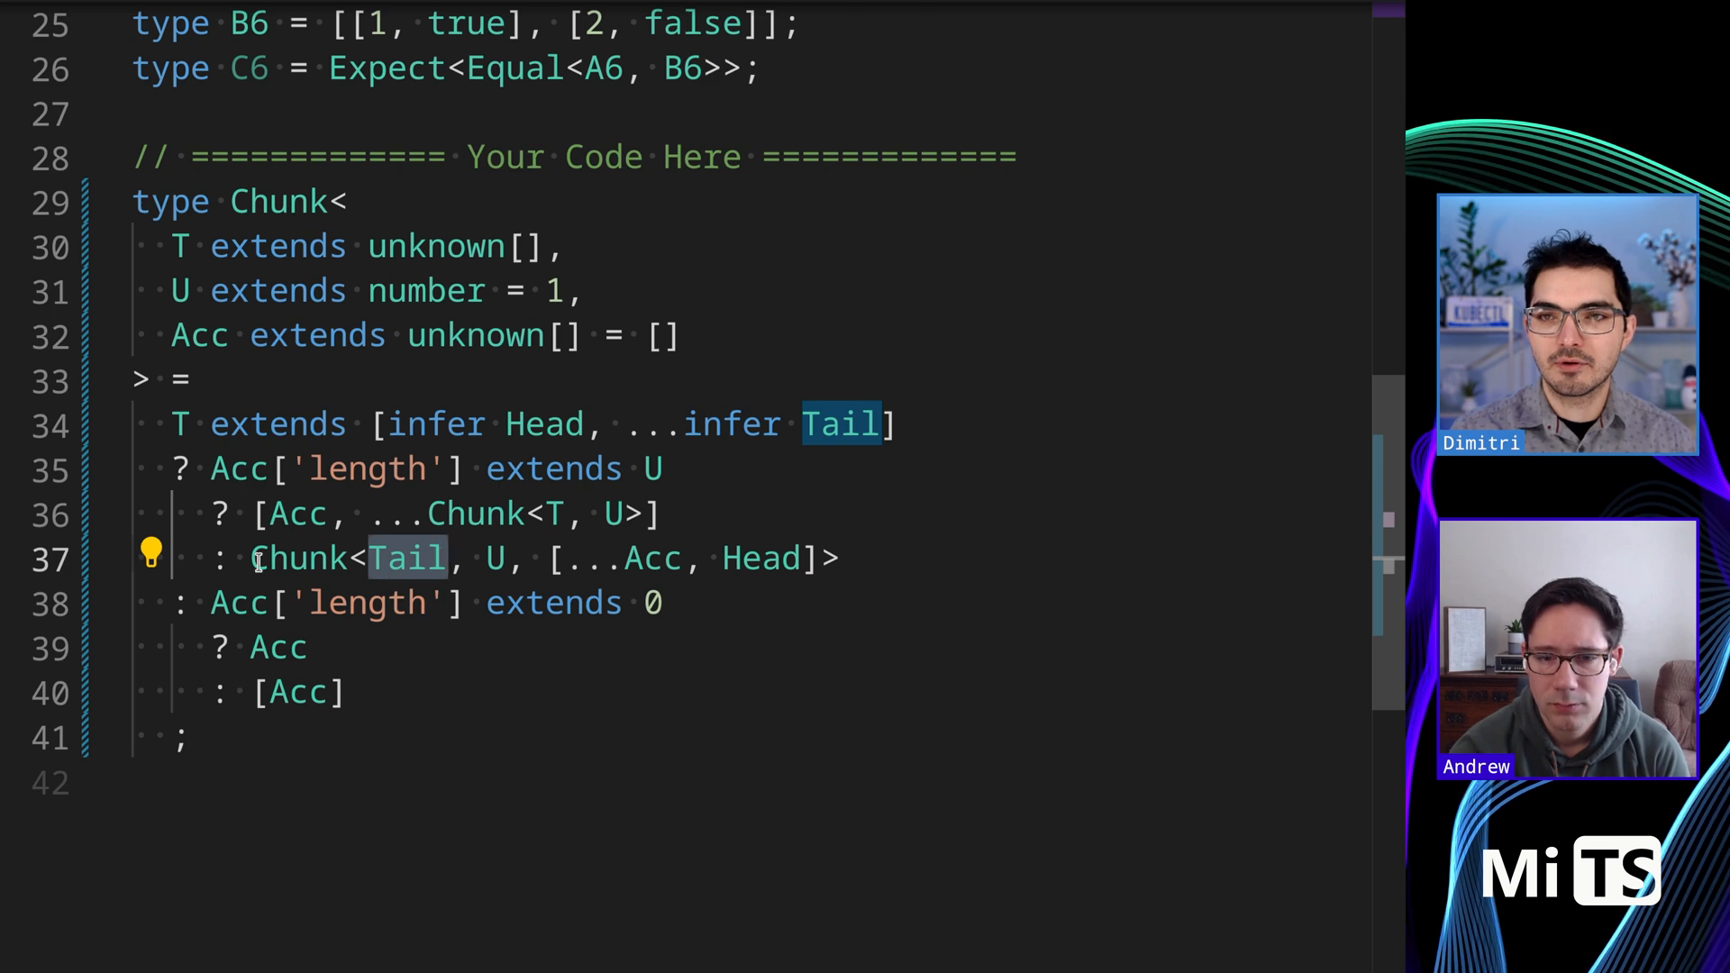
left_click_drag(253, 559, 838, 558)
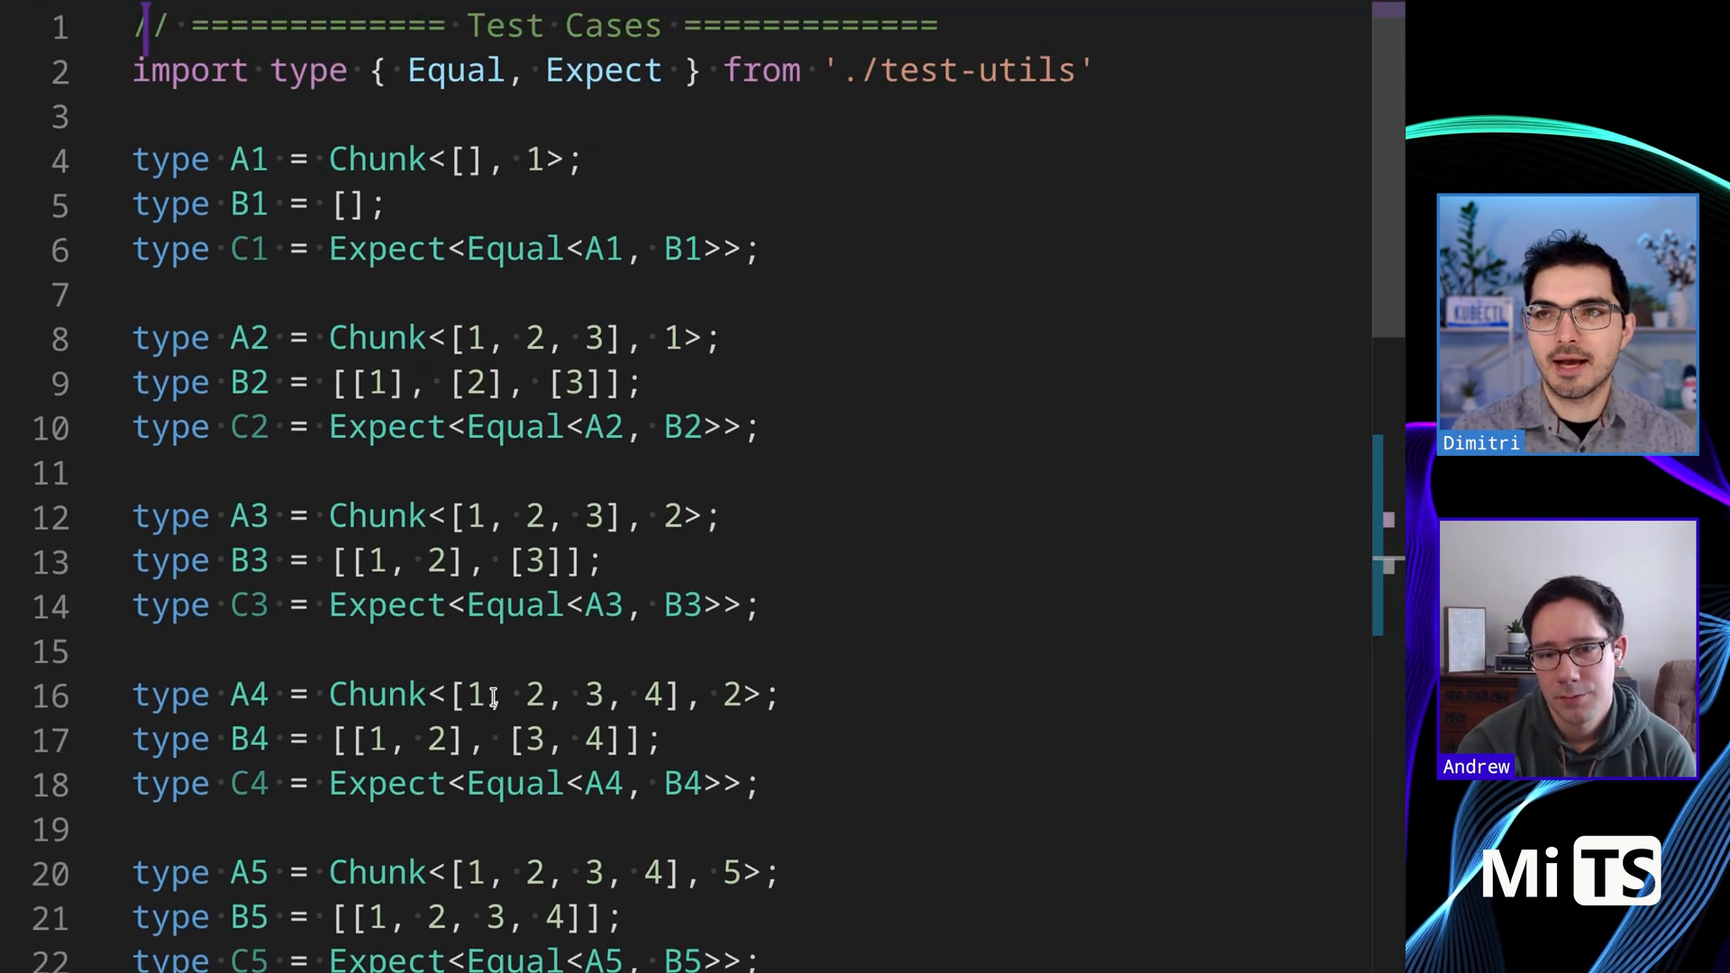
Return to the finished Chunk type and add a blank line after its closing semicolon
double_click(530, 515)
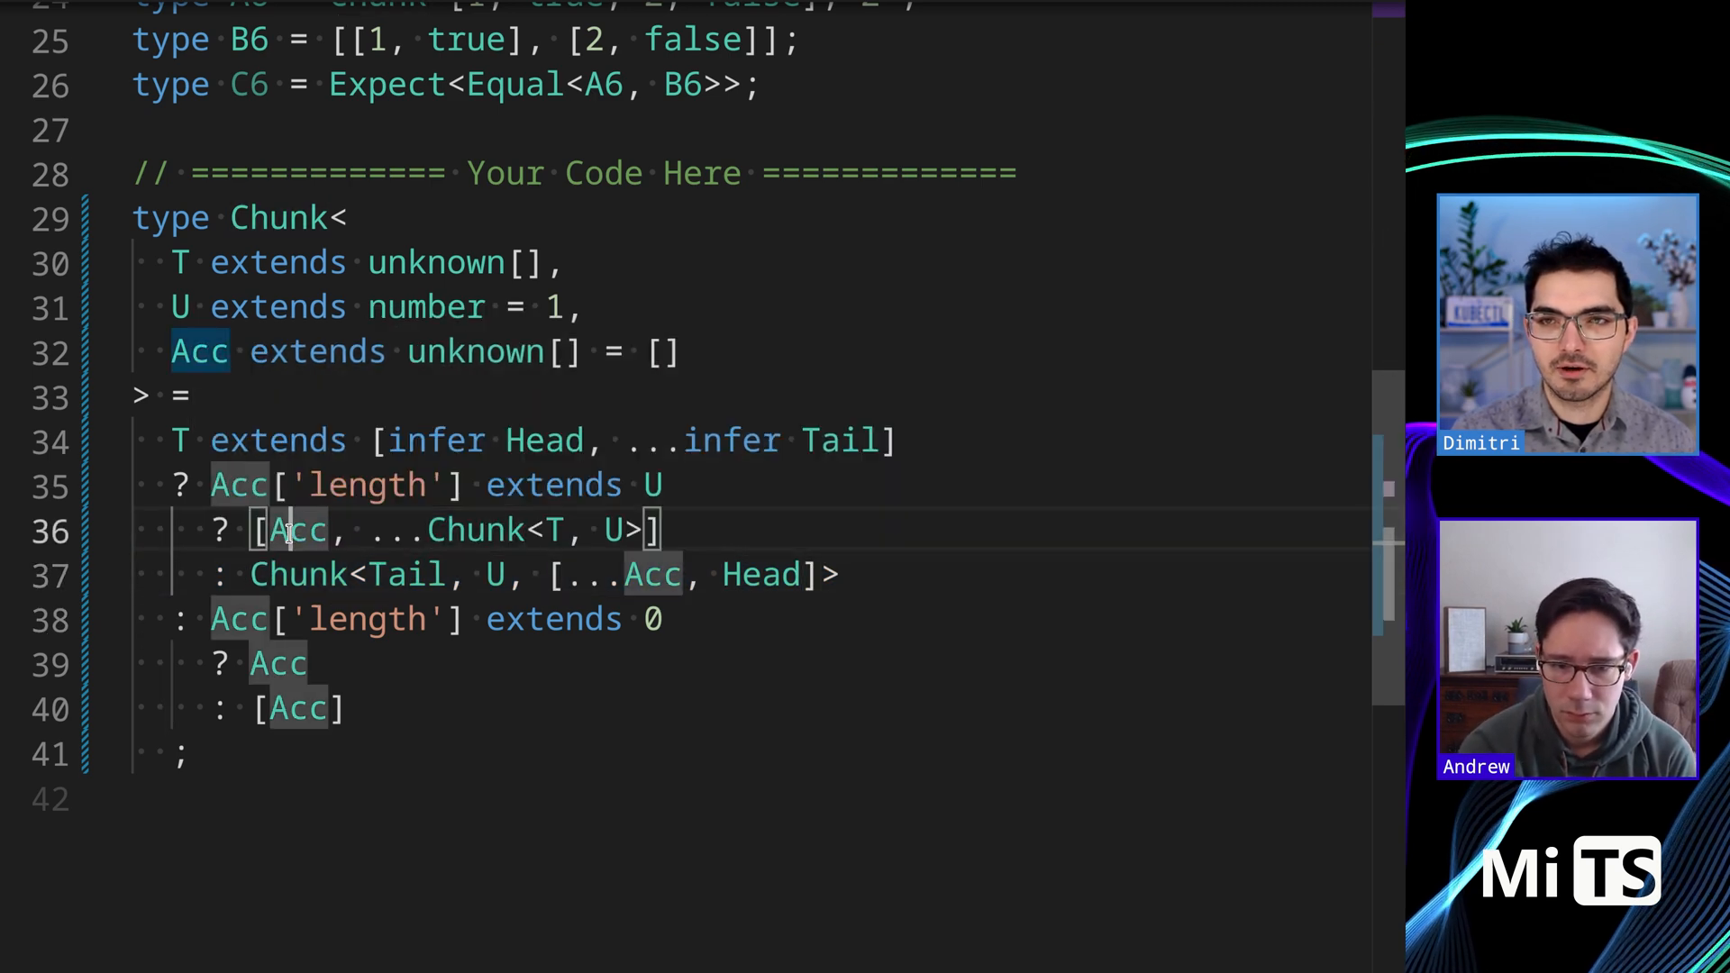
left_click_drag(375, 530, 646, 529)
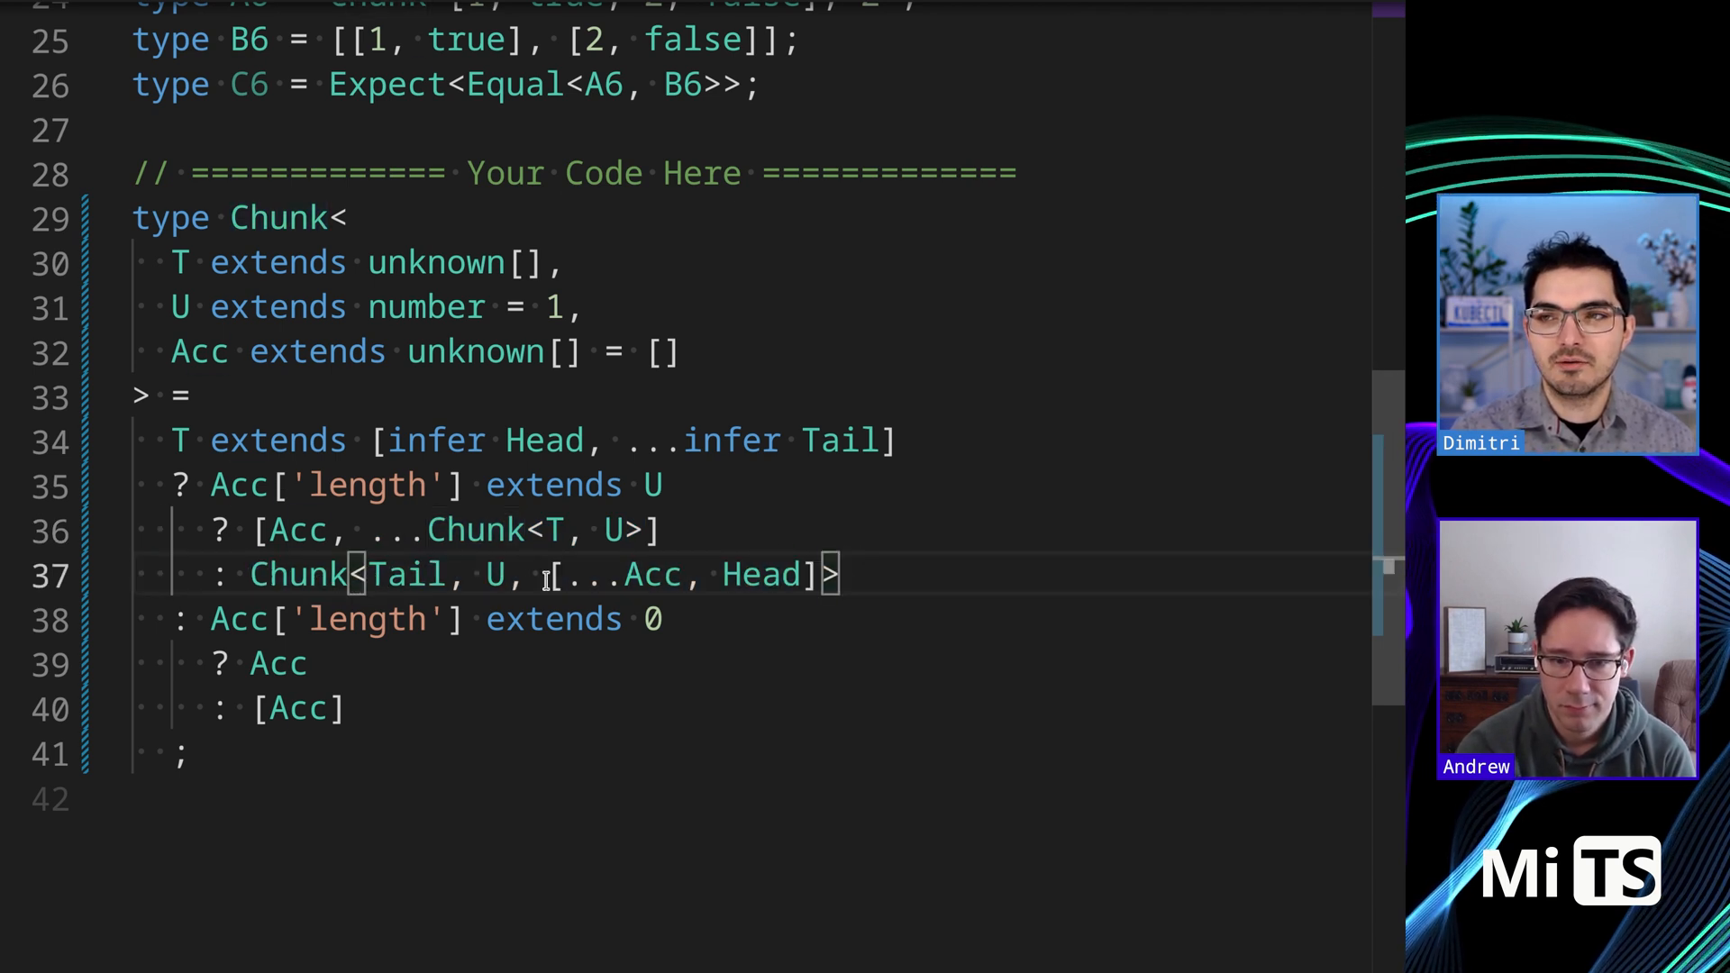
double_click(759, 573)
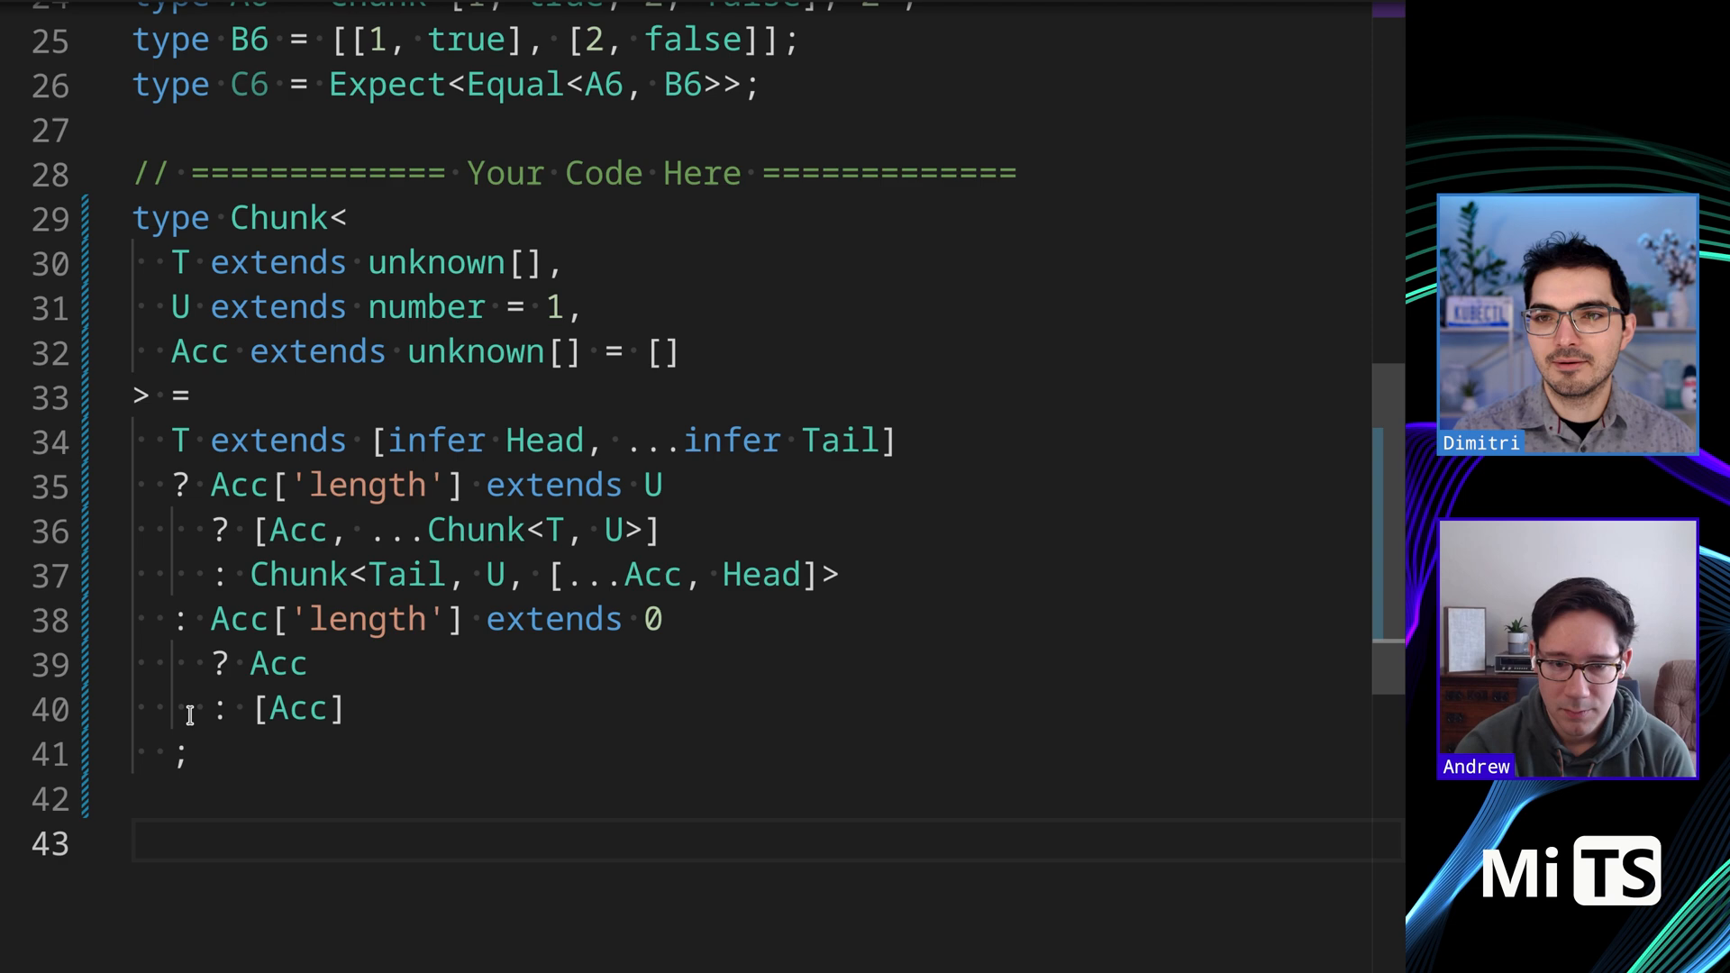
Comment out the first Chunk and paste the Temp/Acc version beneath it, selecting it whole
key("ctrl+/")
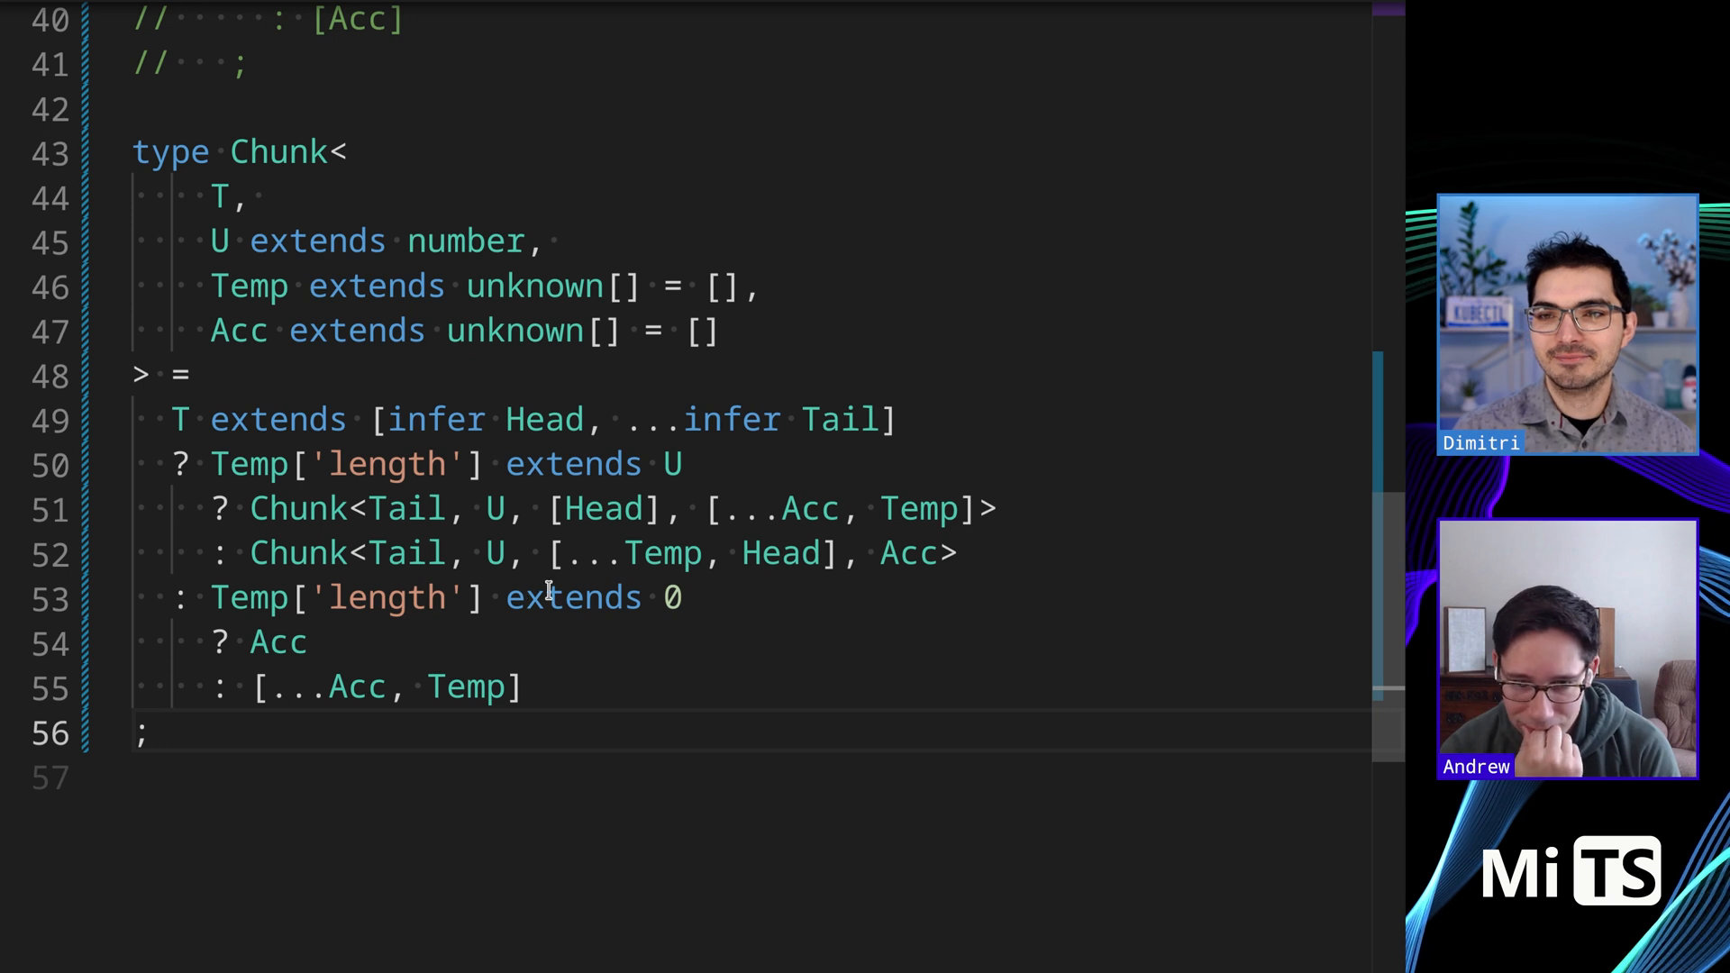
left_click_drag(211, 463, 685, 463)
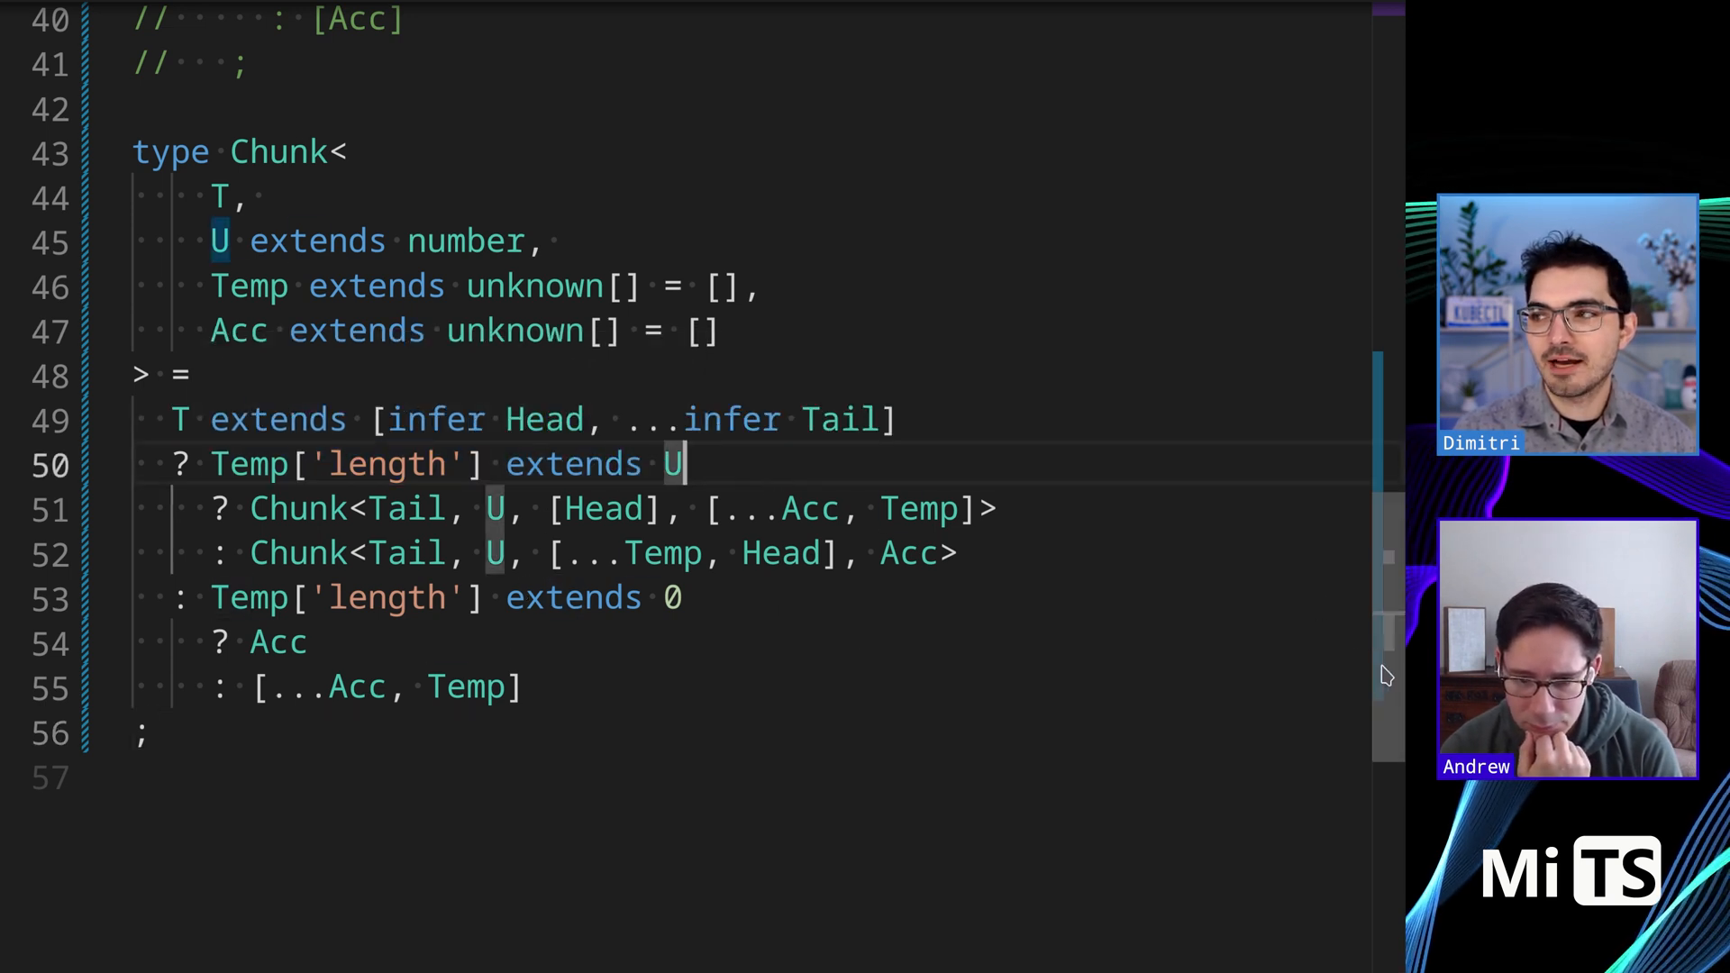
scroll("down", 3)
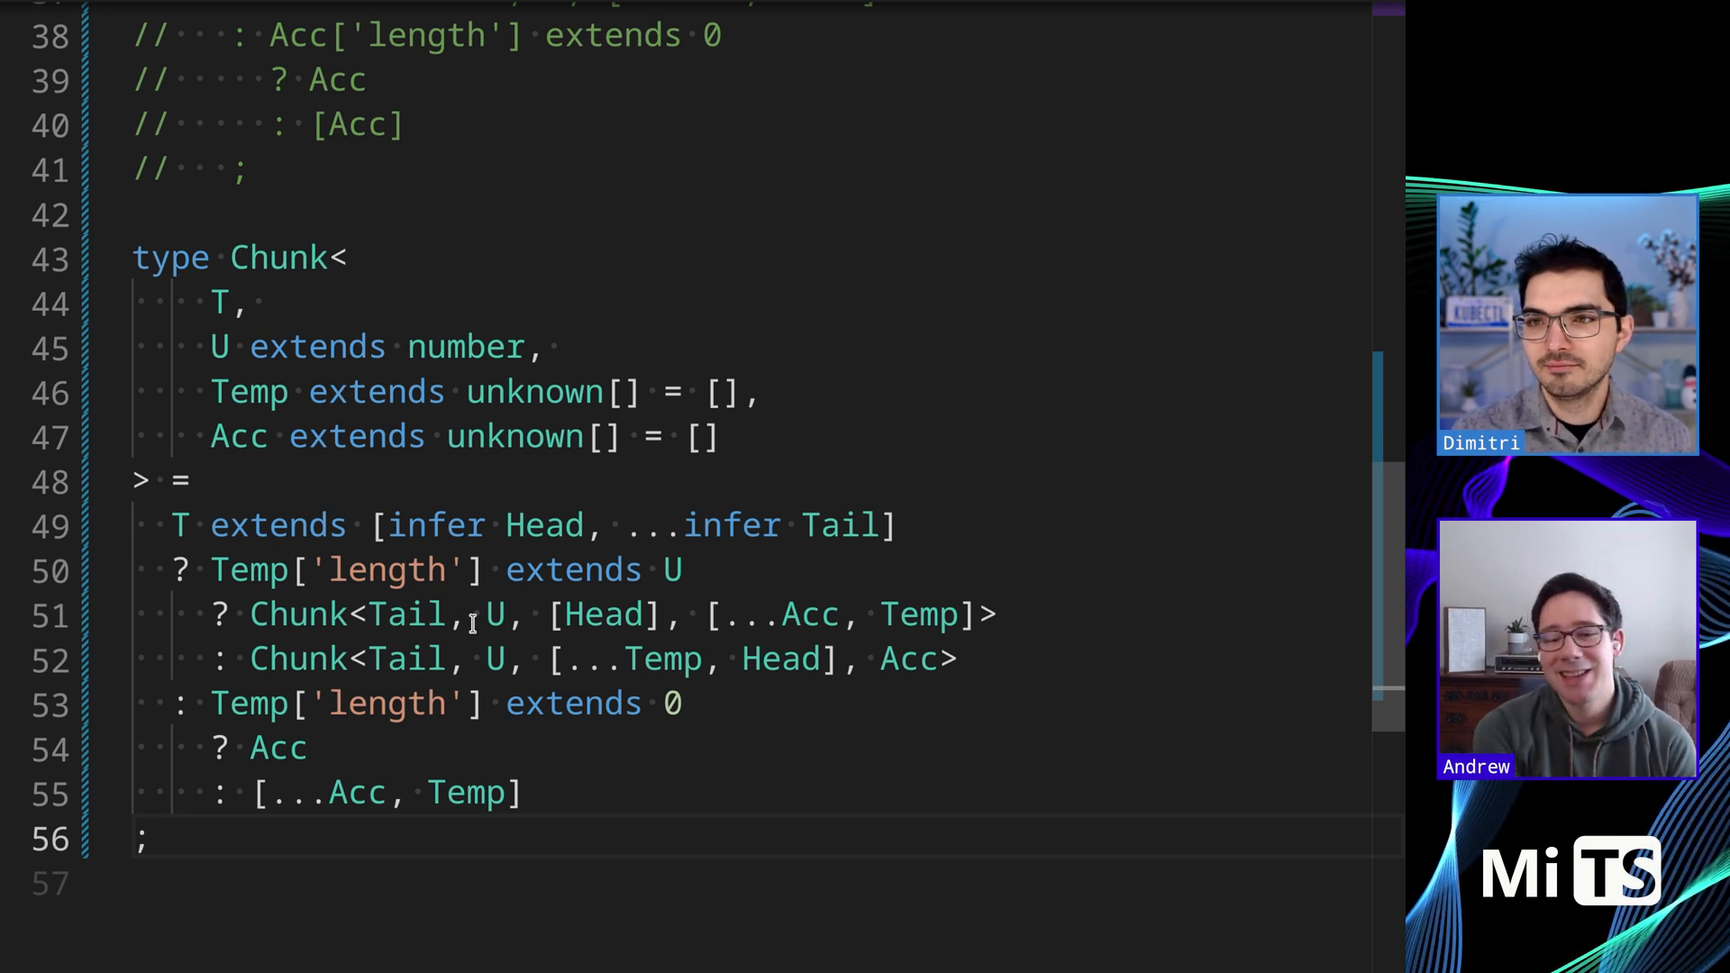
mouse_move(472, 827)
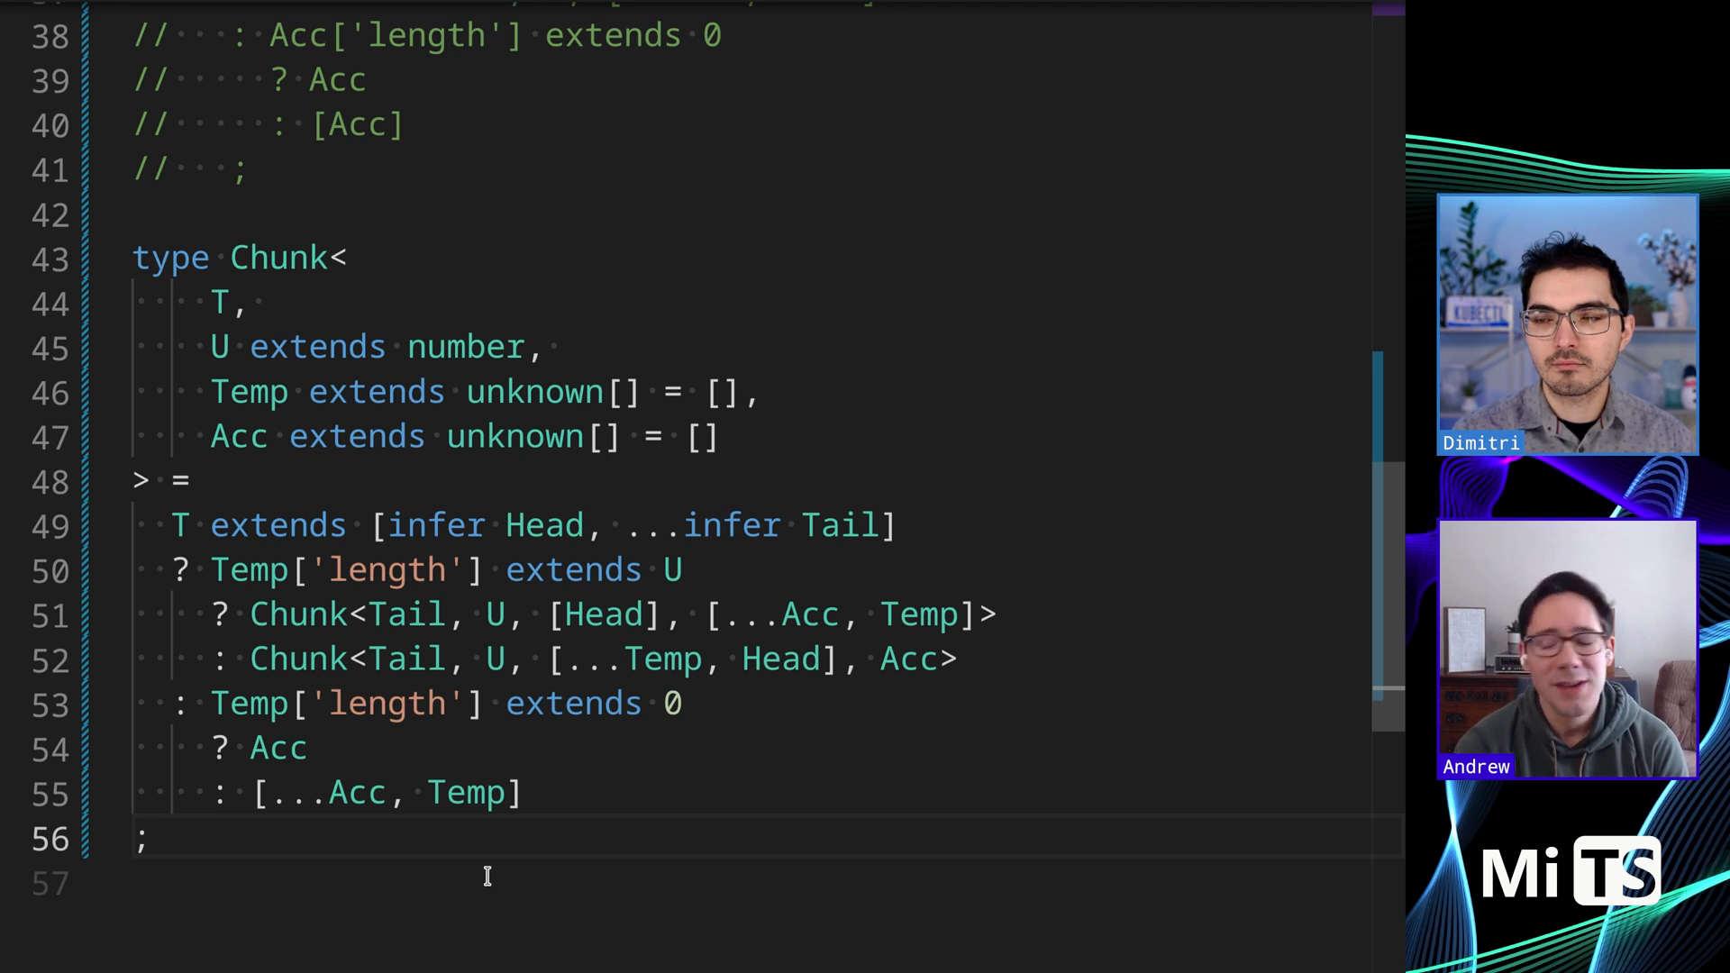
mouse_move(463, 793)
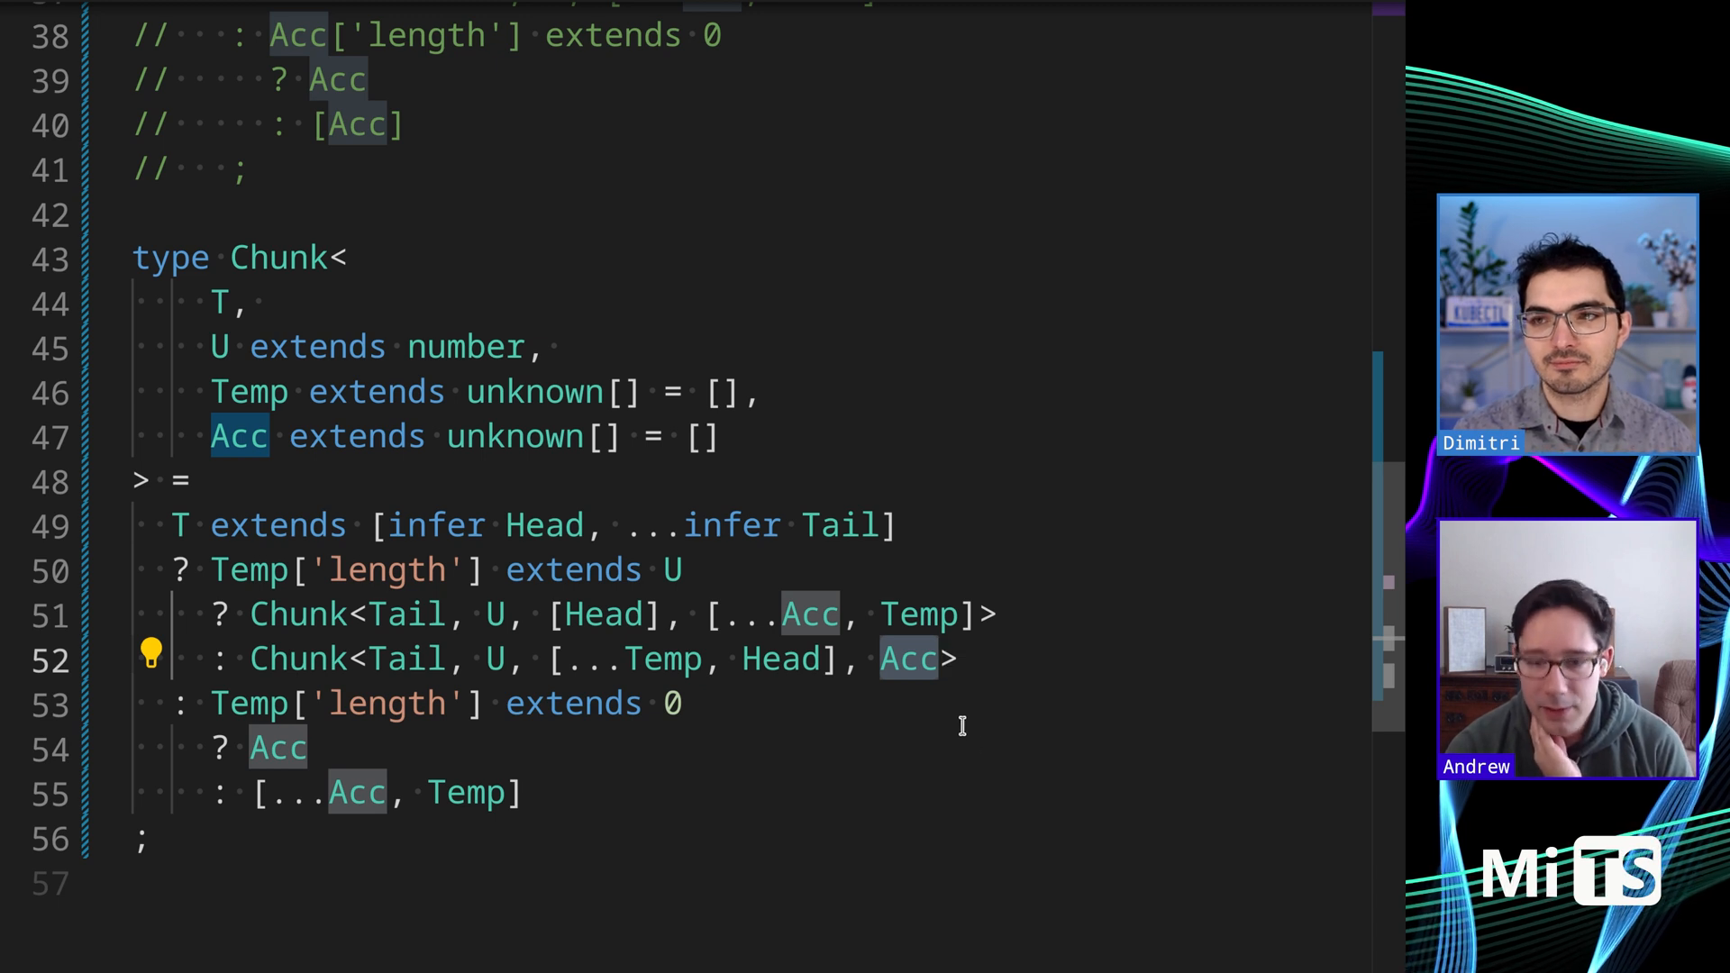
left_click_drag(250, 747, 528, 793)
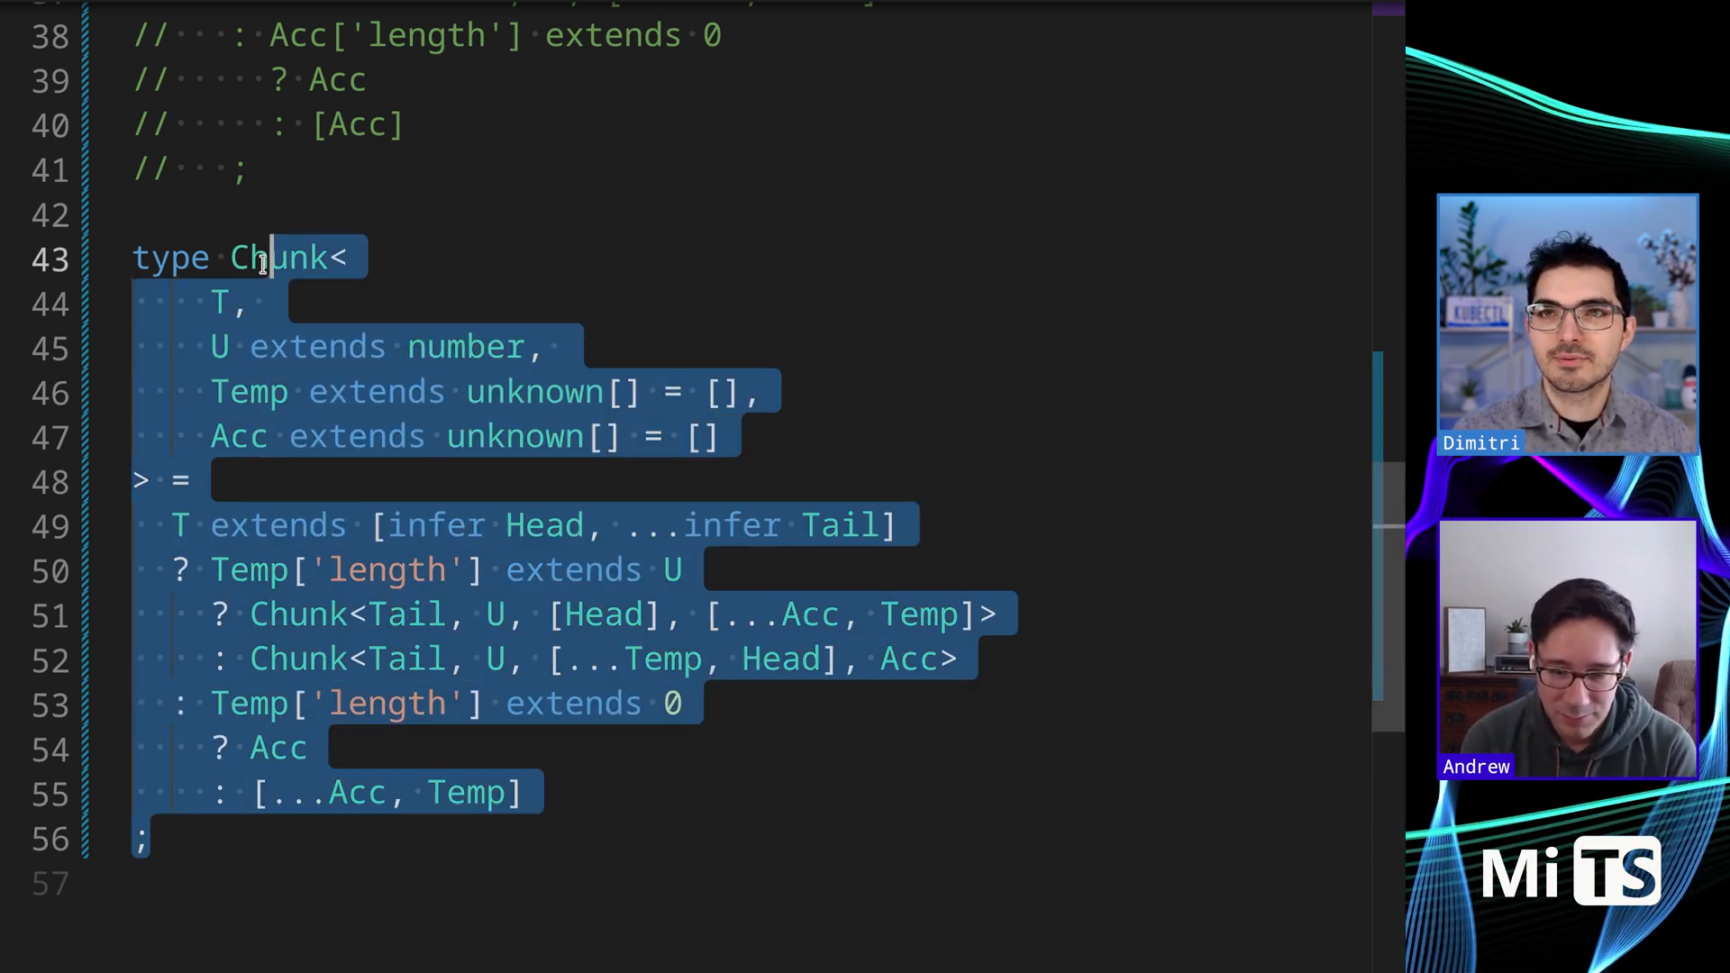
Comment out the Temp/Acc Chunk and paste the third Acc-length-first solution below it
key("ctrl+/")
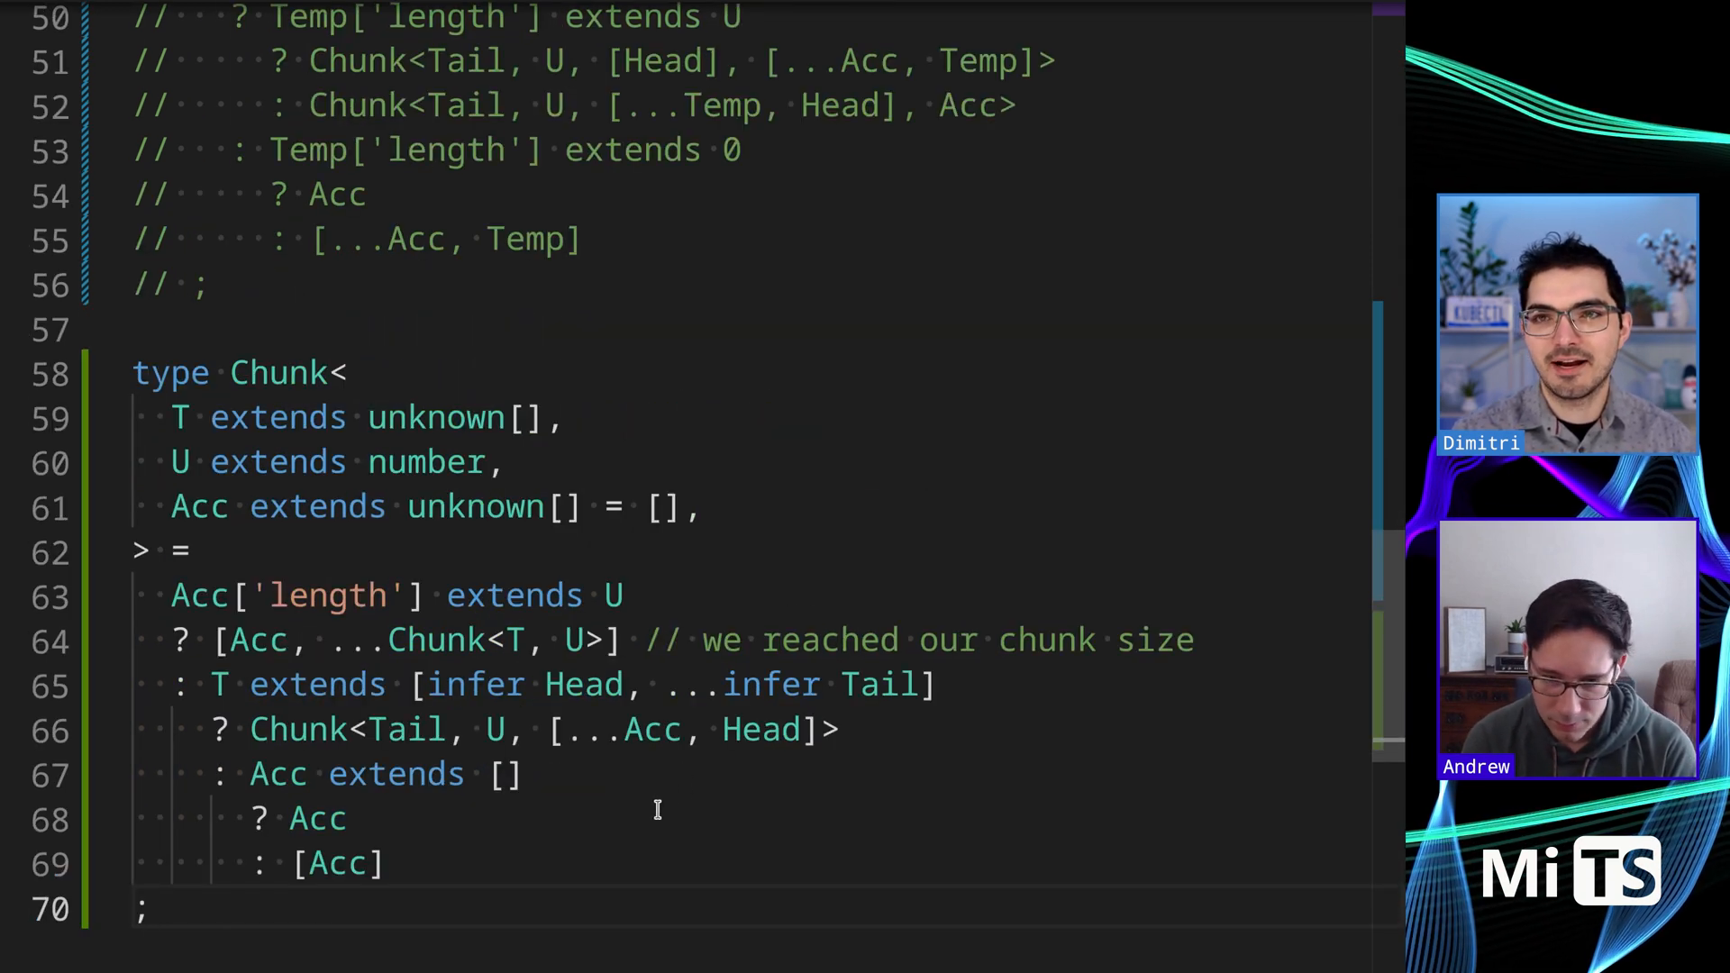
scroll("down", 3)
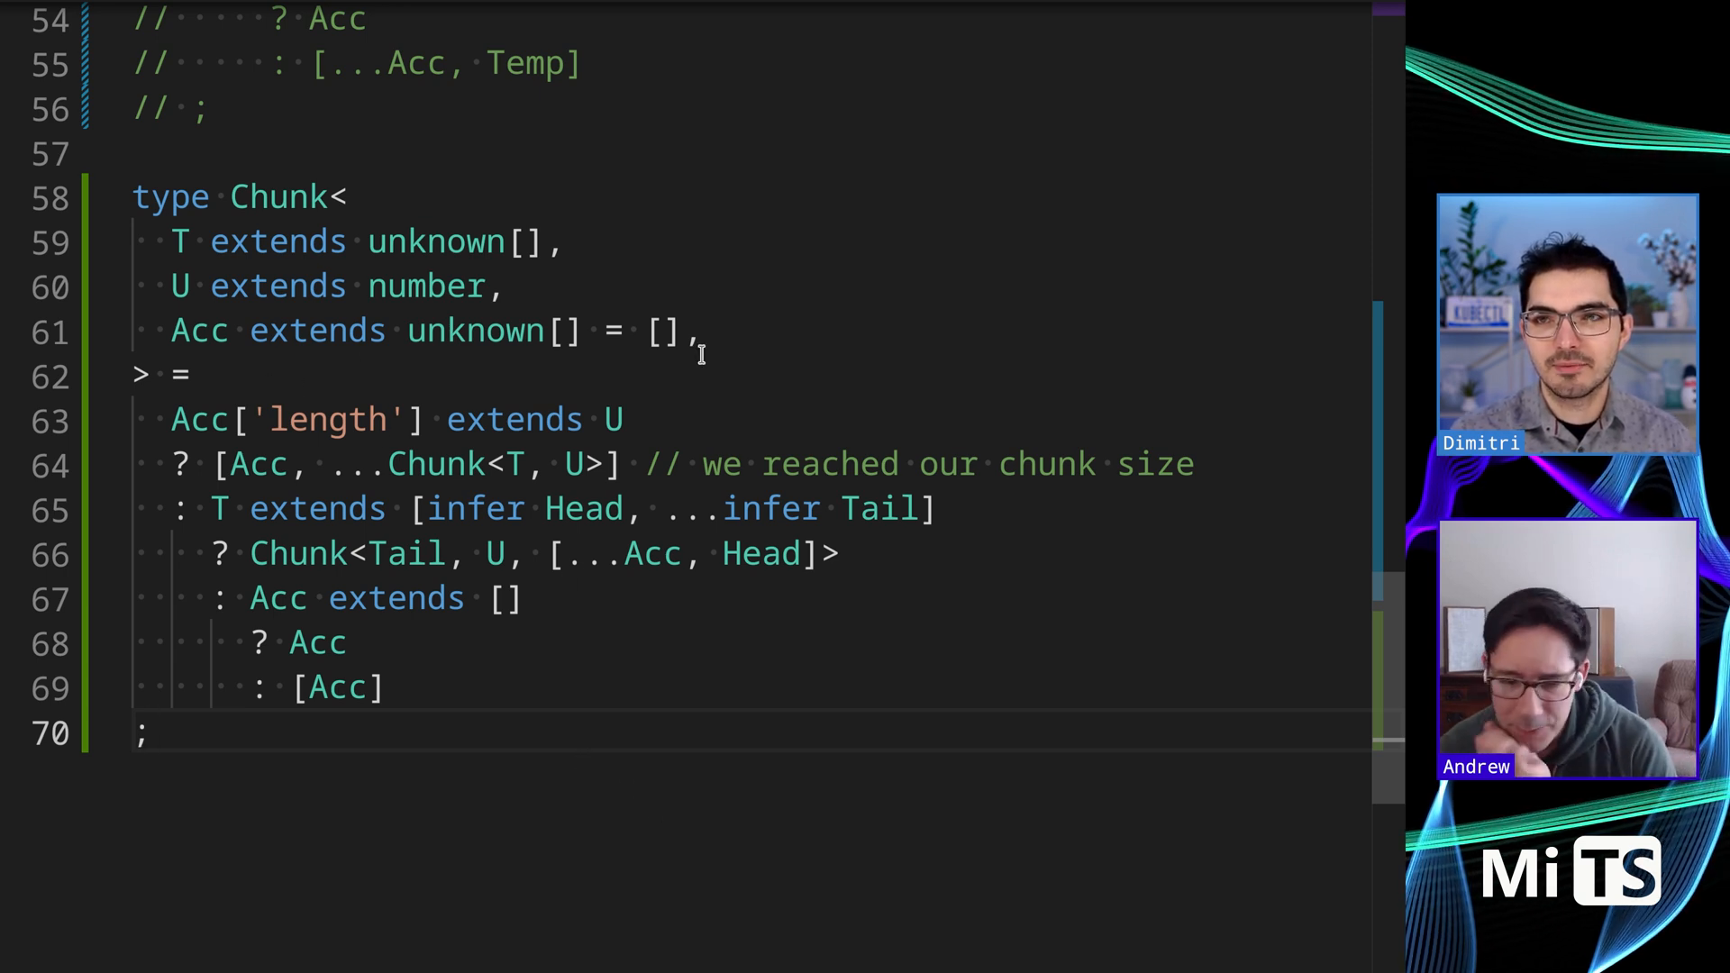
mouse_move(436, 509)
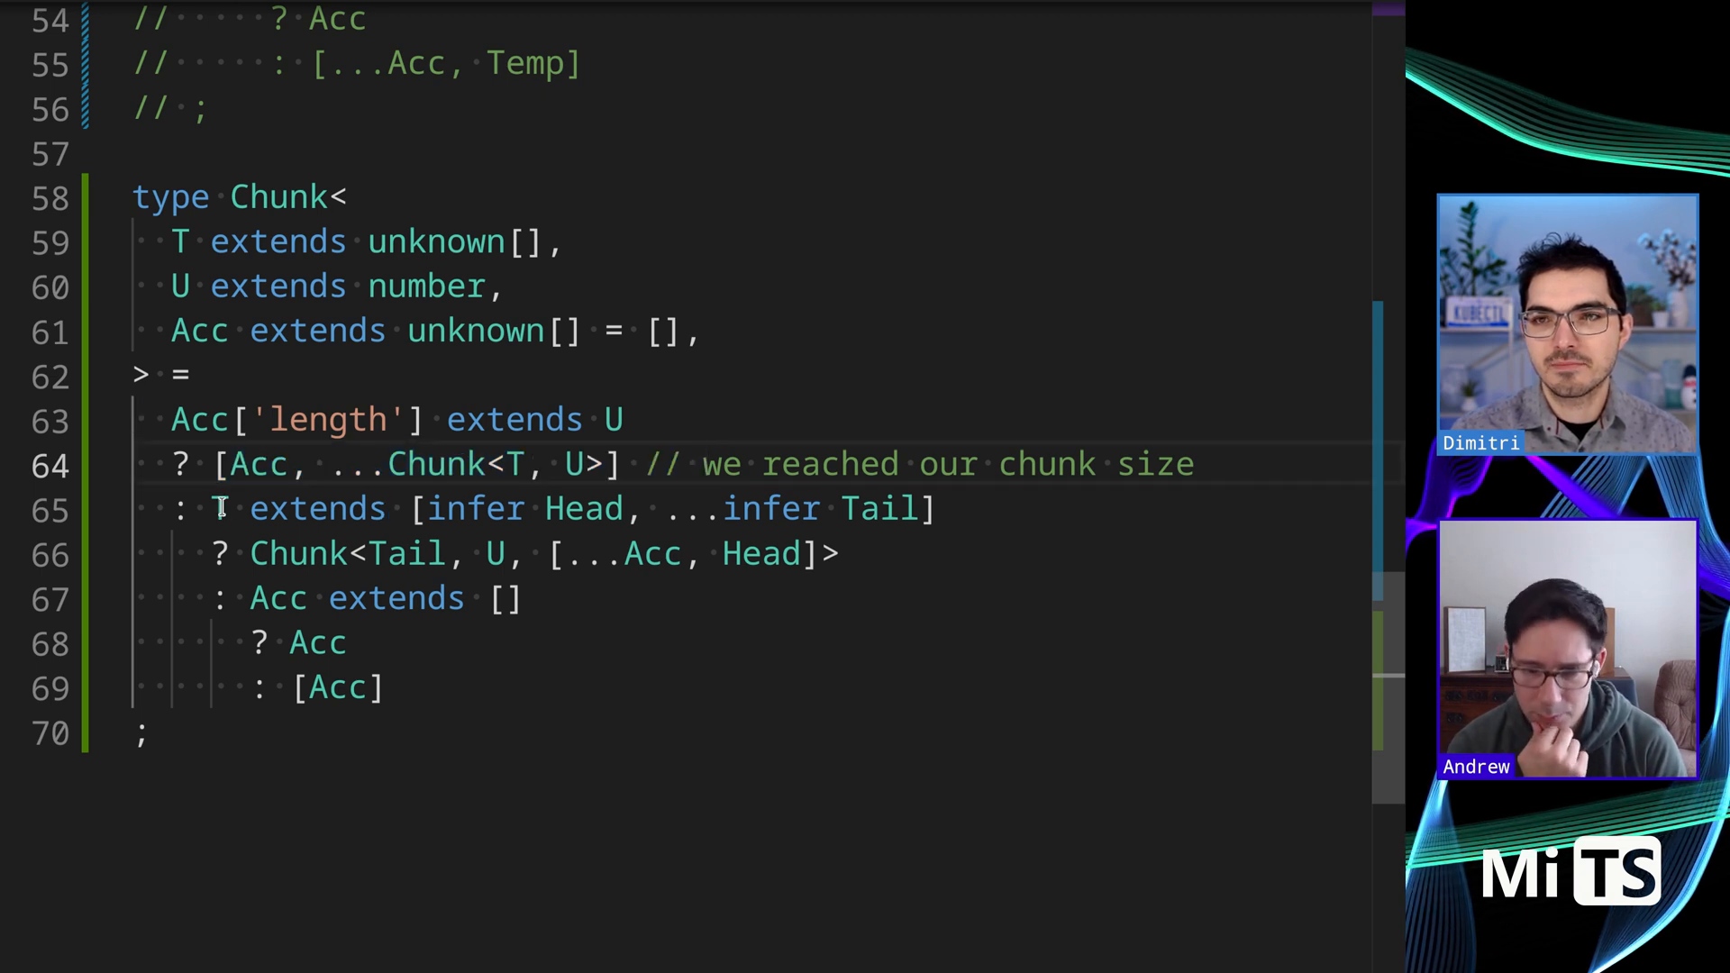
left_click_drag(218, 508, 938, 509)
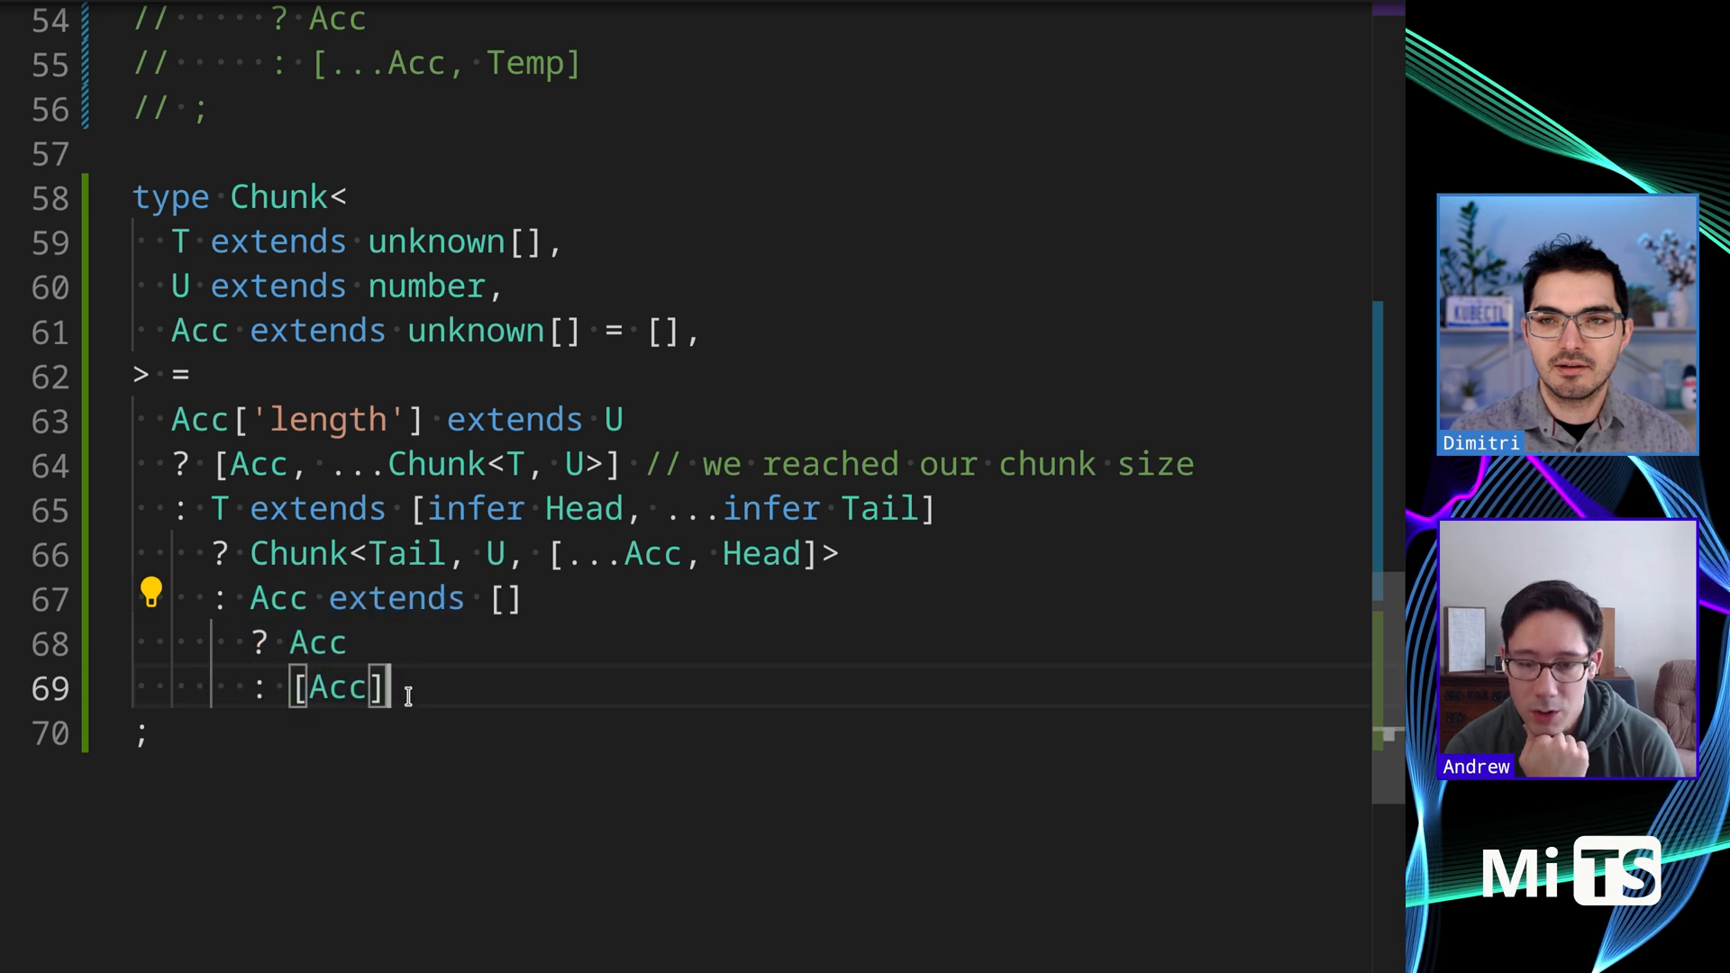
left_click_drag(251, 598, 384, 687)
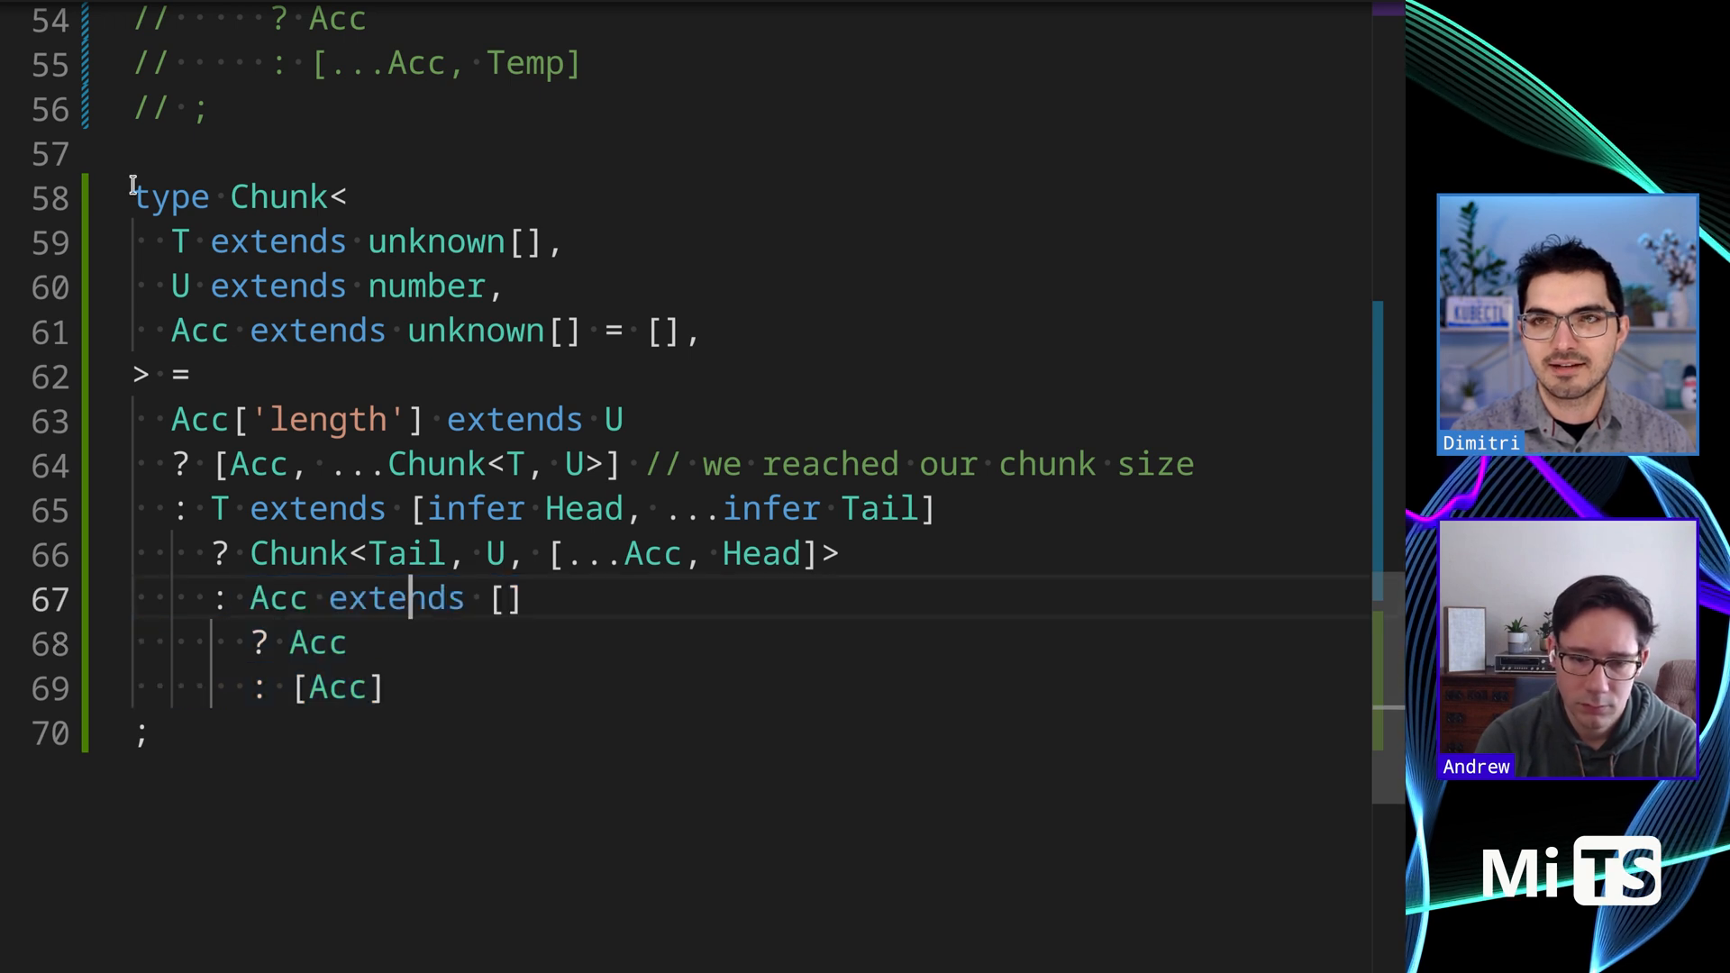
mouse_move(431, 800)
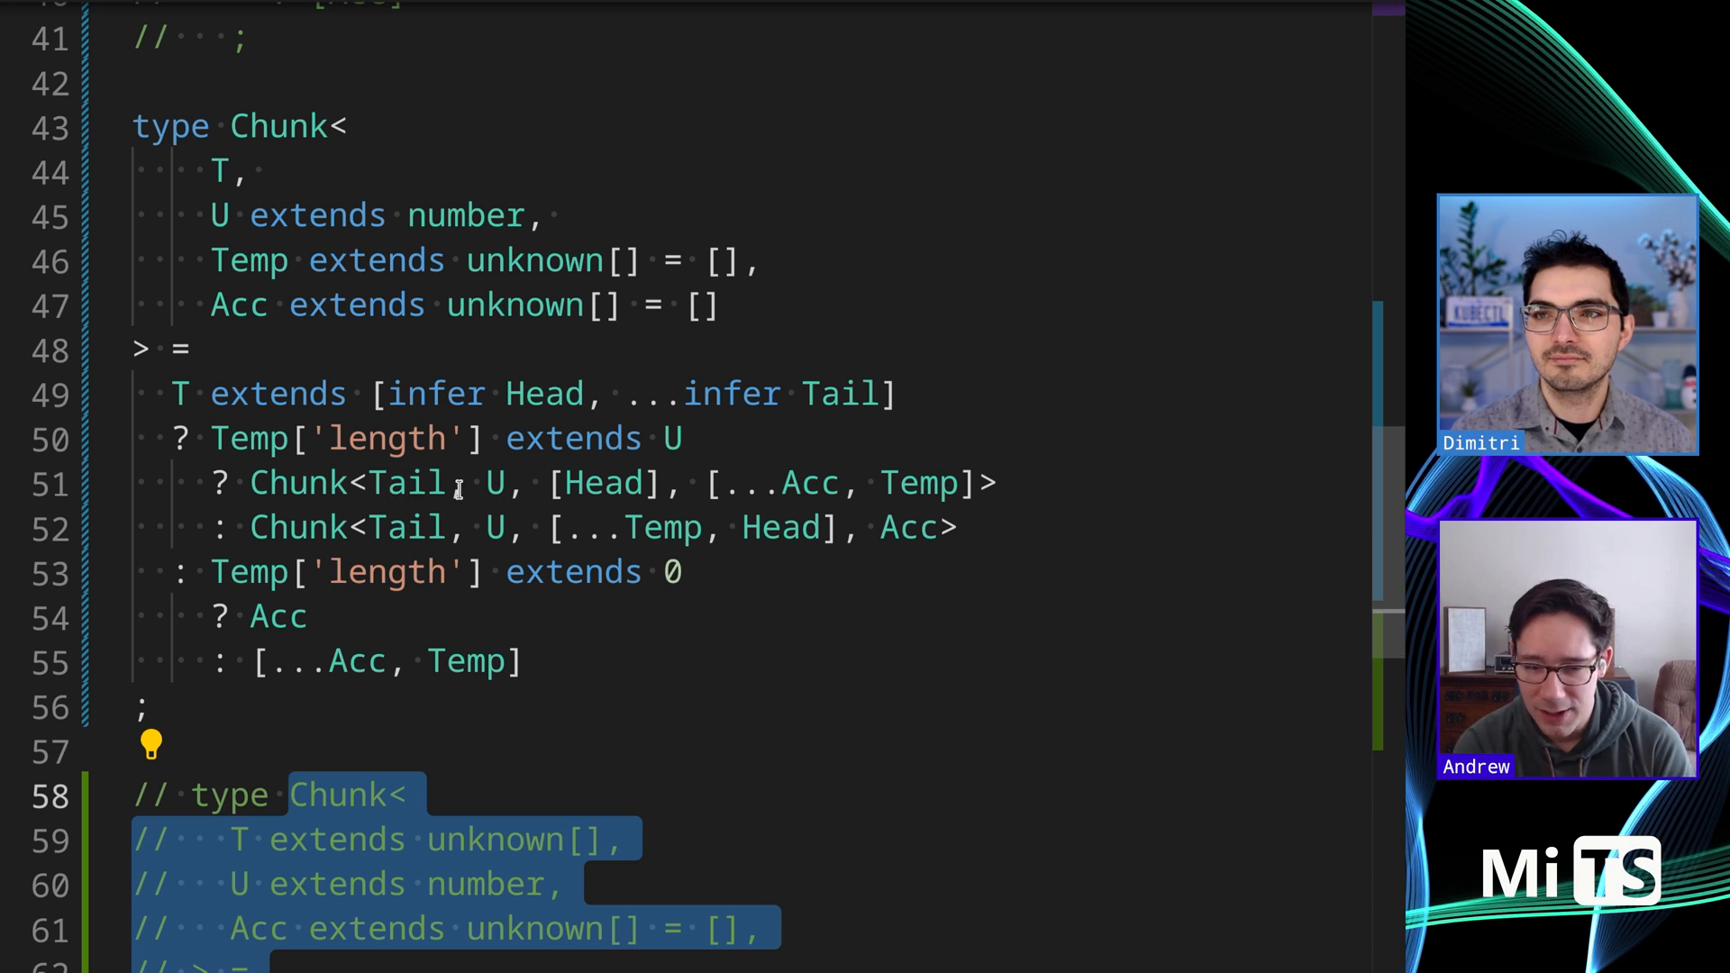
Toggle comments so the Temp/Acc Chunk is active and the third alternative is commented
double_click(604, 483)
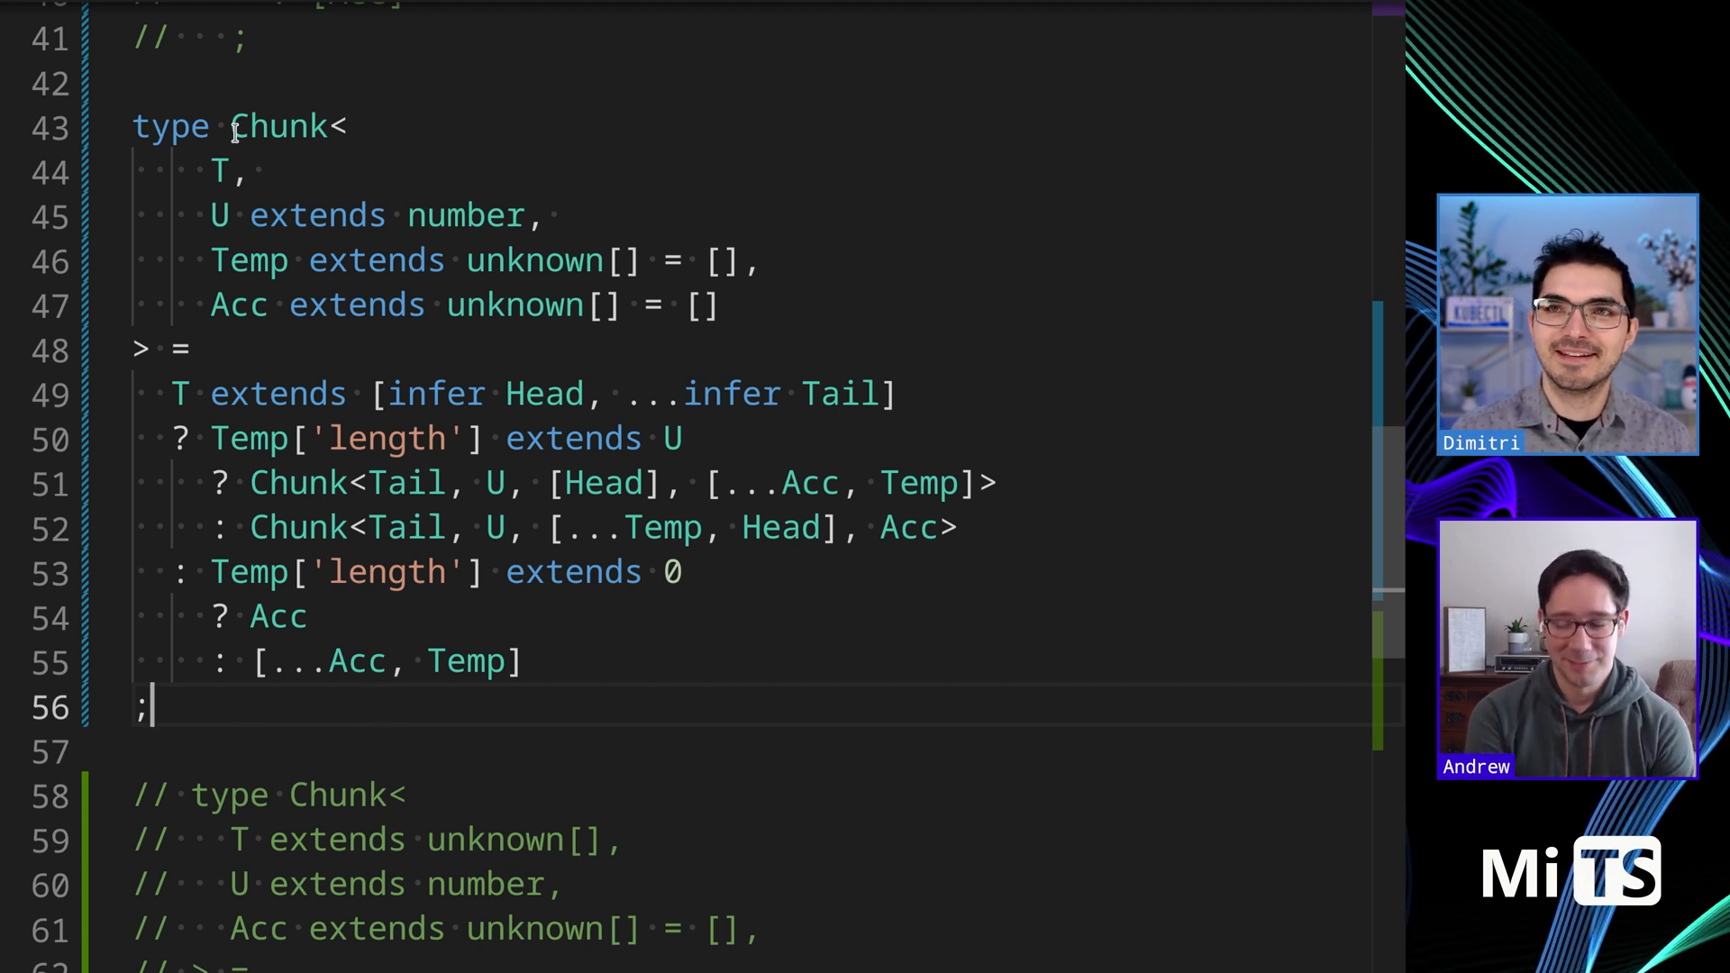
mouse_move(784, 721)
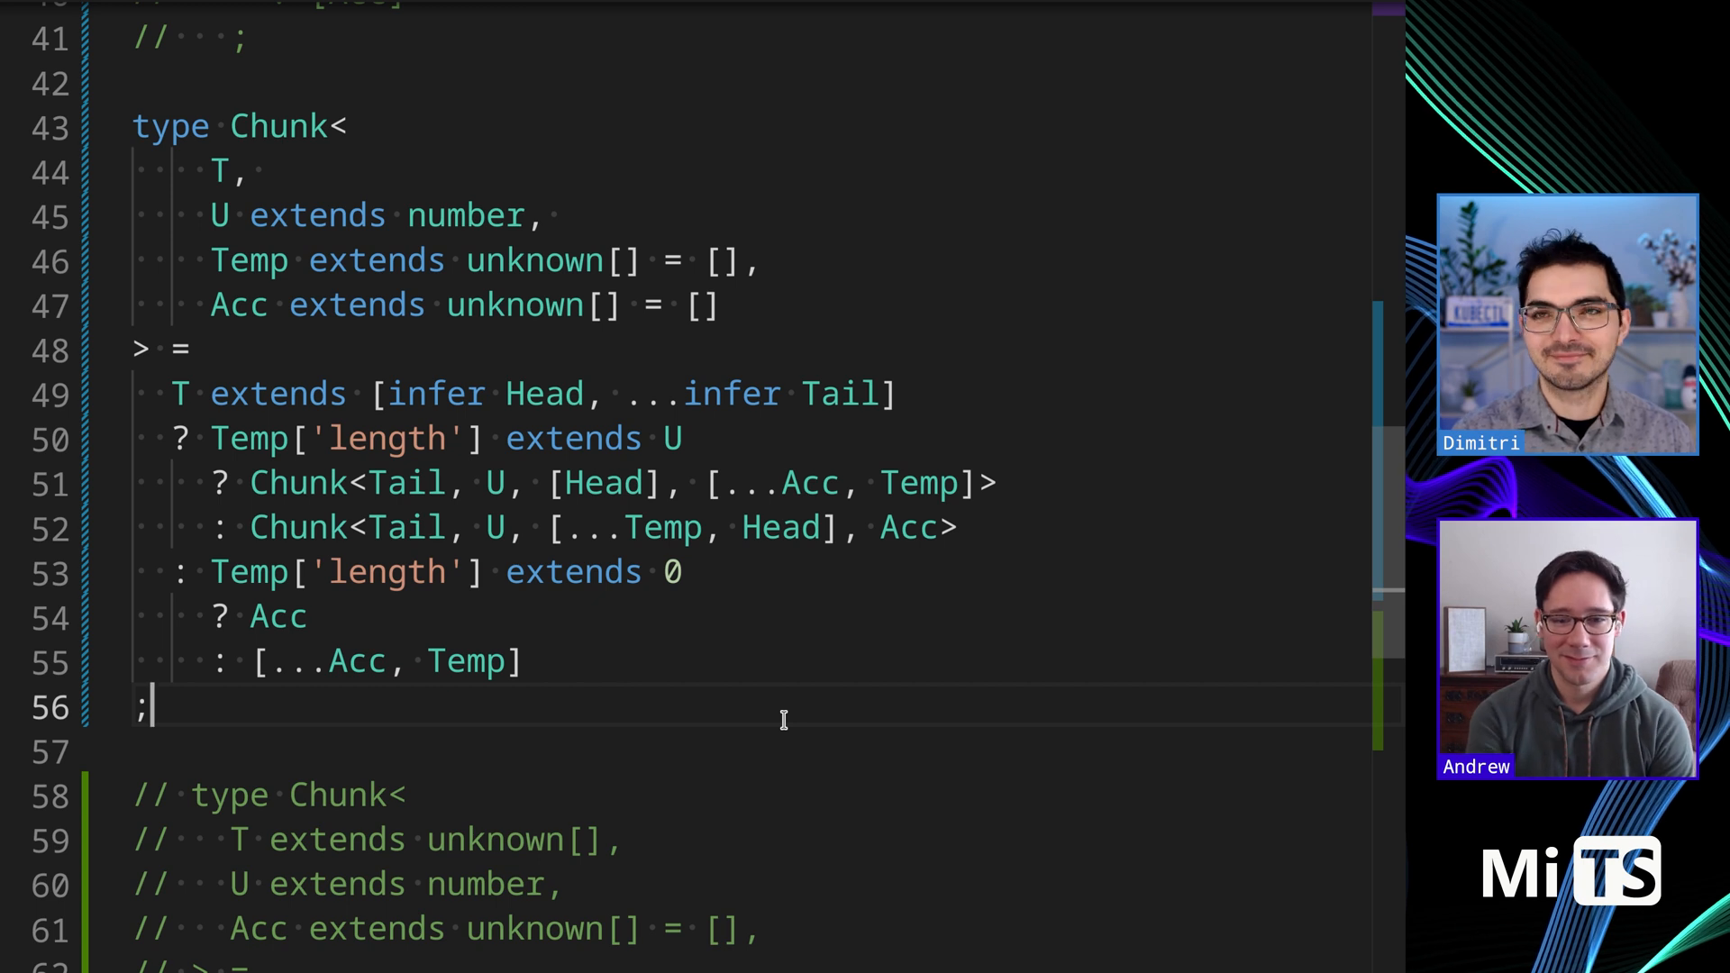